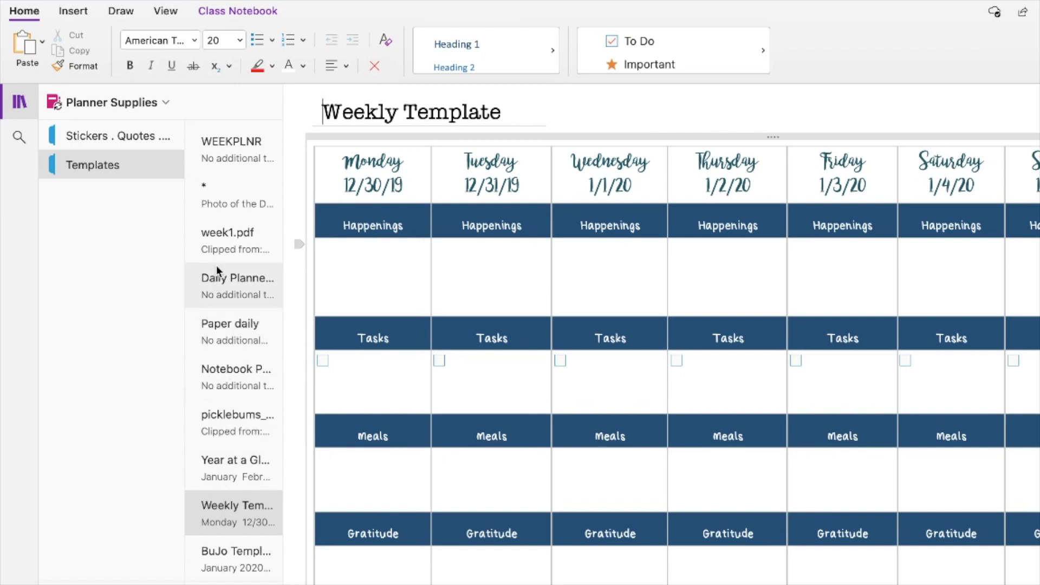
Go to the Templates section and open the Year at a Glance Template day-by-month grid.
left_click(120, 136)
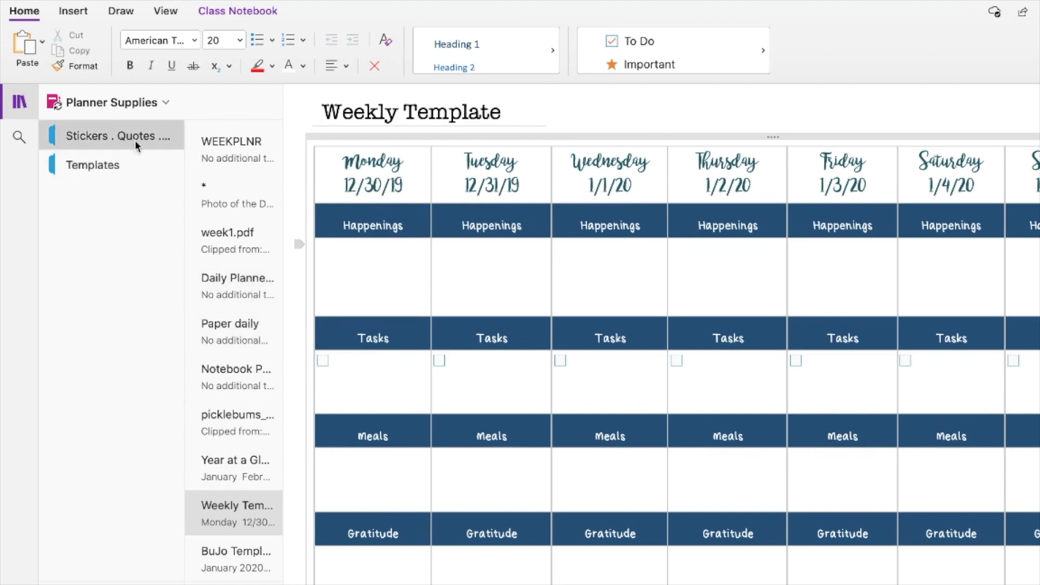
left_click(92, 165)
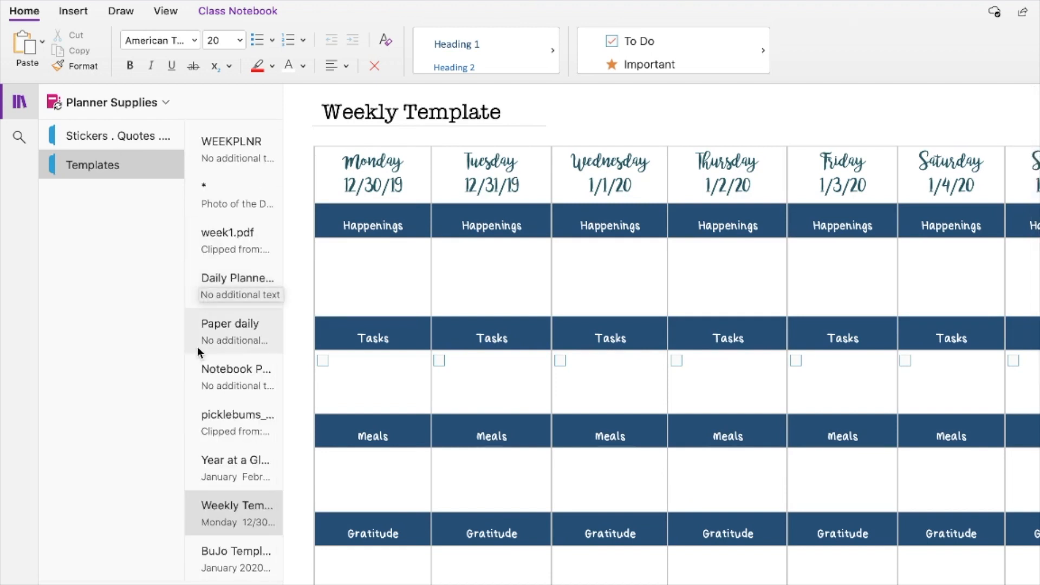
mouse_move(198, 468)
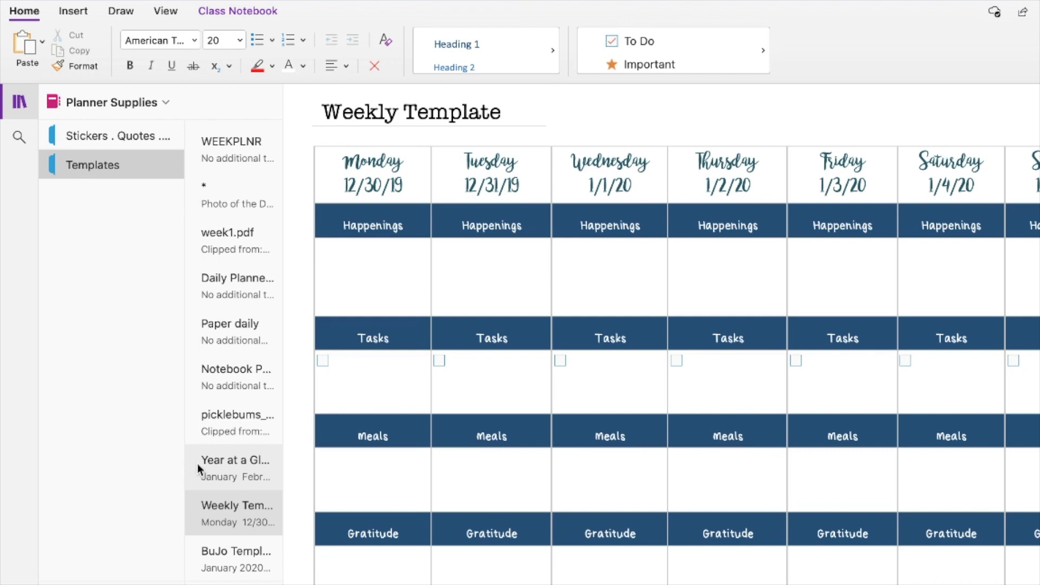
left_click(235, 468)
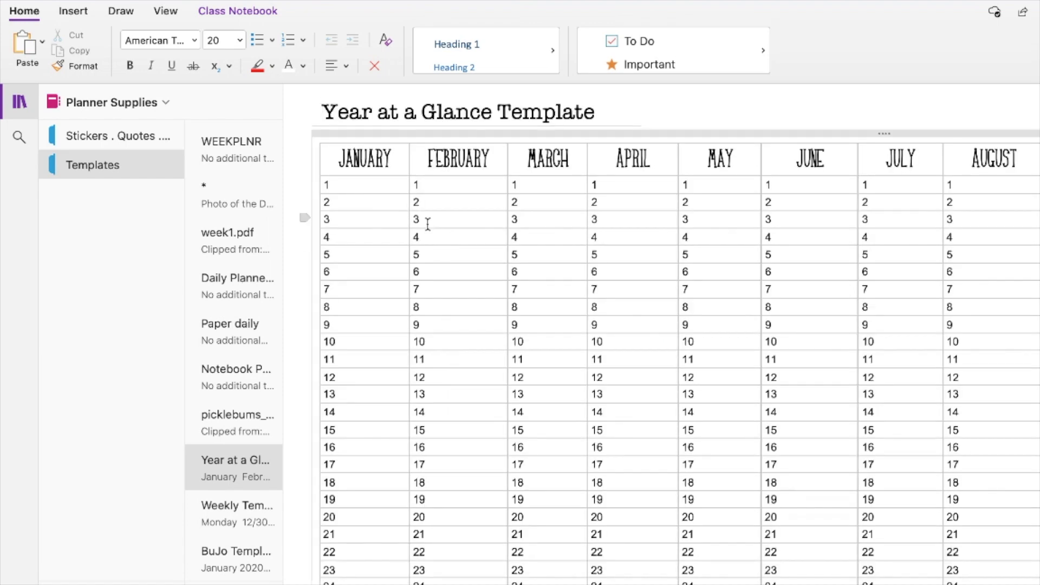
mouse_move(369, 328)
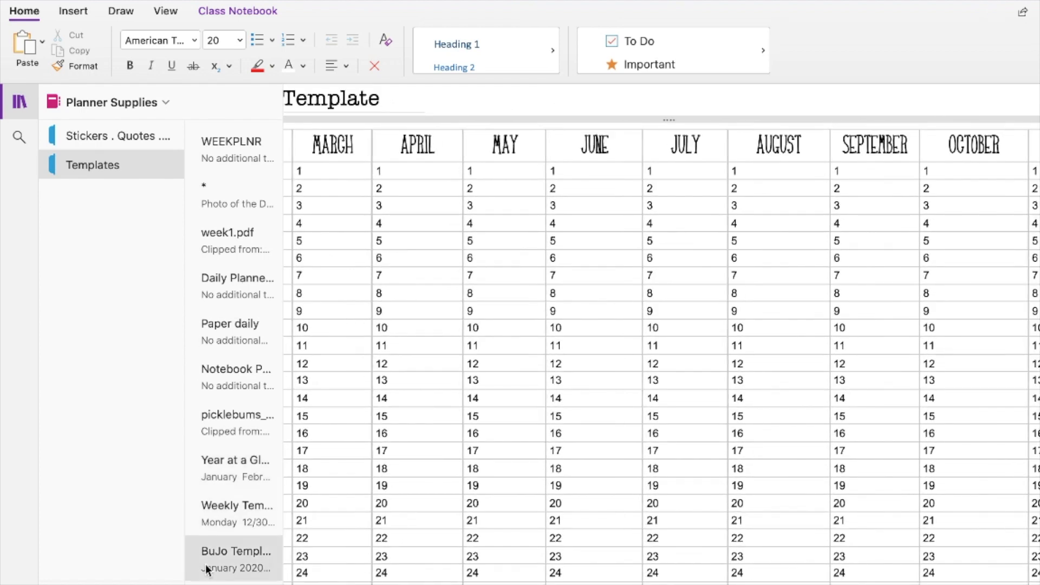
Open the BuJo Template page and scroll through its January 2020 to-dos and daily entries.
left_click(234, 551)
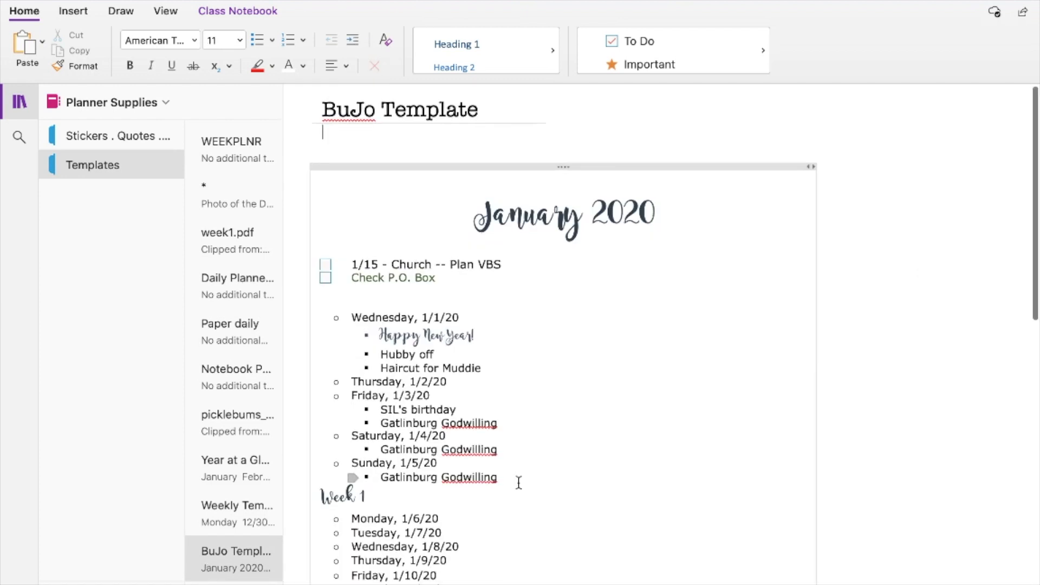
scroll("down", 3)
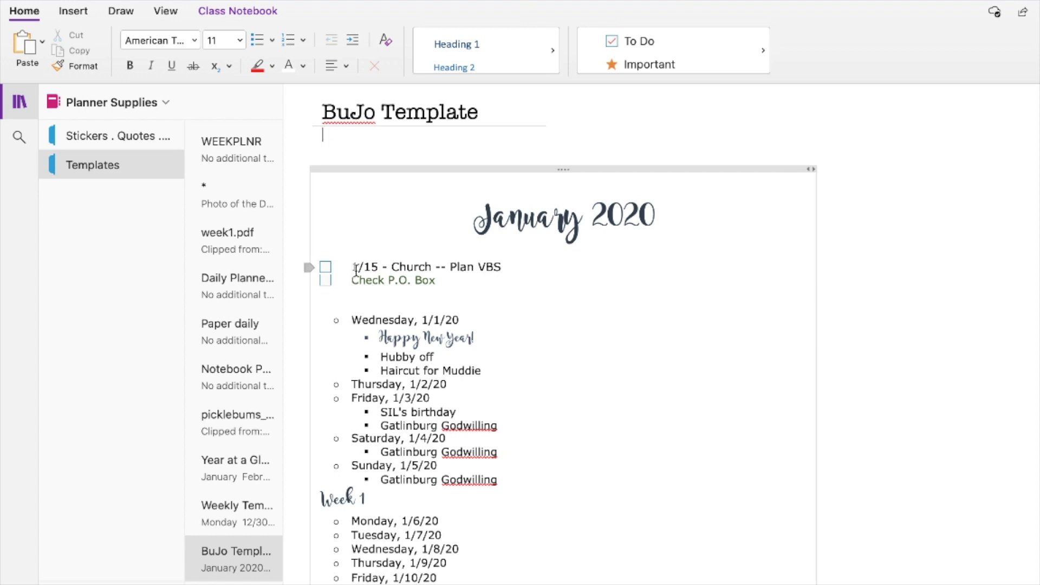
mouse_move(399, 265)
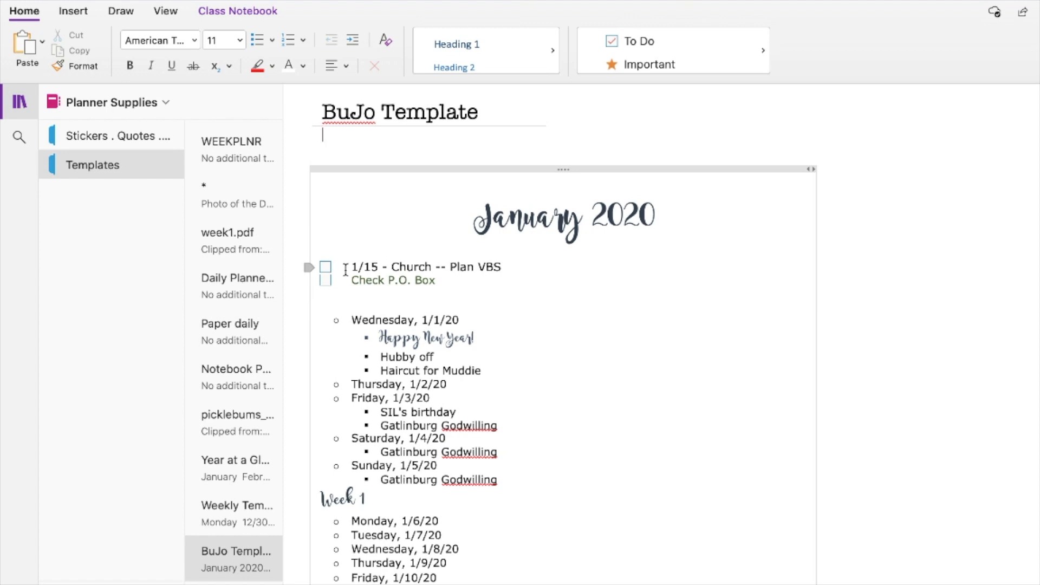
scroll("down", 3)
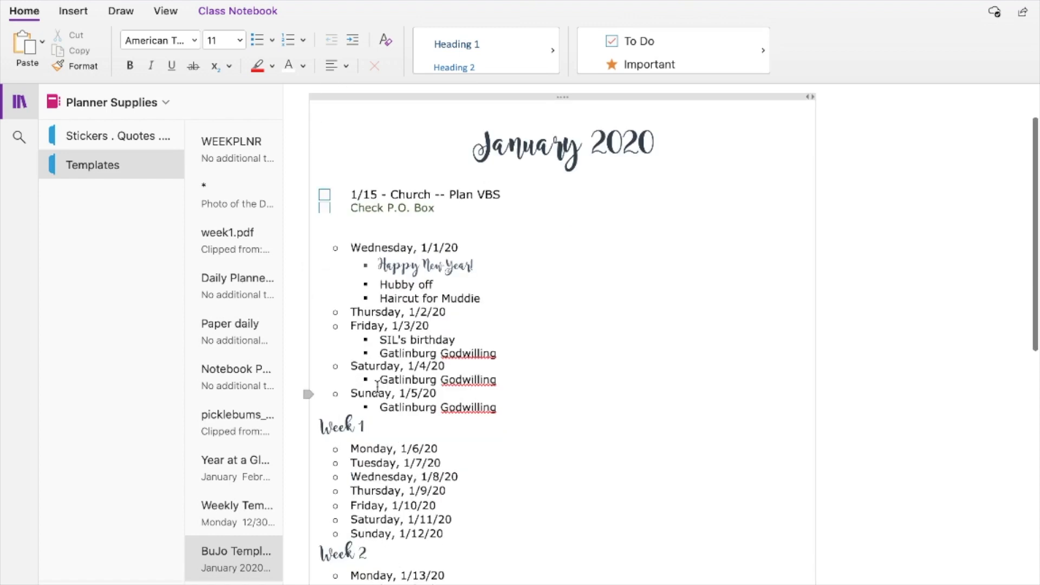
scroll("down", 3)
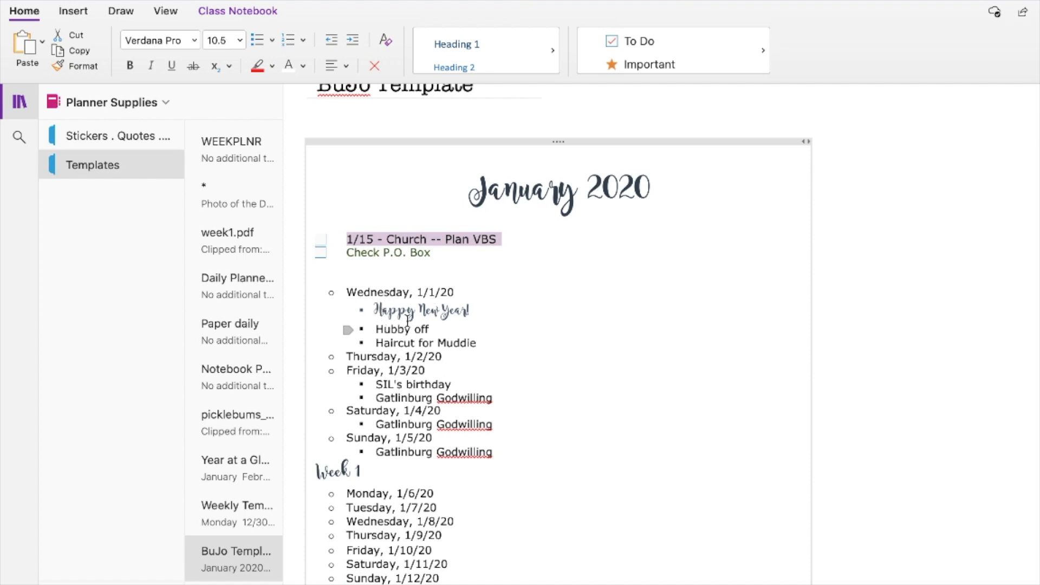
mouse_move(454, 343)
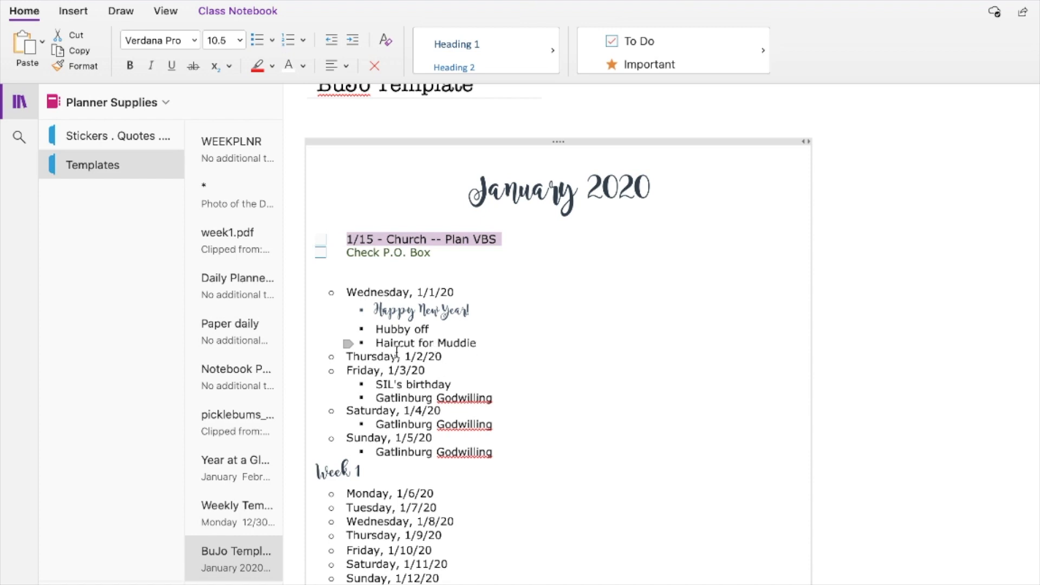
mouse_move(470, 342)
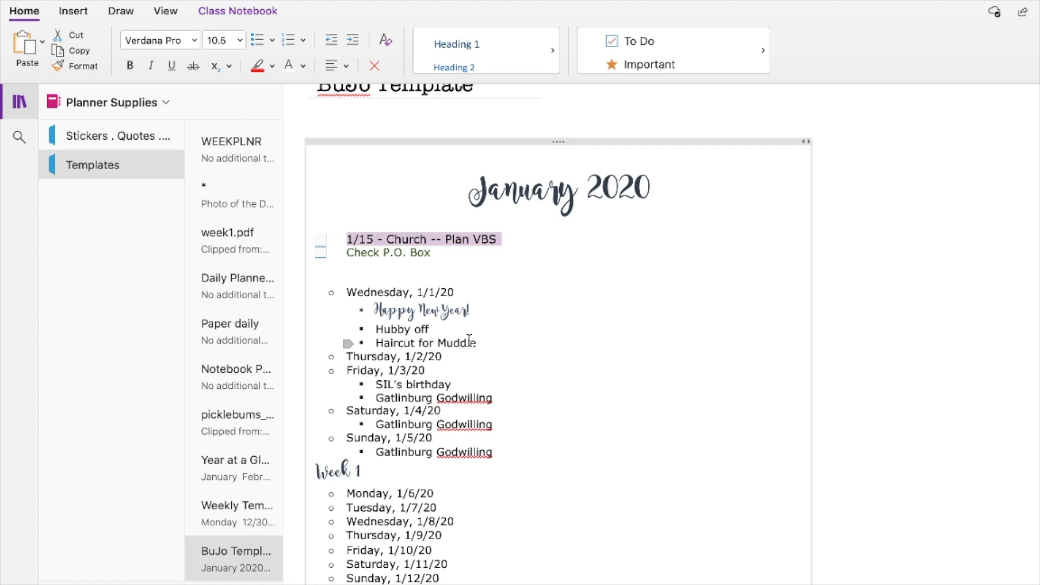
mouse_move(523, 342)
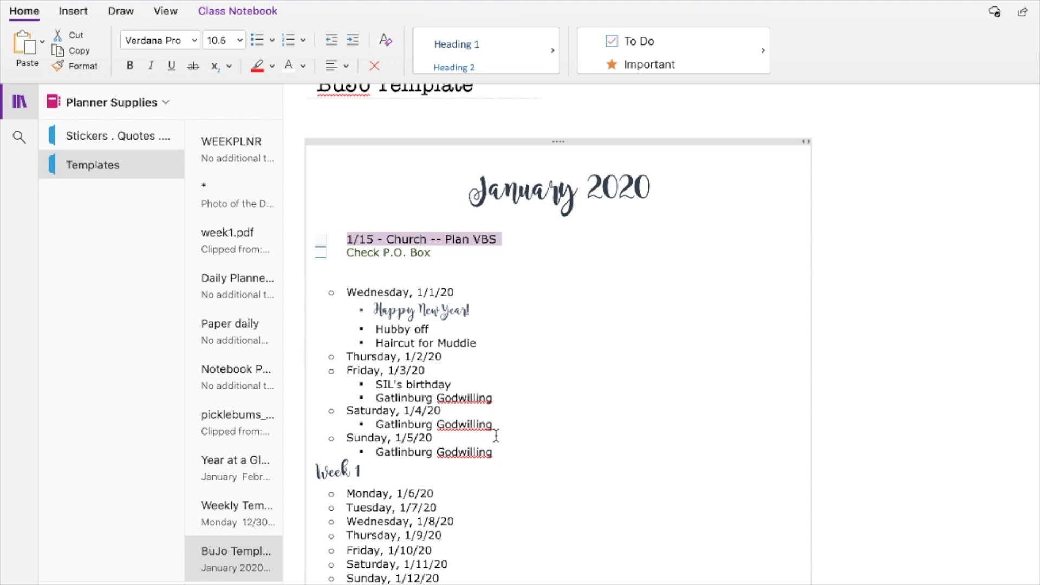
mouse_move(445, 355)
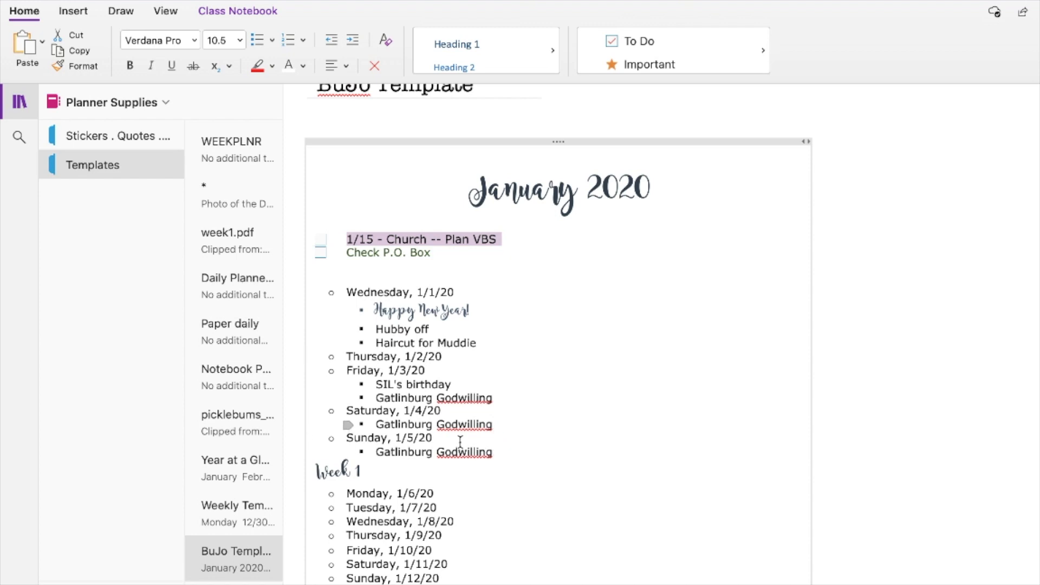
scroll("down", 3)
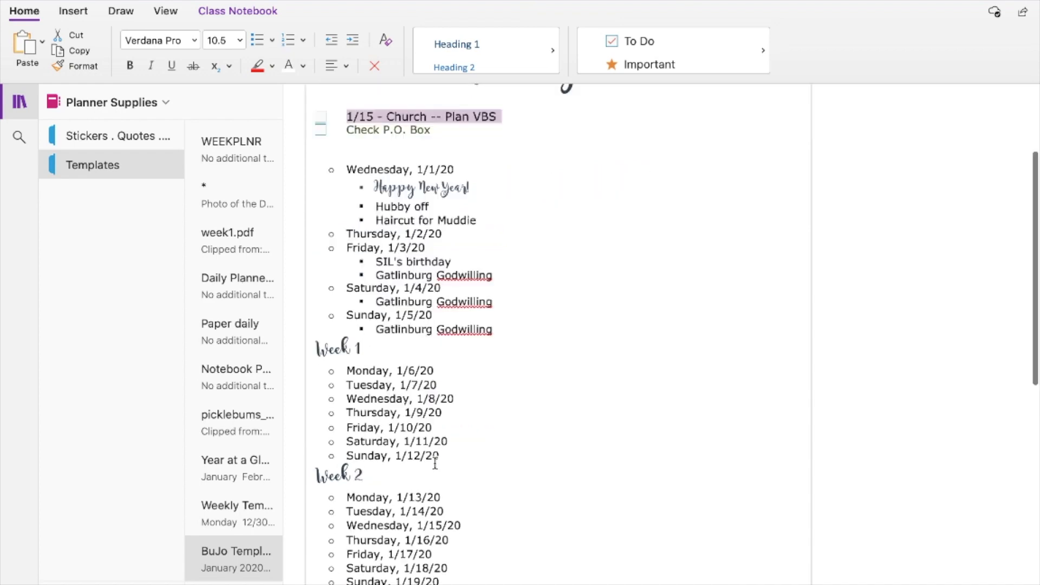
scroll("down", 3)
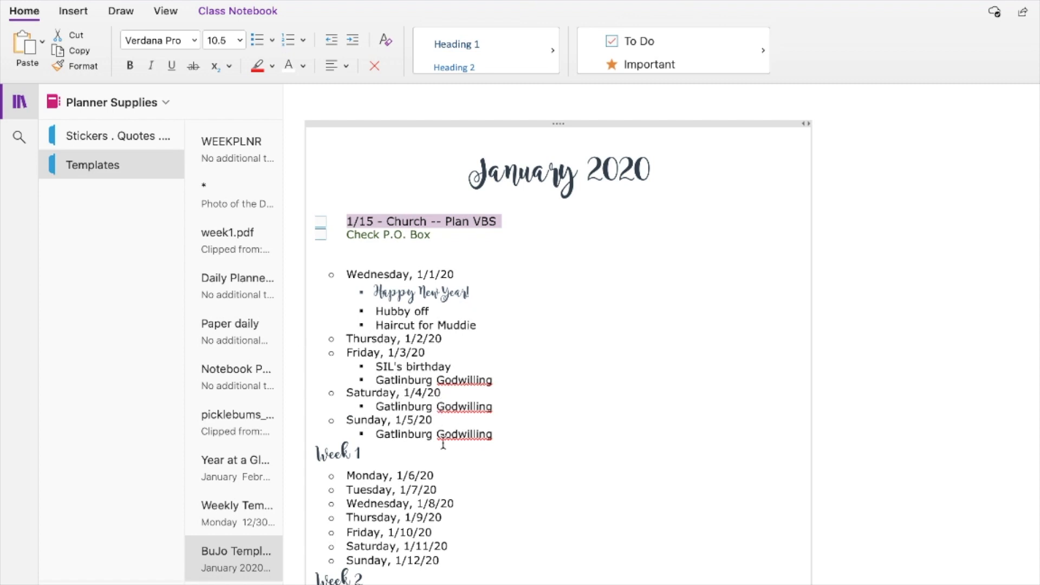
scroll("down", 3)
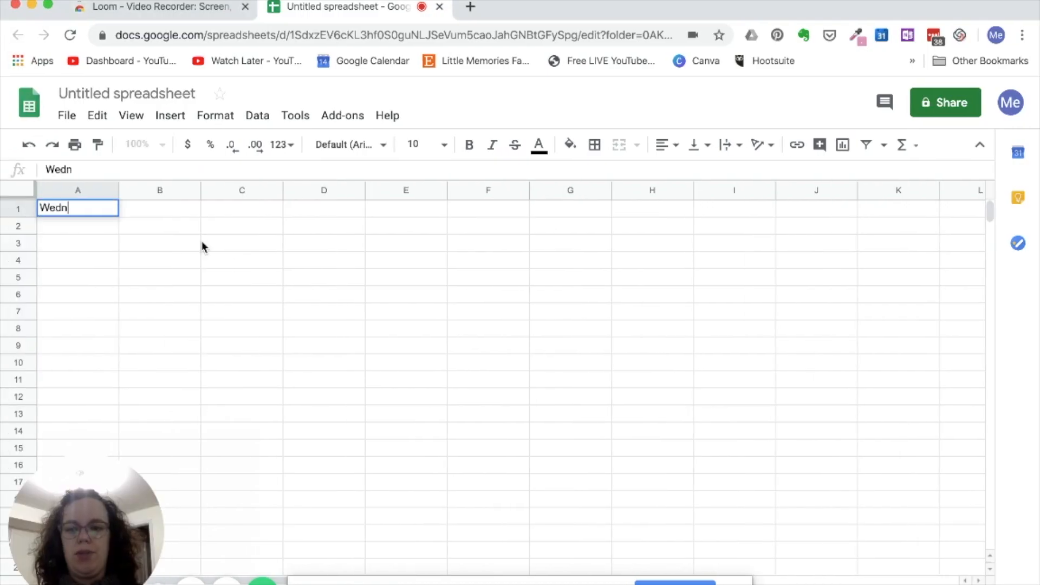
Enter 'Wednesday, 1/1/20', 'Thursday, 1/2/20' and 'Friday, 1/3/20' in cells A1–A3.
type("esday, 1/1")
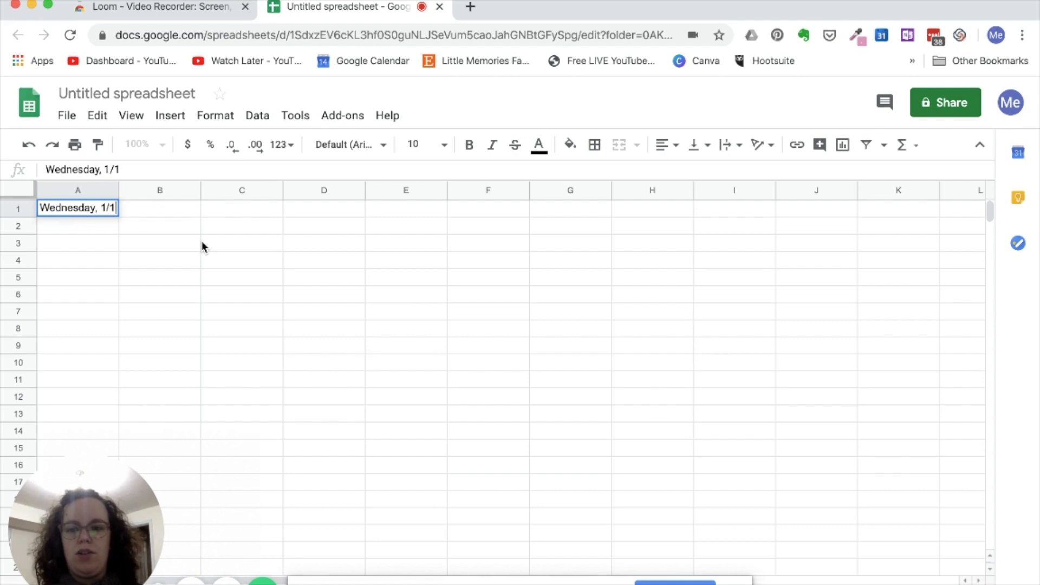
type("20")
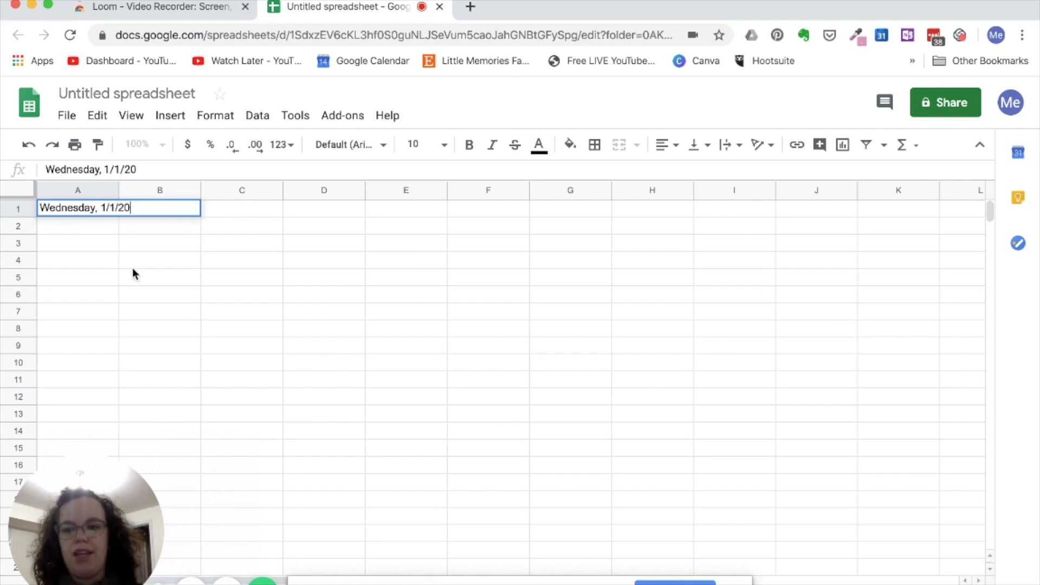
key("Enter")
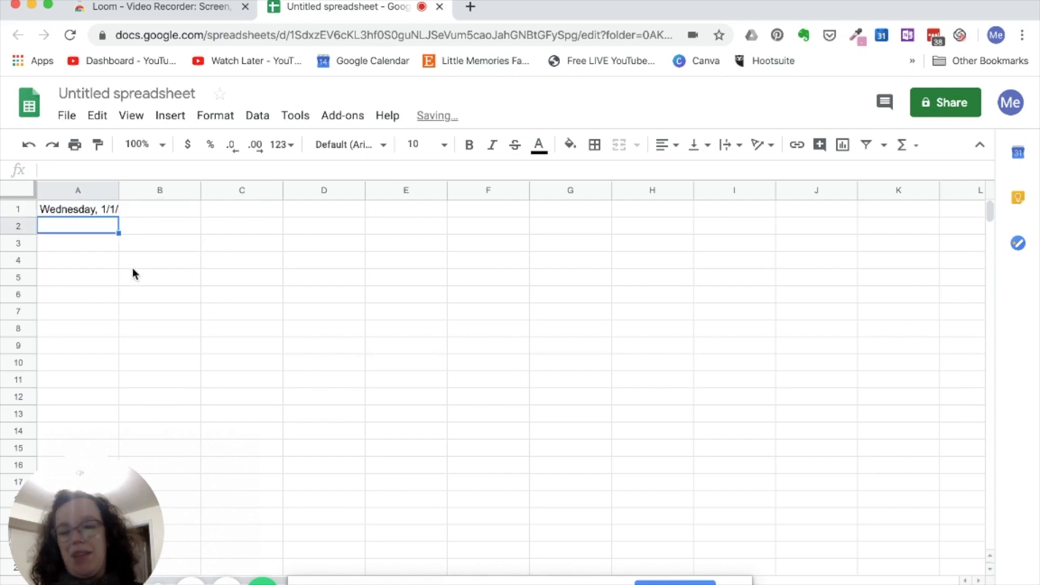
type("Thursday,")
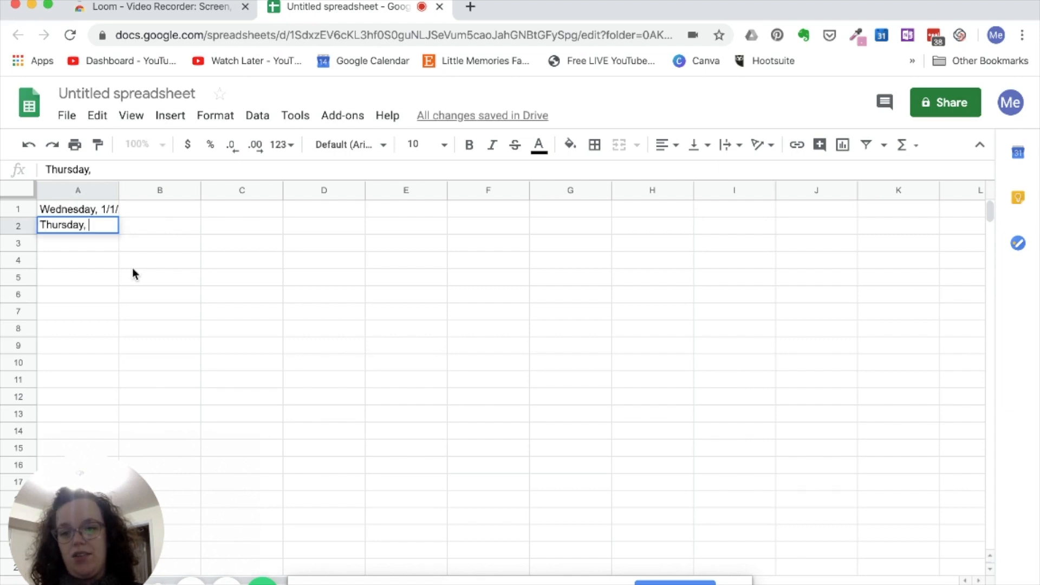
key("Enter")
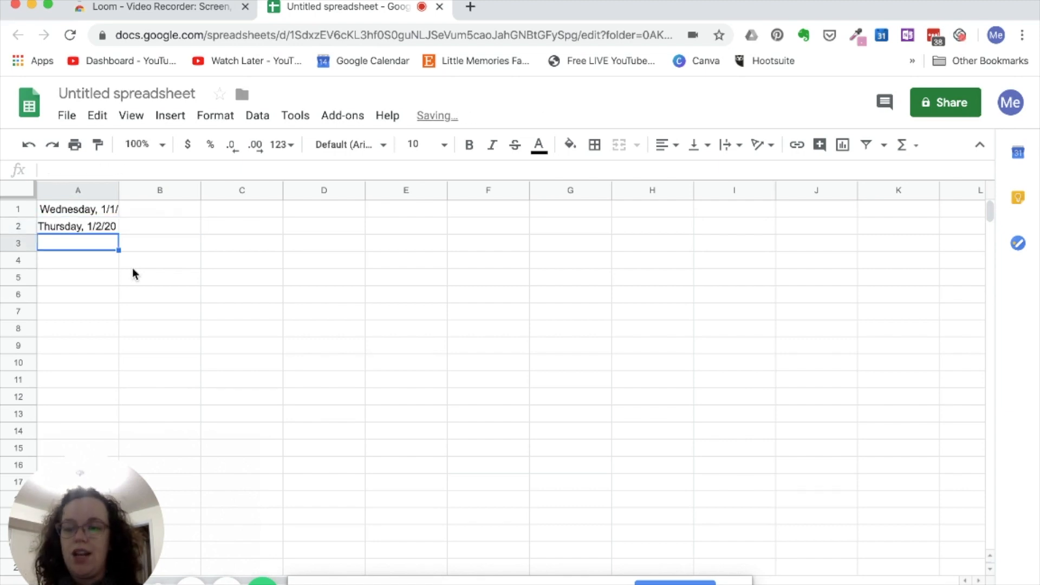
type("Friday,")
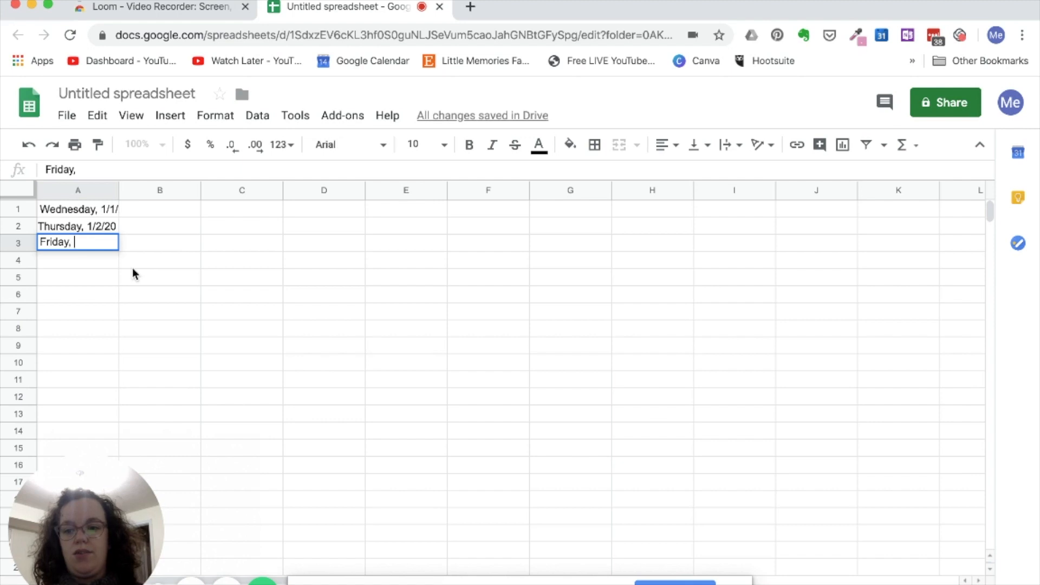
type("1/3")
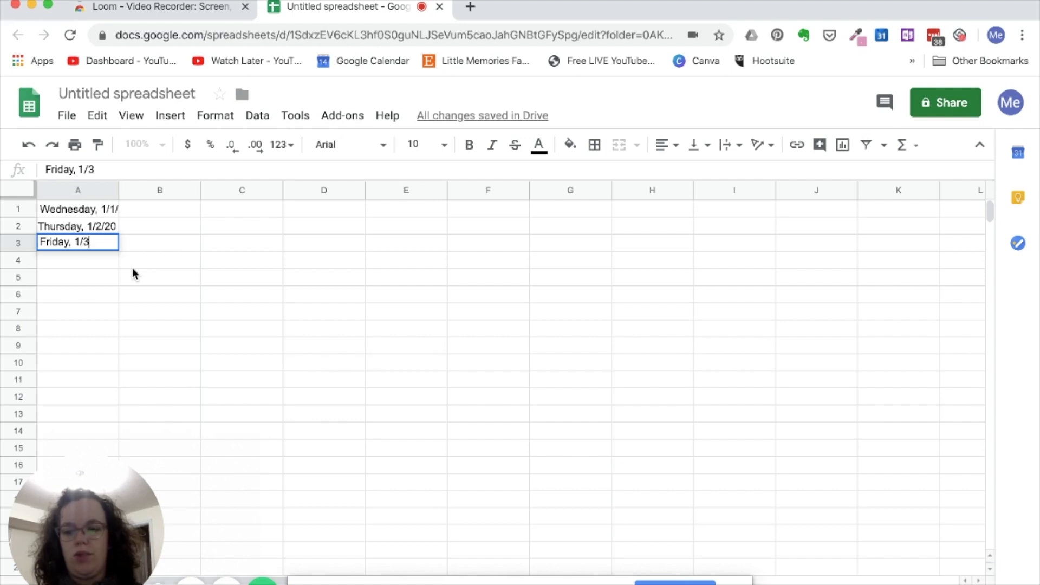
key("Enter")
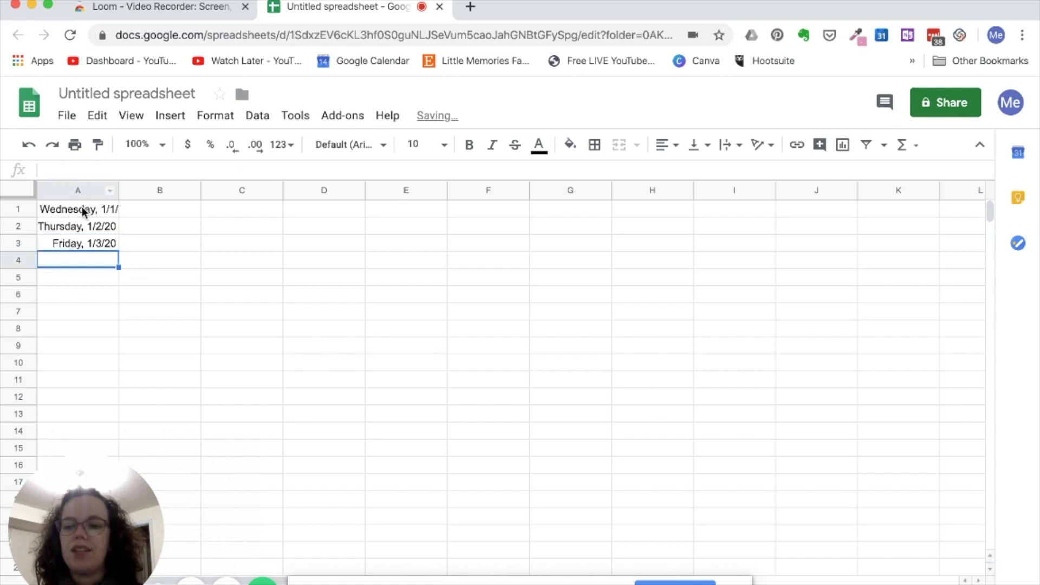
Extend column A's day-and-date series to Thursday 1/16/20, then return to OneNote.
left_click_drag(77, 209, 77, 243)
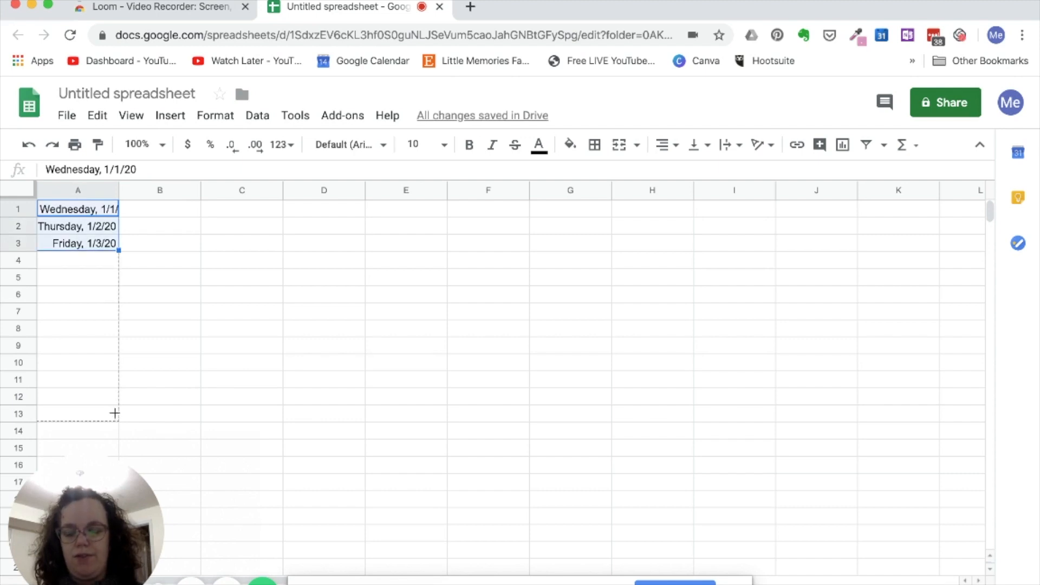
mouse_move(114, 434)
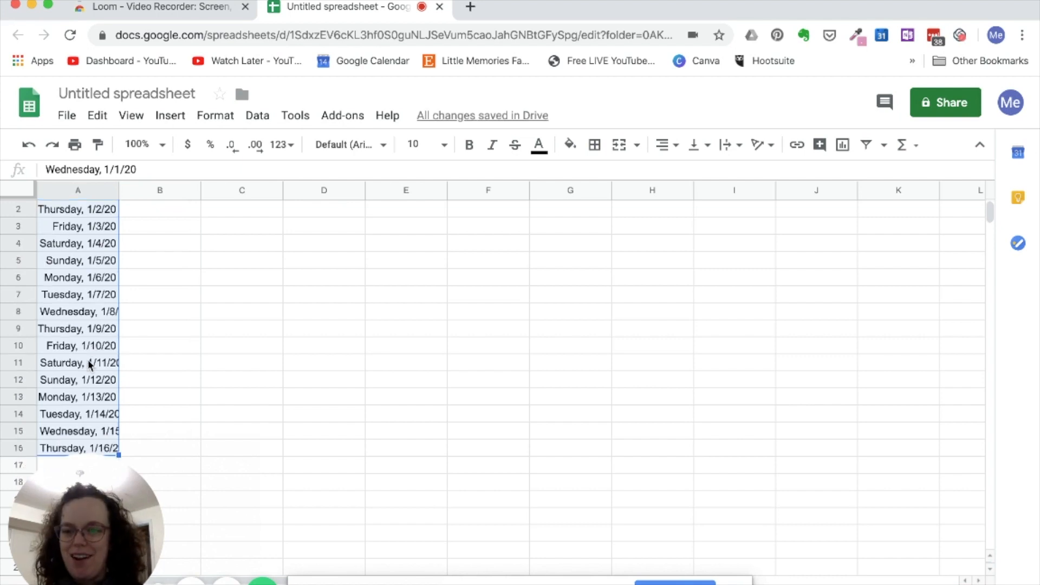
scroll("down", 3)
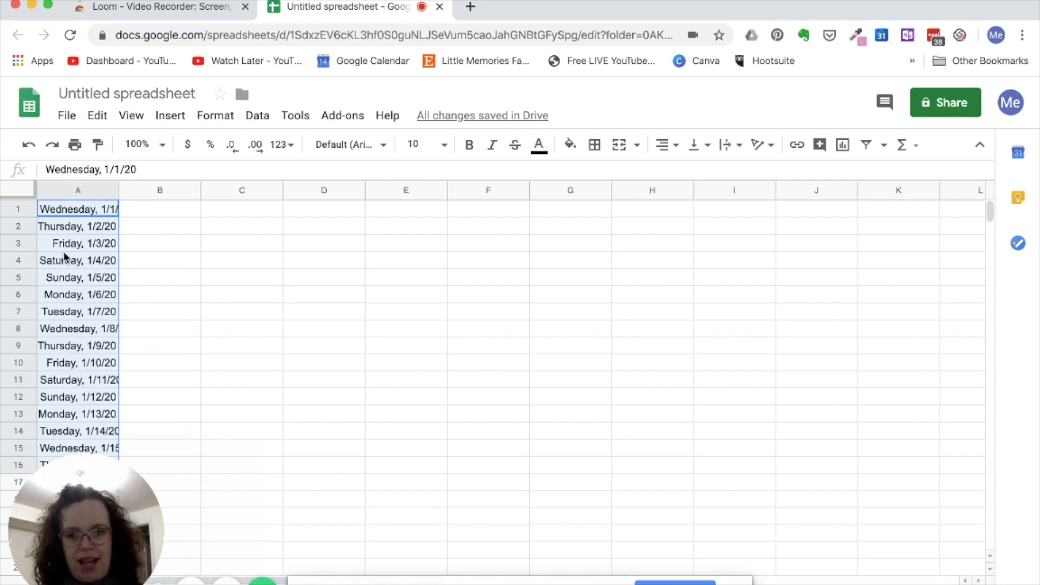
mouse_move(94, 324)
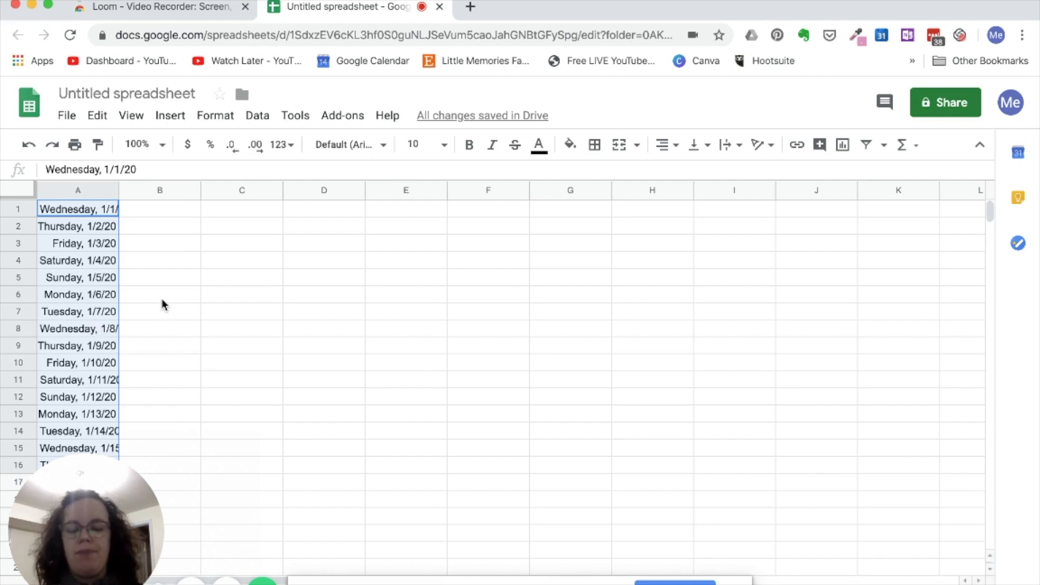
mouse_move(93, 228)
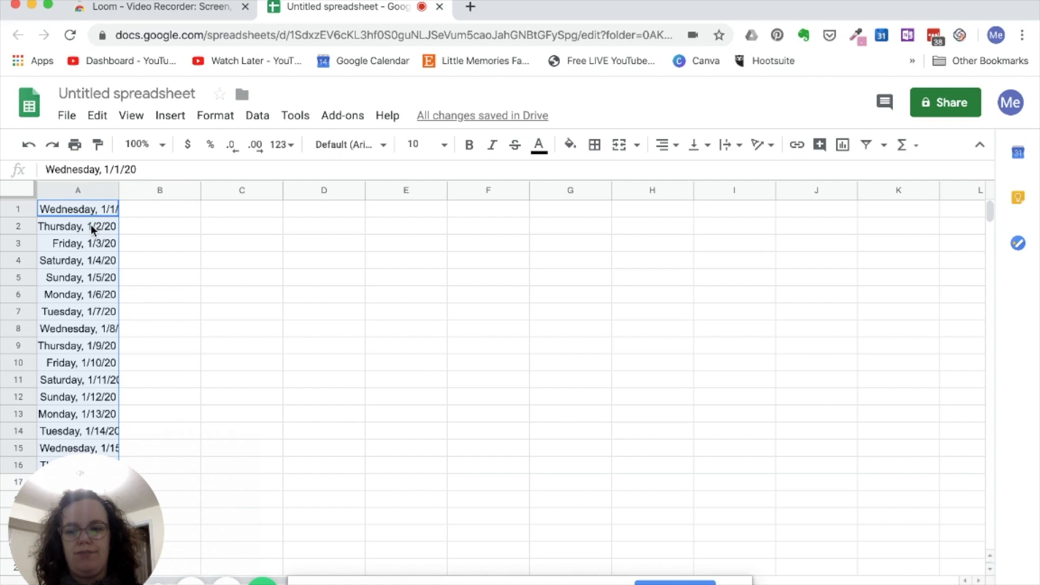
left_click(77, 226)
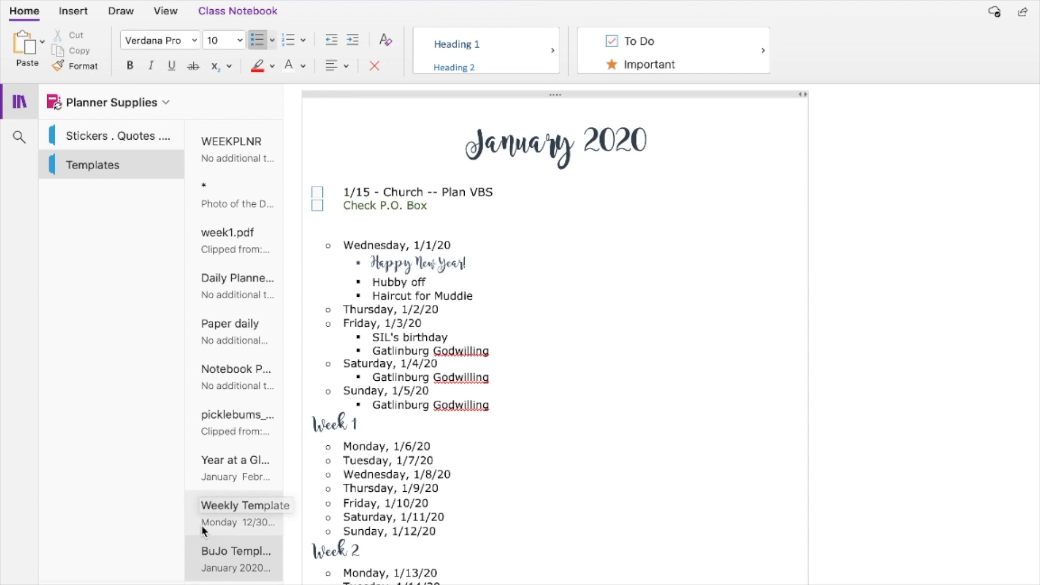
Open the Weekly Template page (12/30/19–1/5/20 grid) and collapse the notebook navigation pane.
left_click(235, 506)
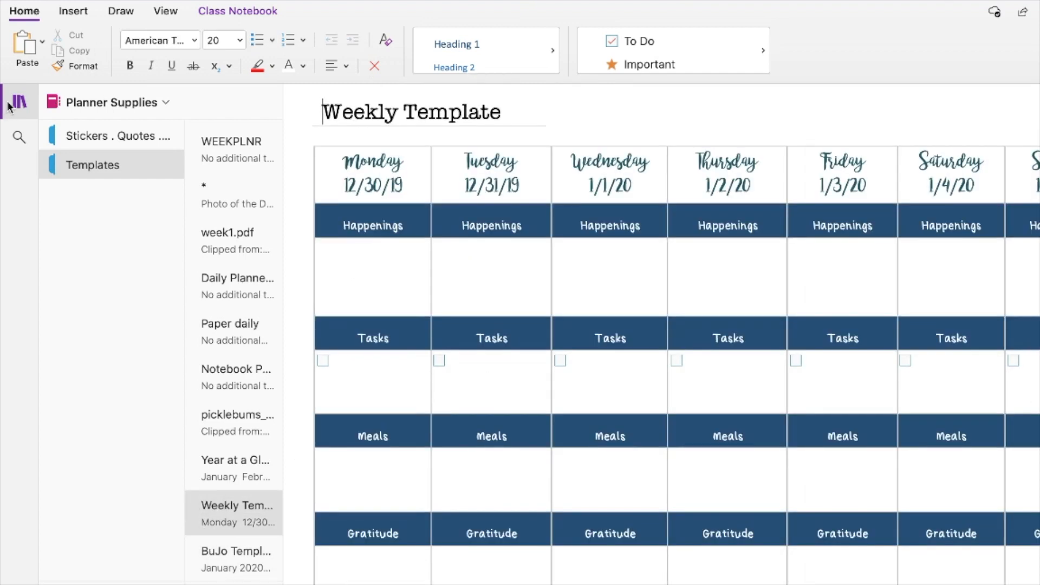
left_click(17, 102)
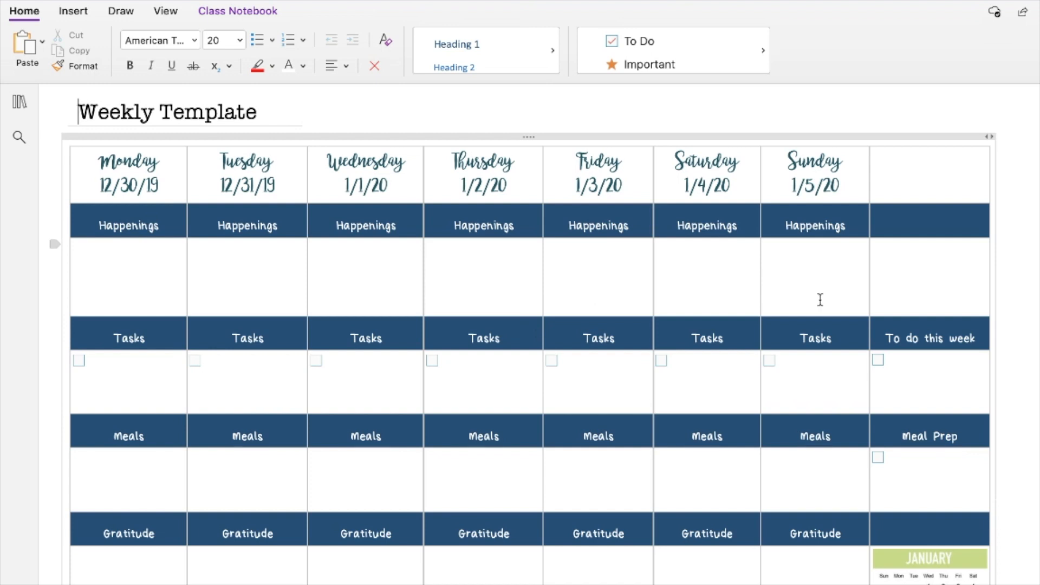
mouse_move(886, 557)
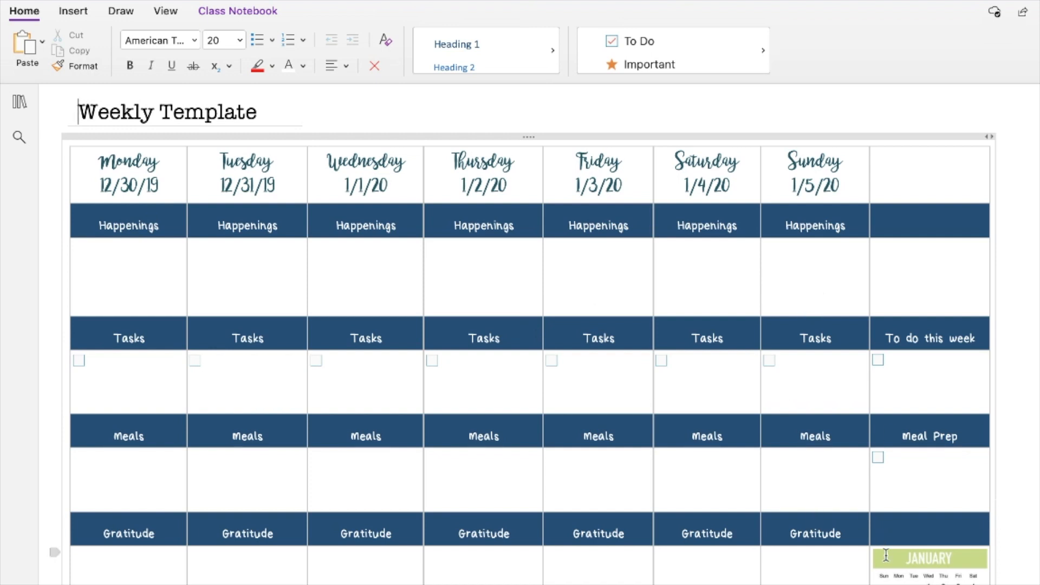
scroll("down", 3)
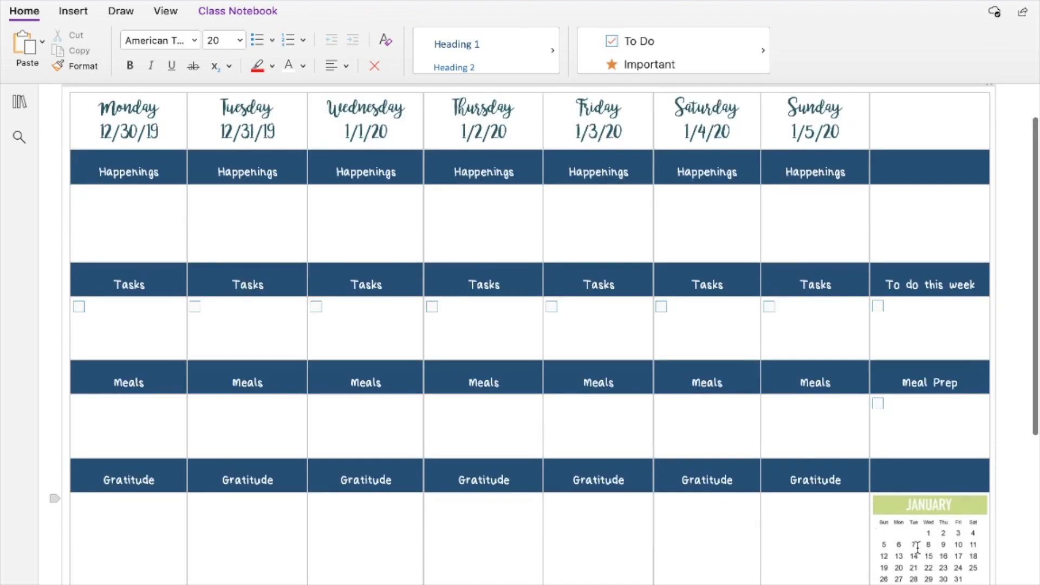
mouse_move(961, 557)
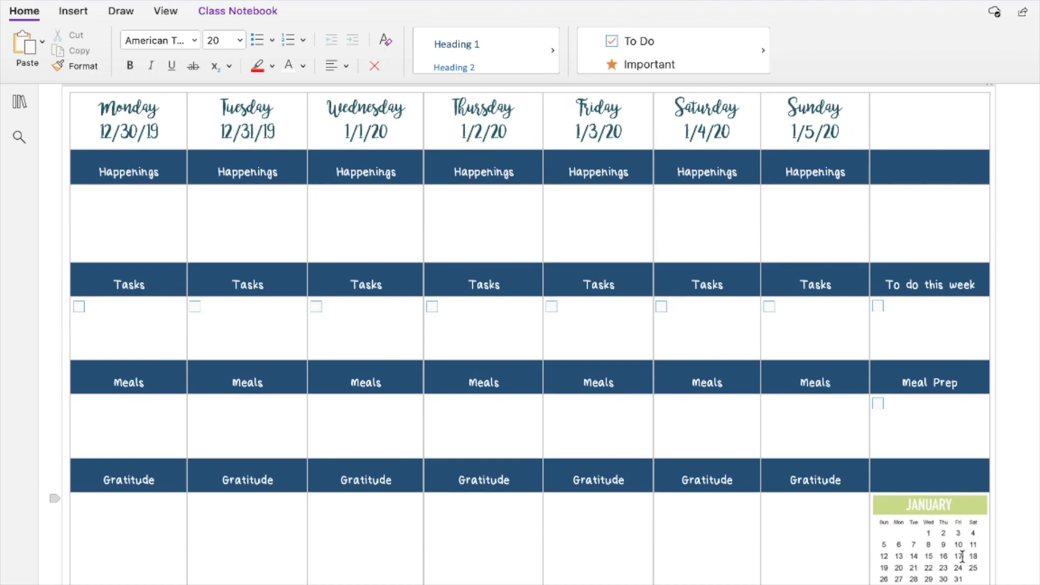
mouse_move(955, 571)
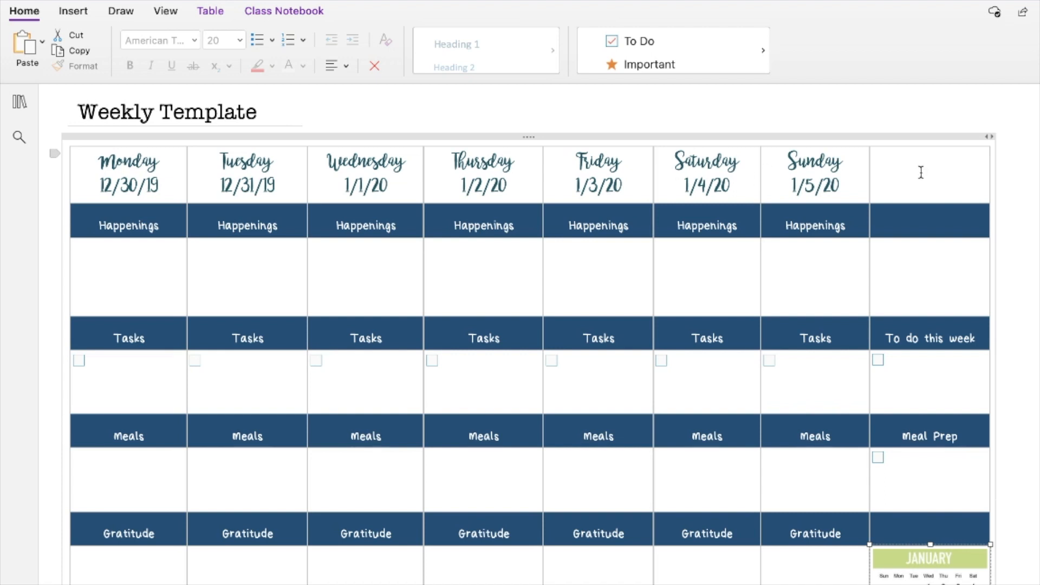
mouse_move(629, 272)
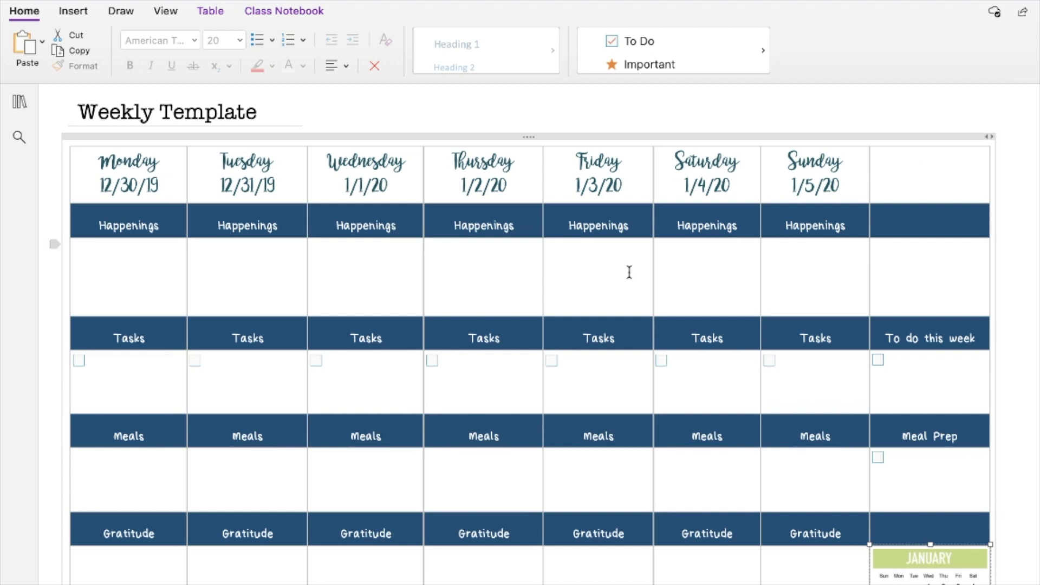
Start bulleted lists in the Happenings boxes, beginning with Monday and Wednesday.
left_click(223, 249)
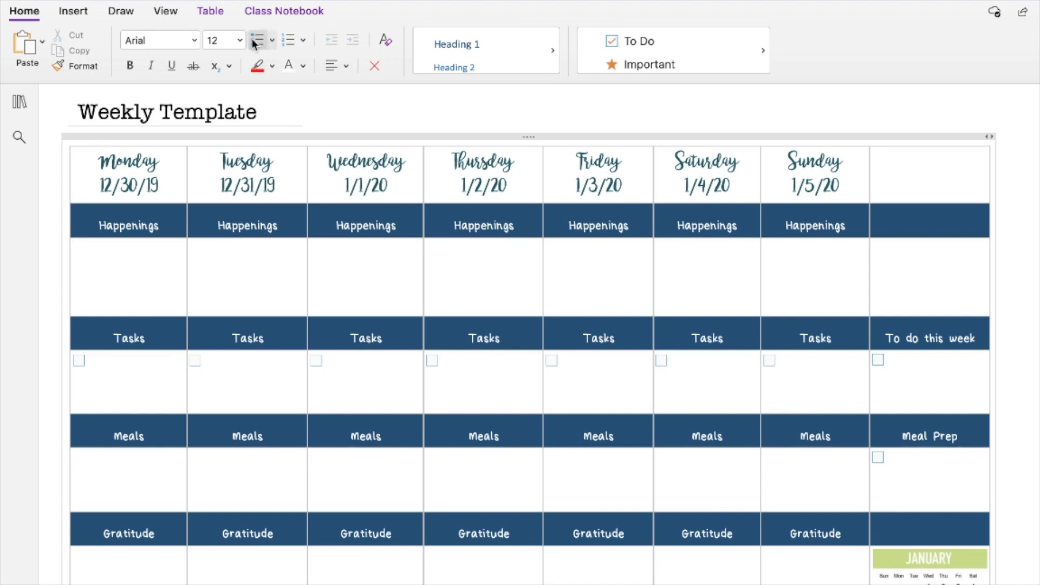
left_click(257, 39)
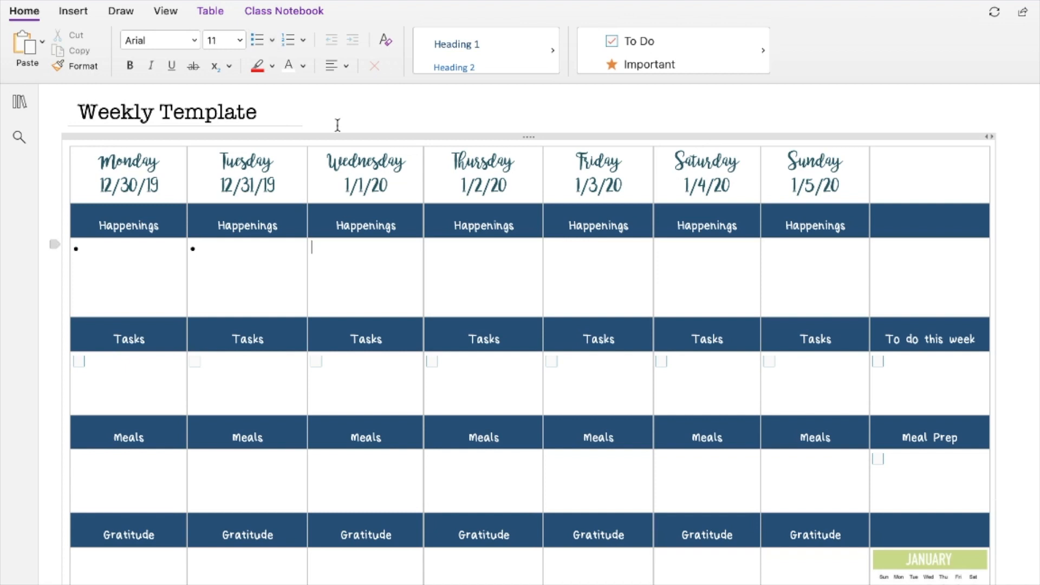
left_click(256, 40)
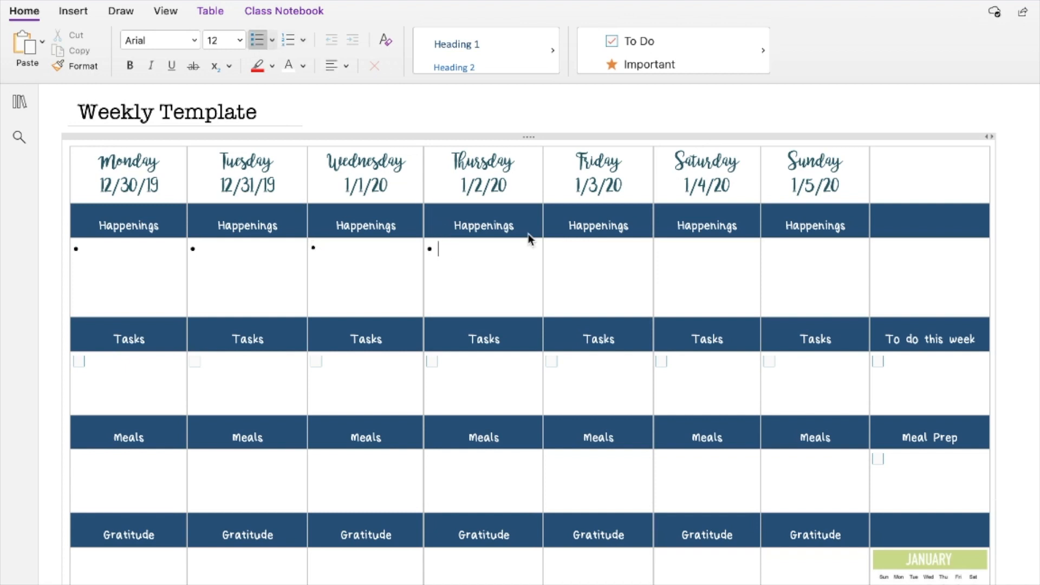
left_click(559, 248)
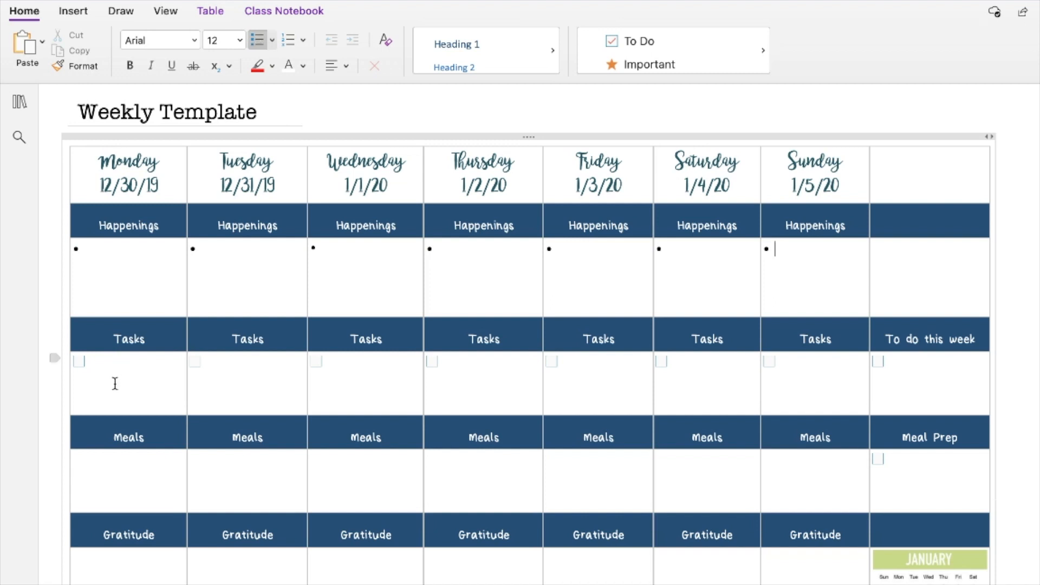
mouse_move(897, 371)
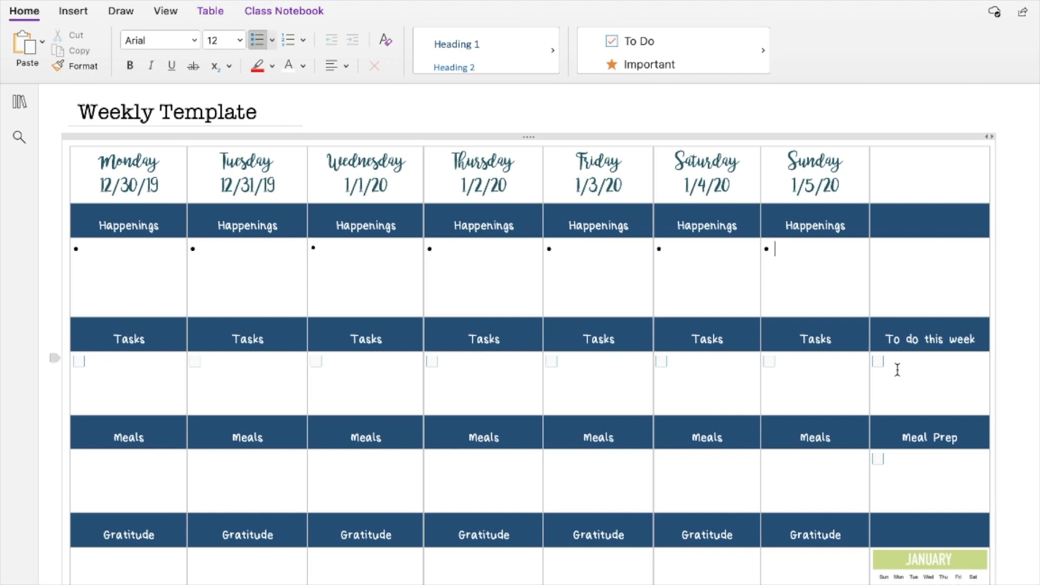
mouse_move(905, 260)
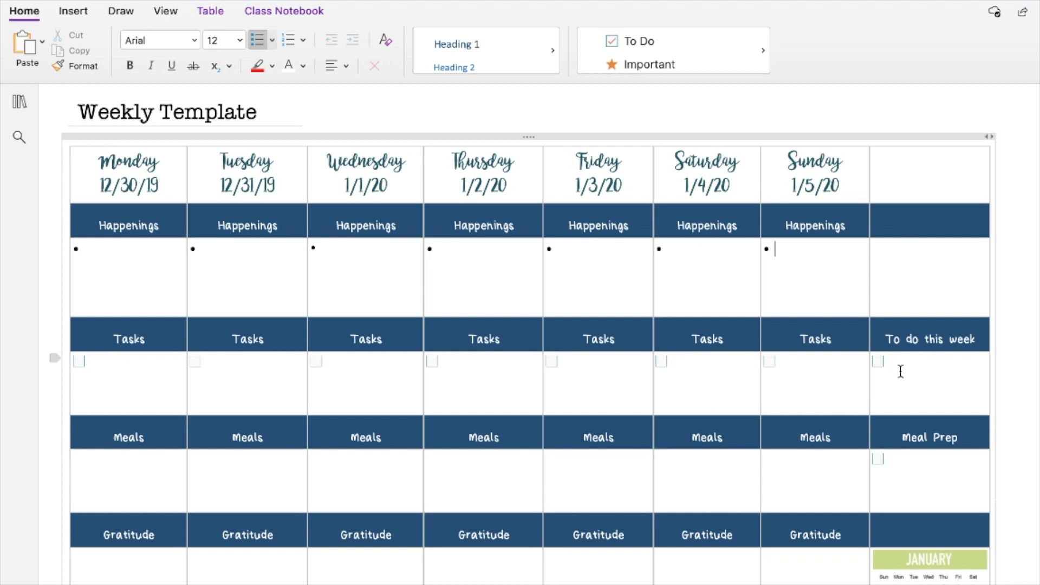
mouse_move(173, 340)
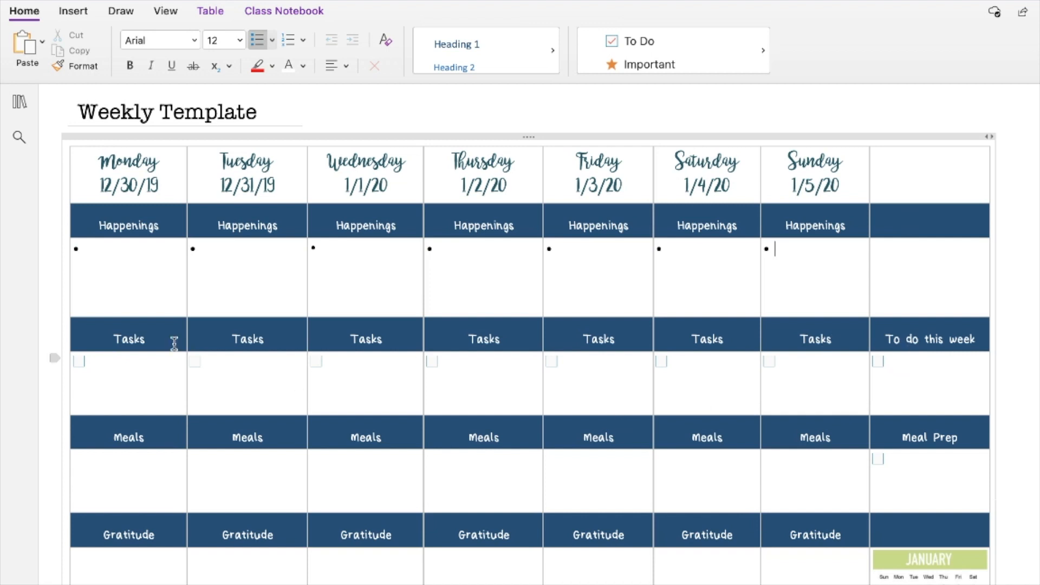
mouse_move(832, 339)
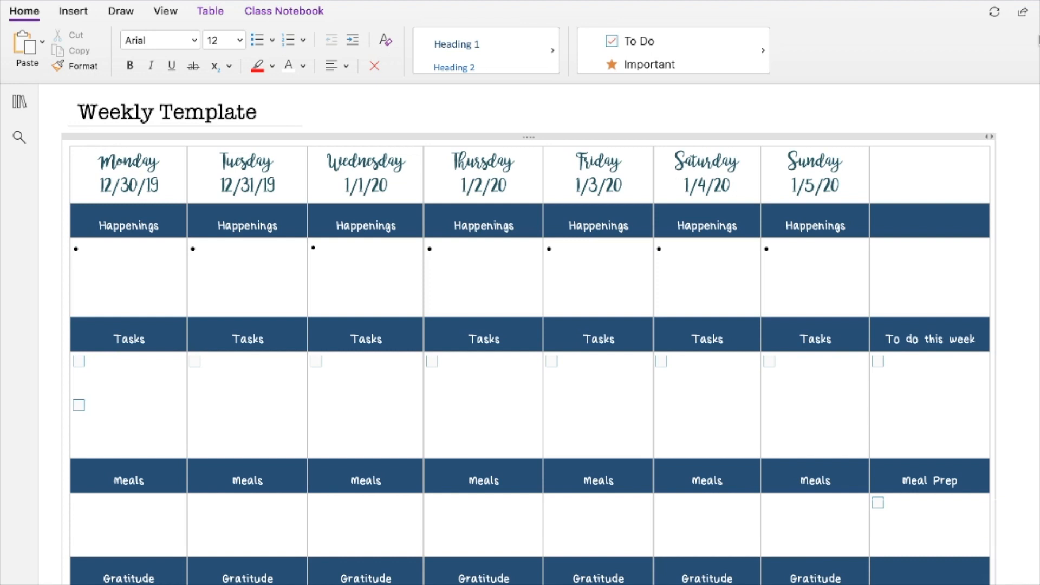
Type the to-dos VA Work, VA Check In, Laundry and Dishes in Monday's Tasks cell and select them.
type("VA Work")
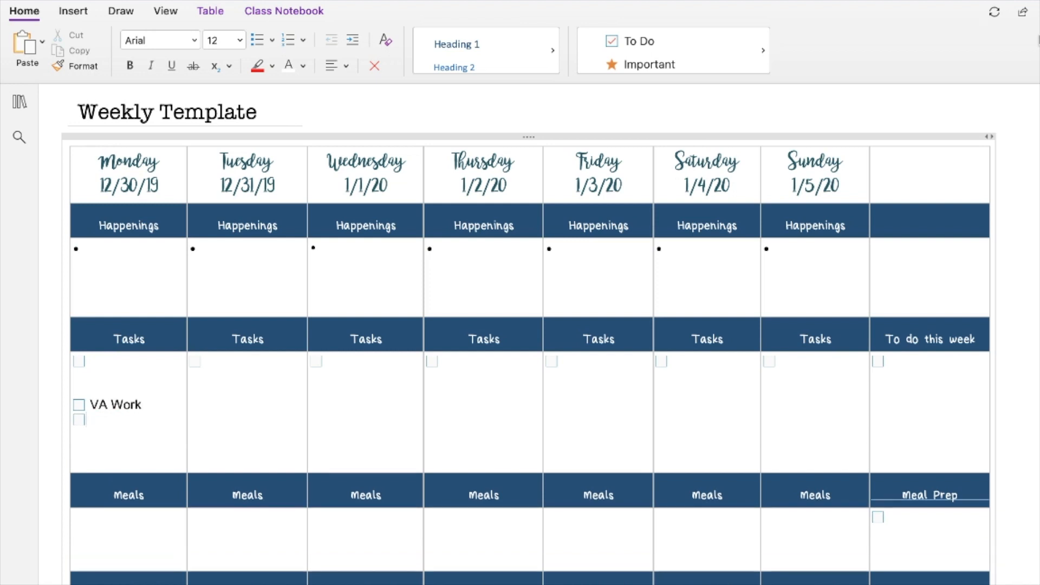
type("VA")
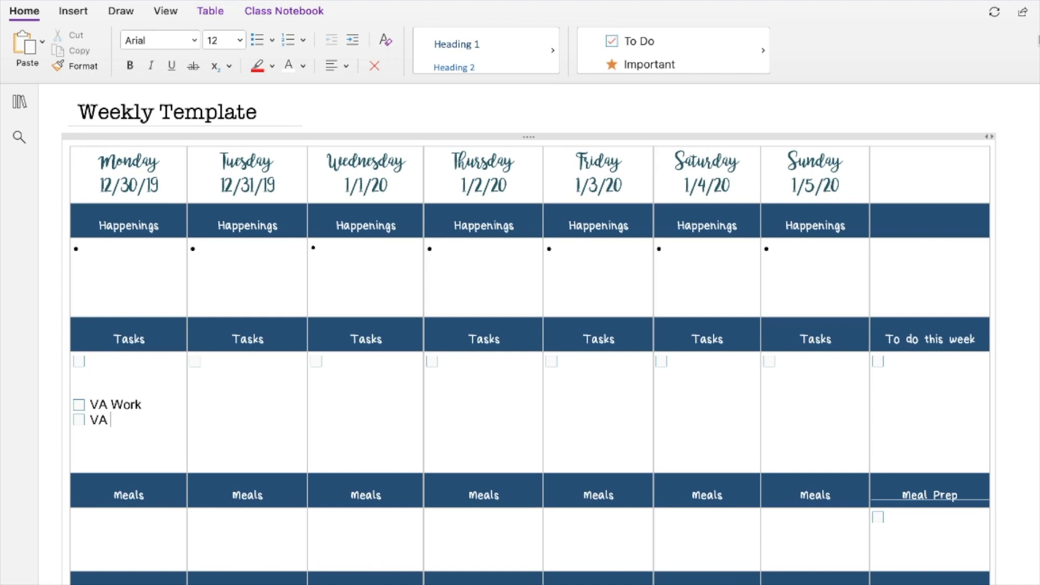
type("Check In")
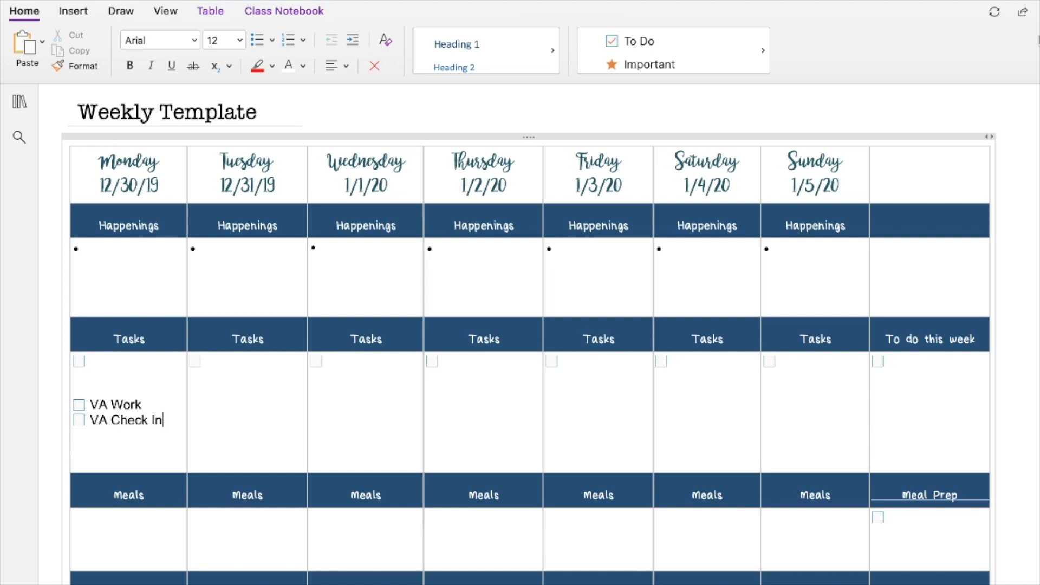
type("Lau")
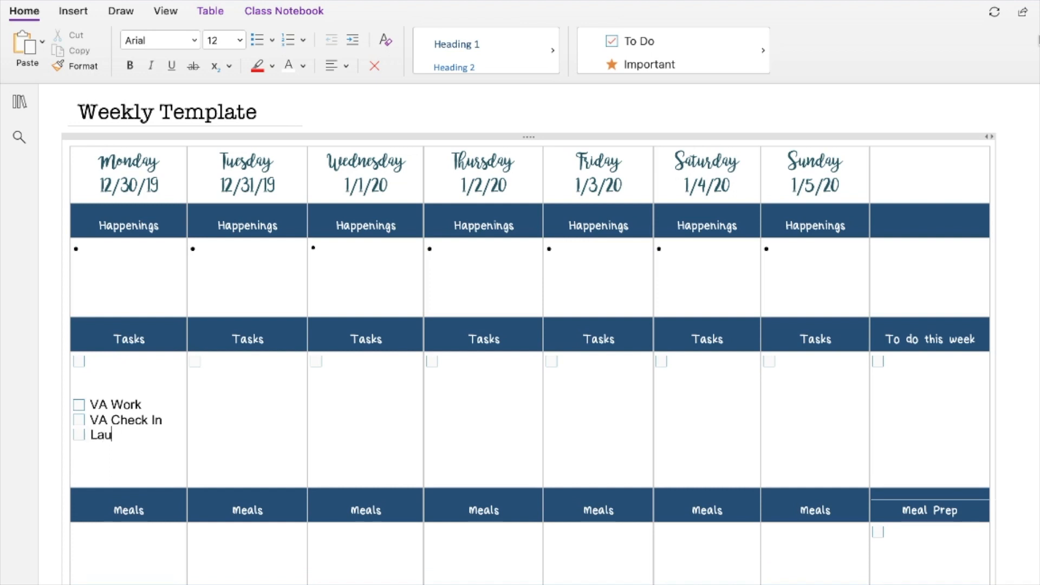
type("ndry")
type("Dishes")
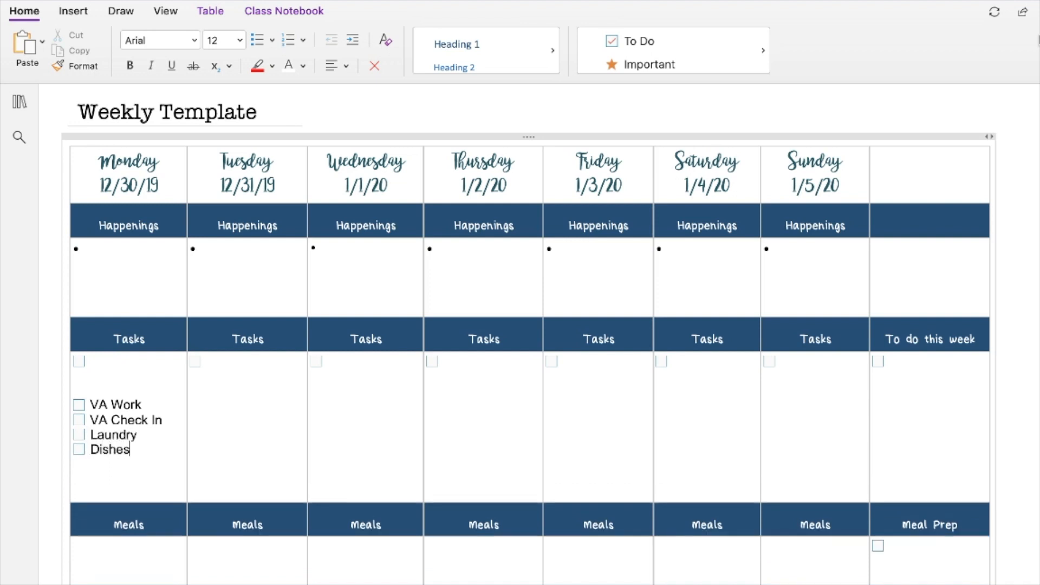
left_click_drag(89, 405, 133, 449)
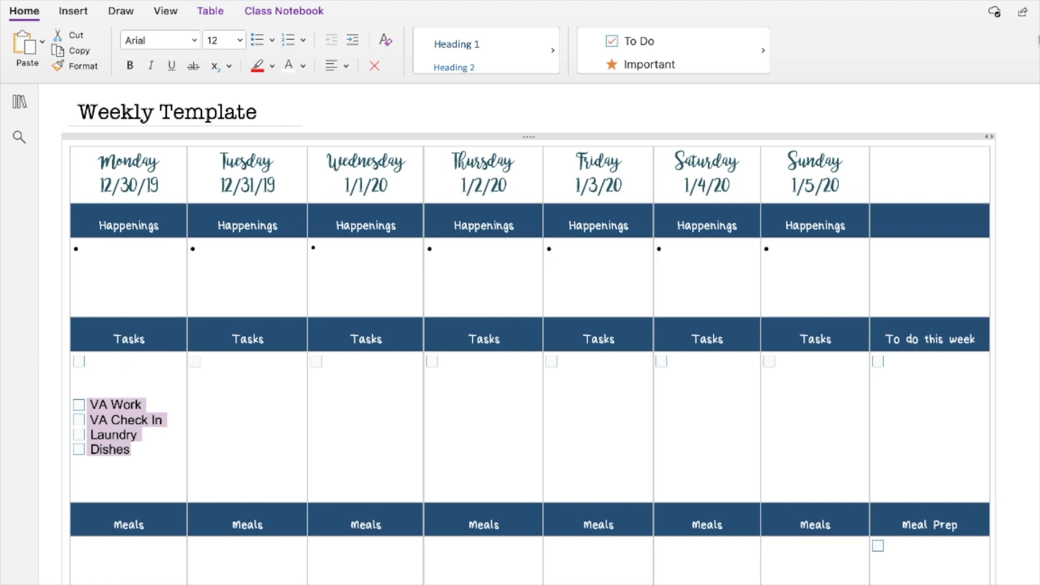
mouse_move(954, 165)
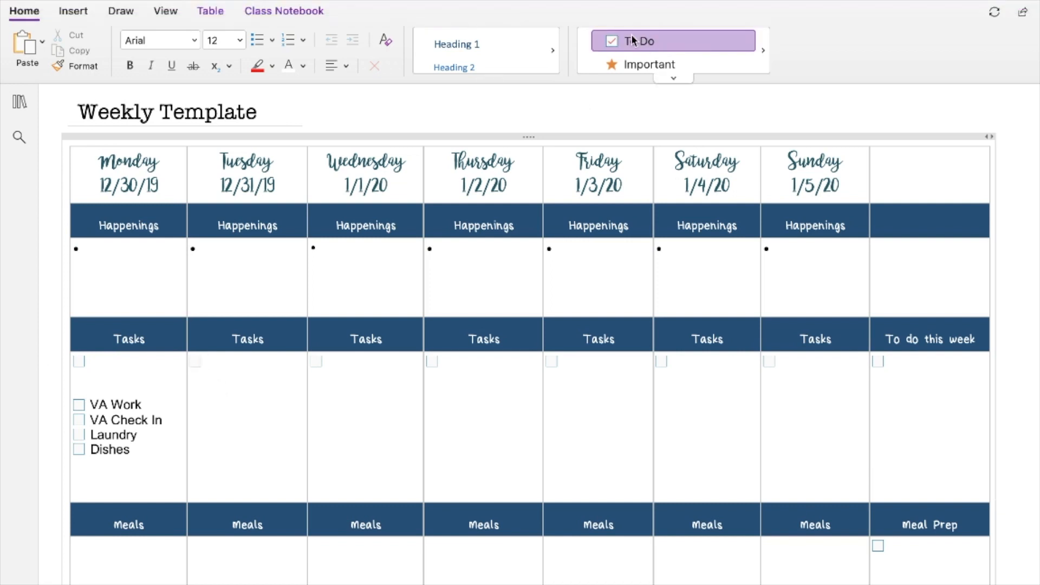
Paste the four Monday to-dos into the Tuesday, Wednesday and Thursday Tasks boxes.
left_click(194, 367)
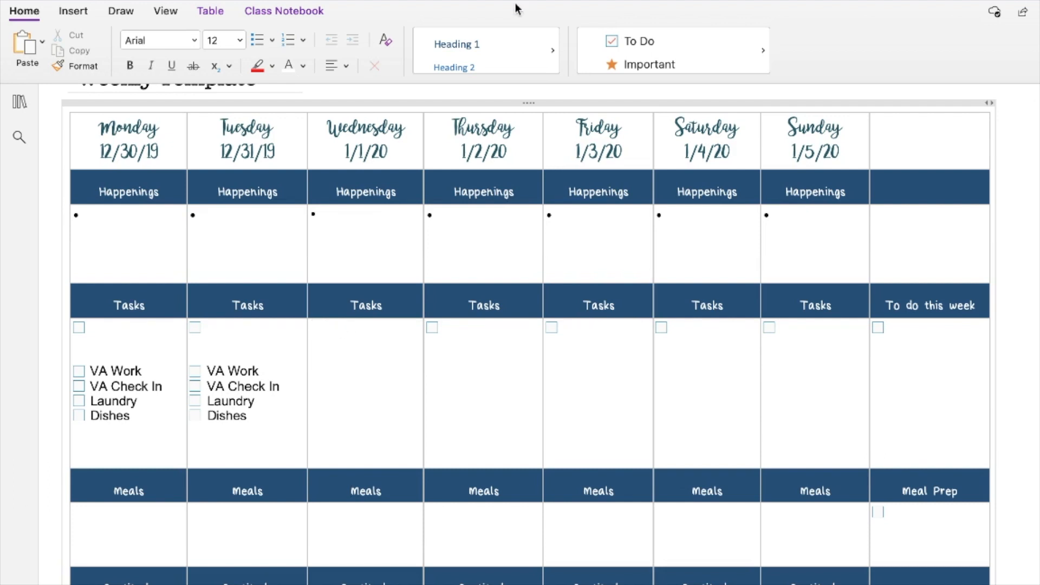
left_click(639, 41)
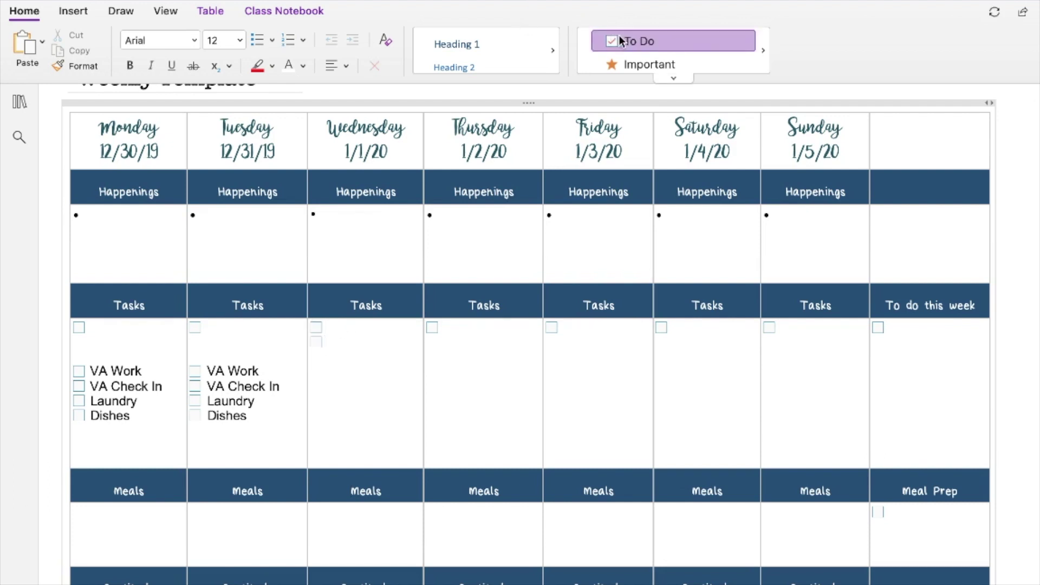
left_click(314, 328)
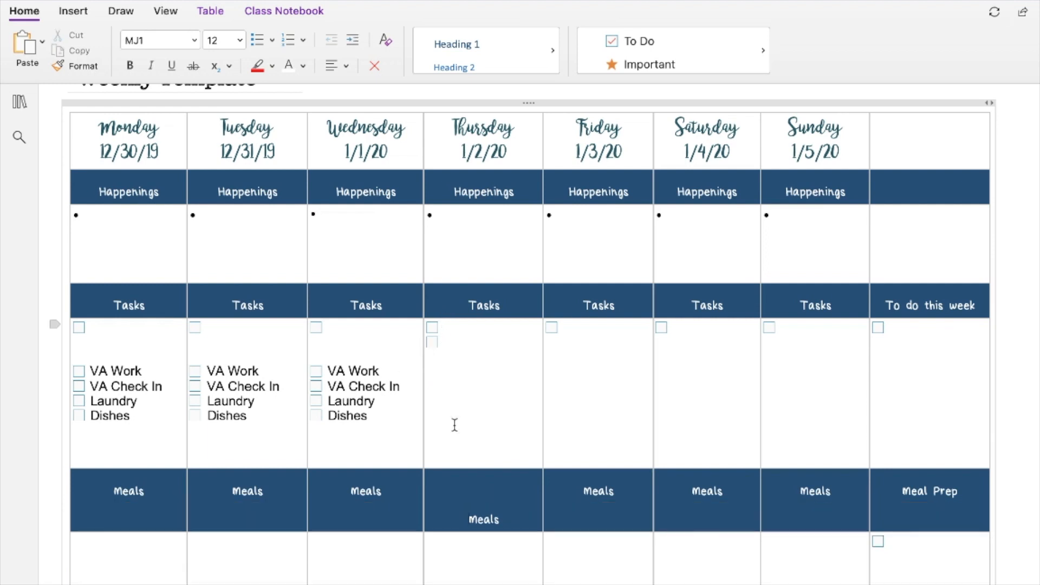
left_click(468, 492)
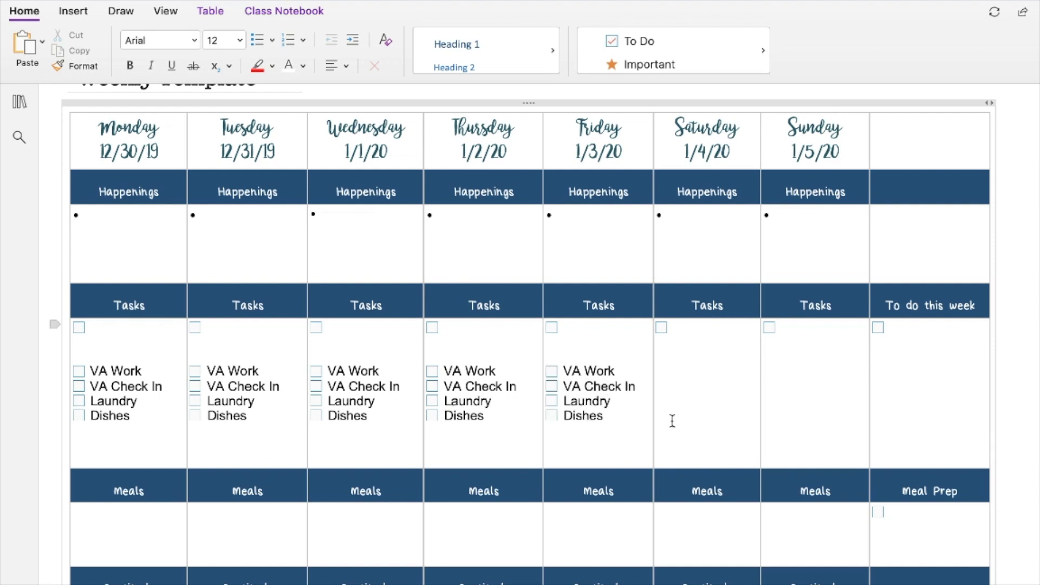
mouse_move(684, 340)
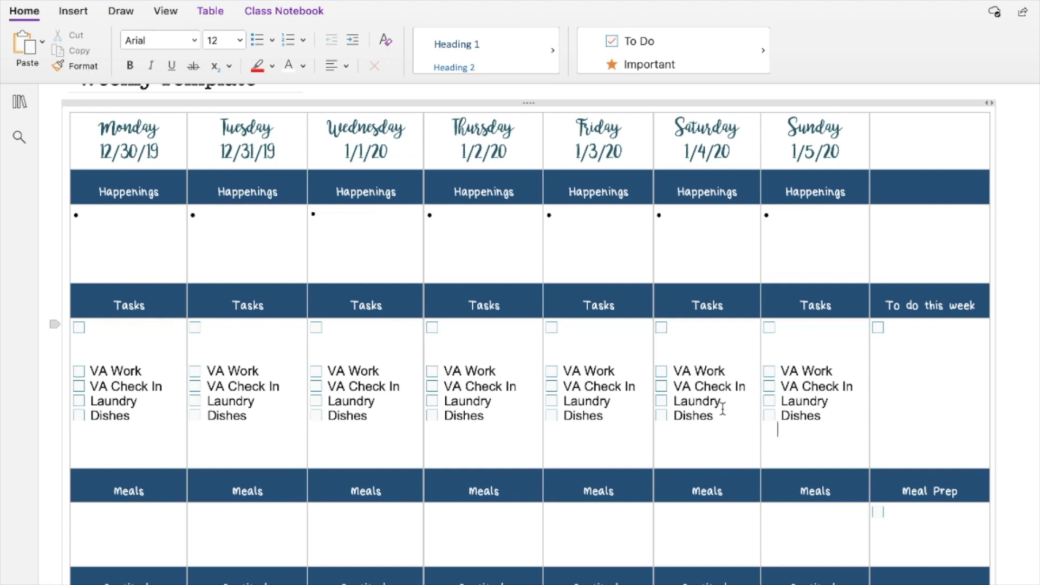
Select and delete the to-do items in Saturday's Tasks cell.
left_click_drag(673, 386, 715, 416)
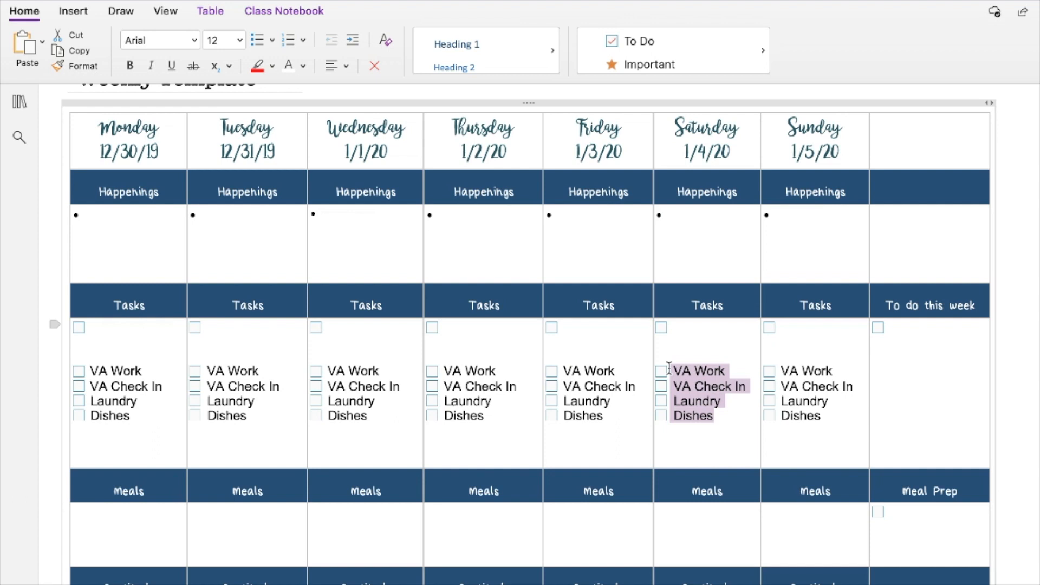
key("Delete")
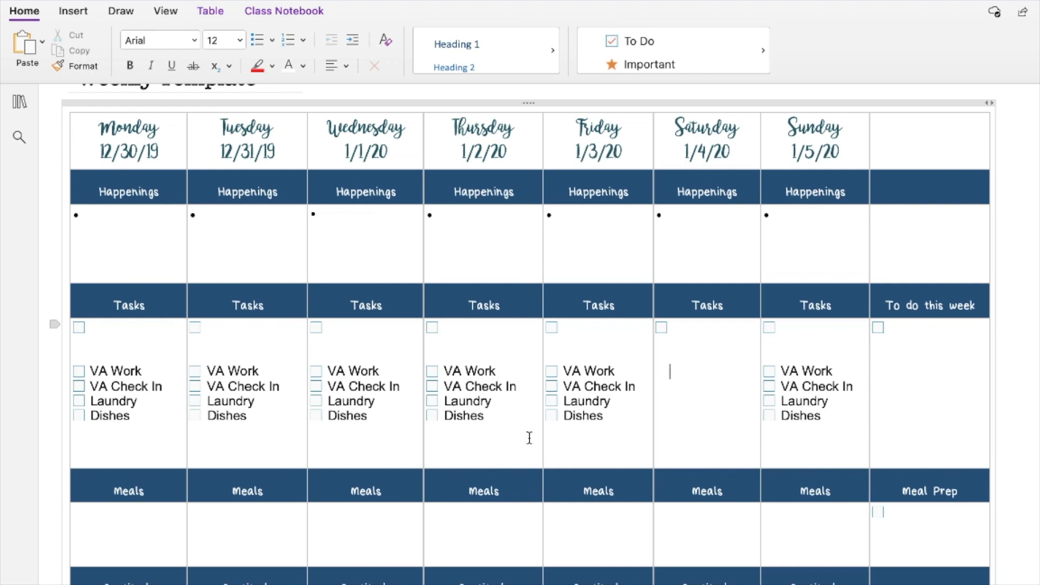
mouse_move(585, 421)
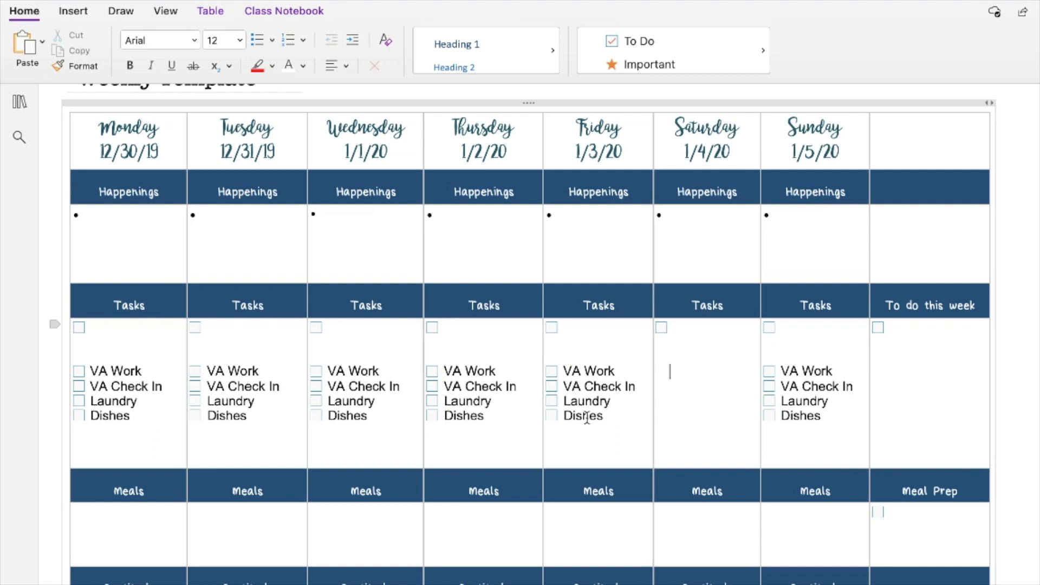
mouse_move(859, 220)
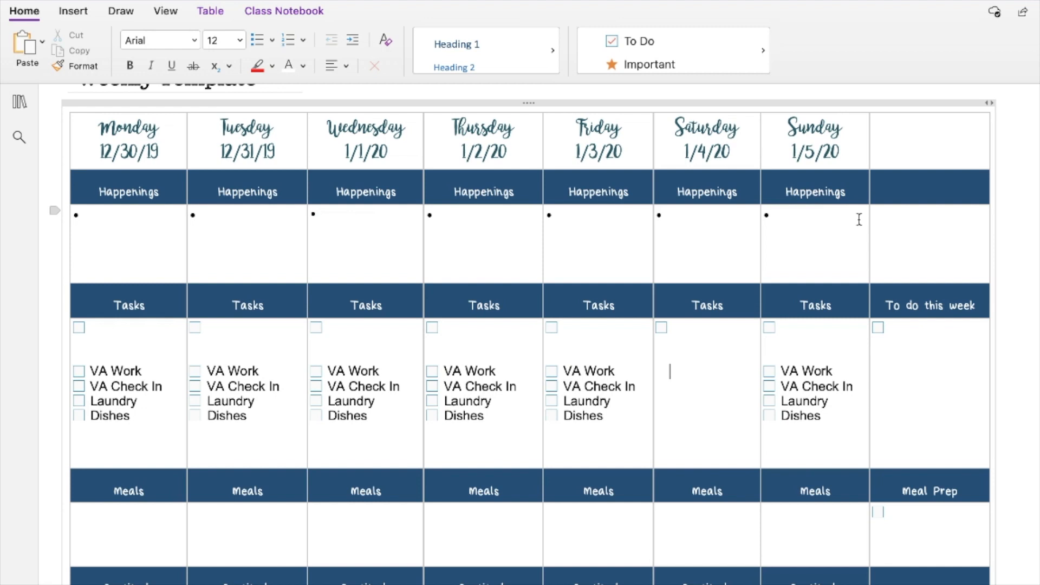
mouse_move(816, 230)
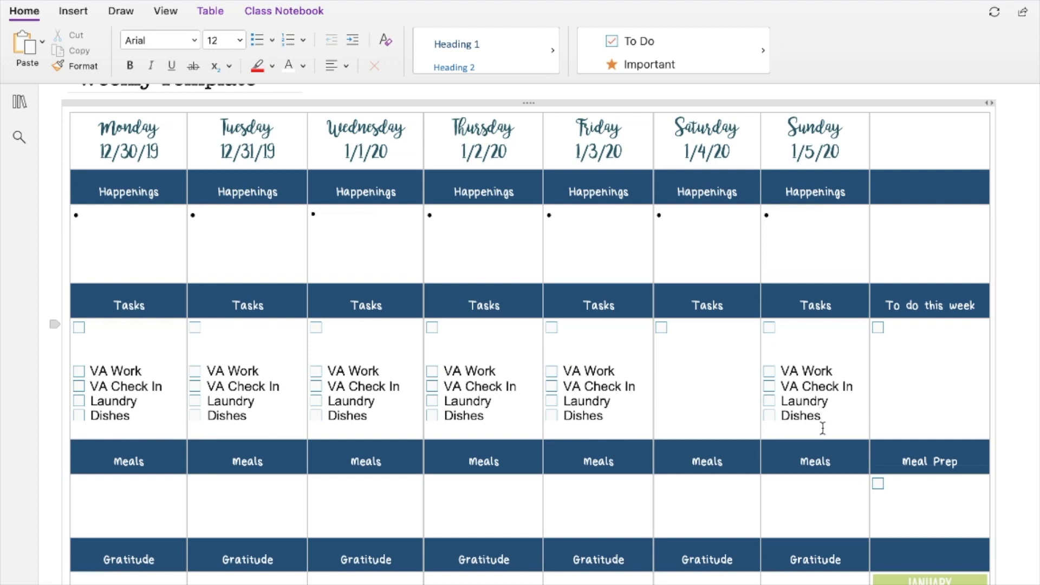
mouse_move(278, 441)
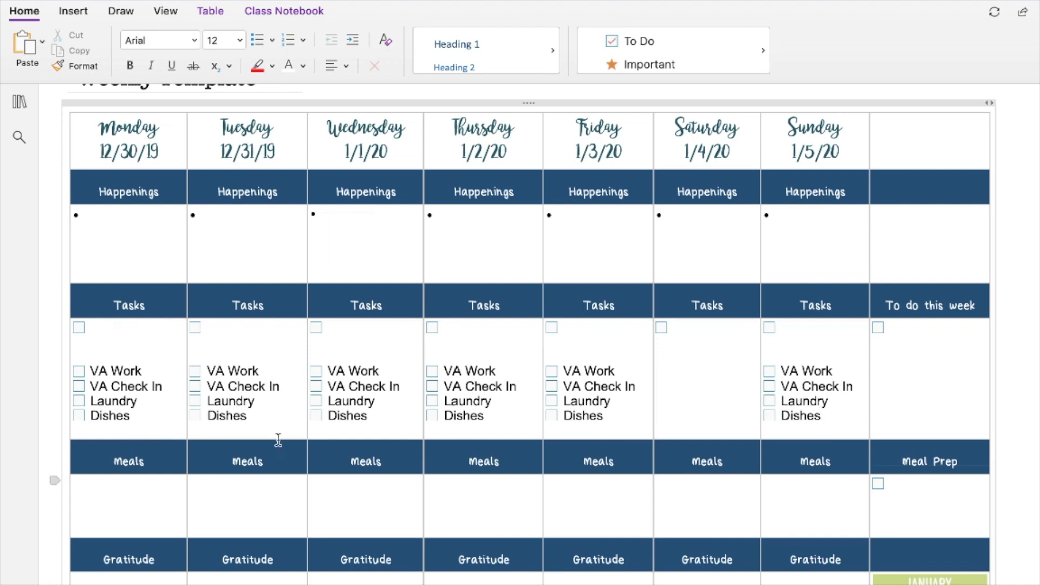
mouse_move(859, 464)
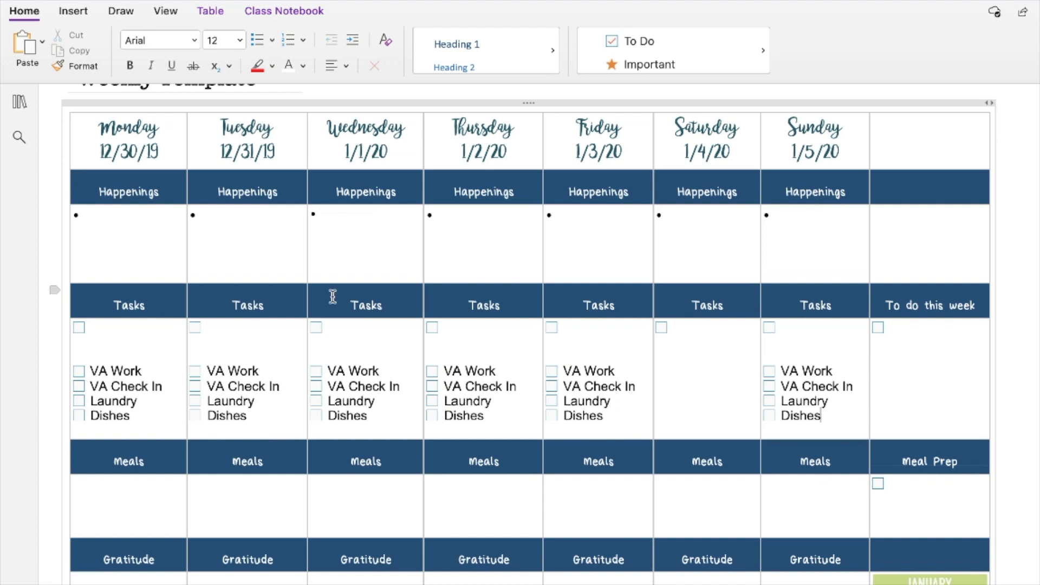
mouse_move(169, 270)
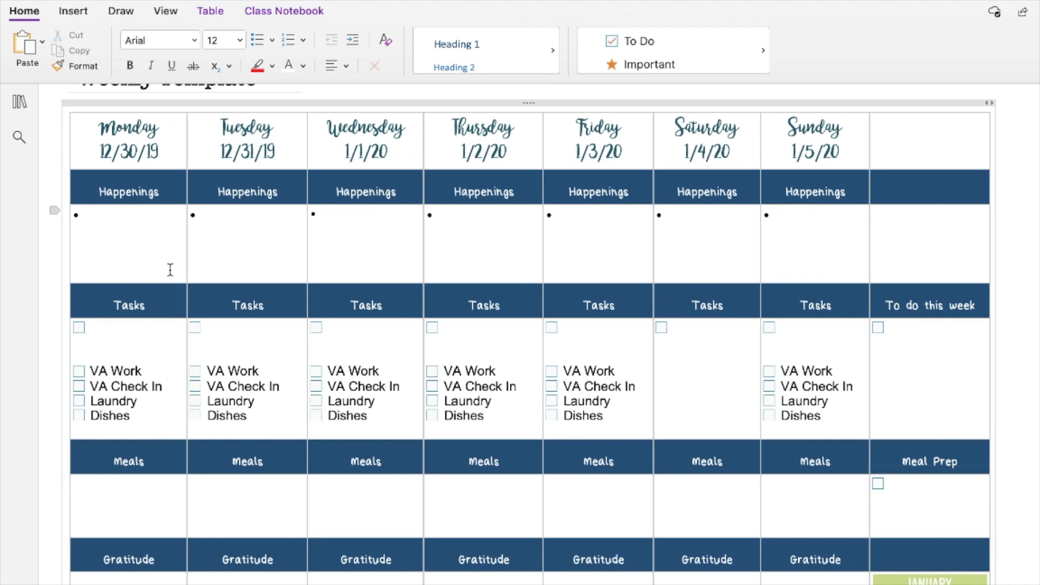
mouse_move(133, 422)
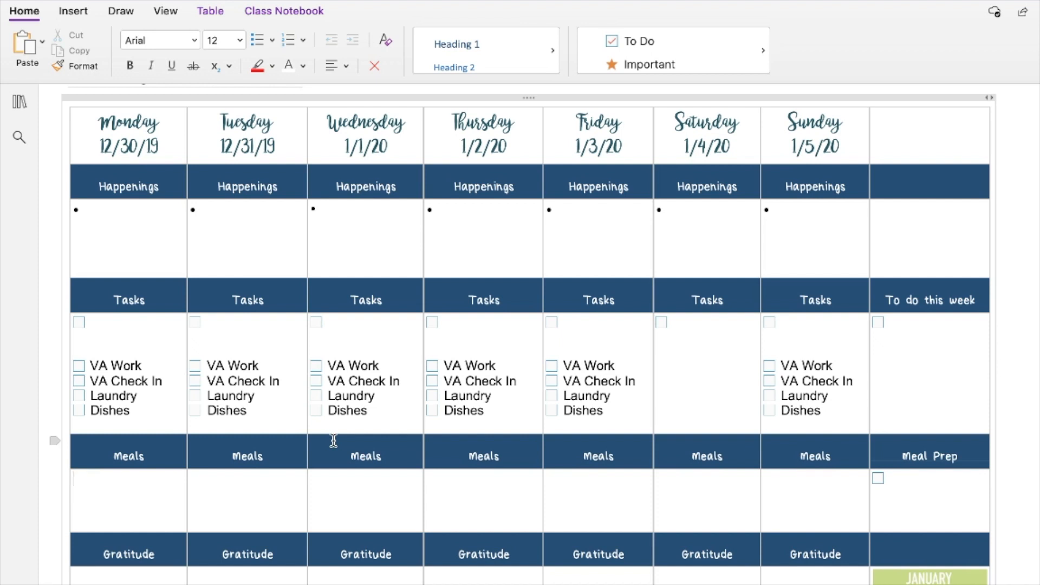
Write separate B:, L: and D: lines in Monday's Meals cell.
left_click(75, 493)
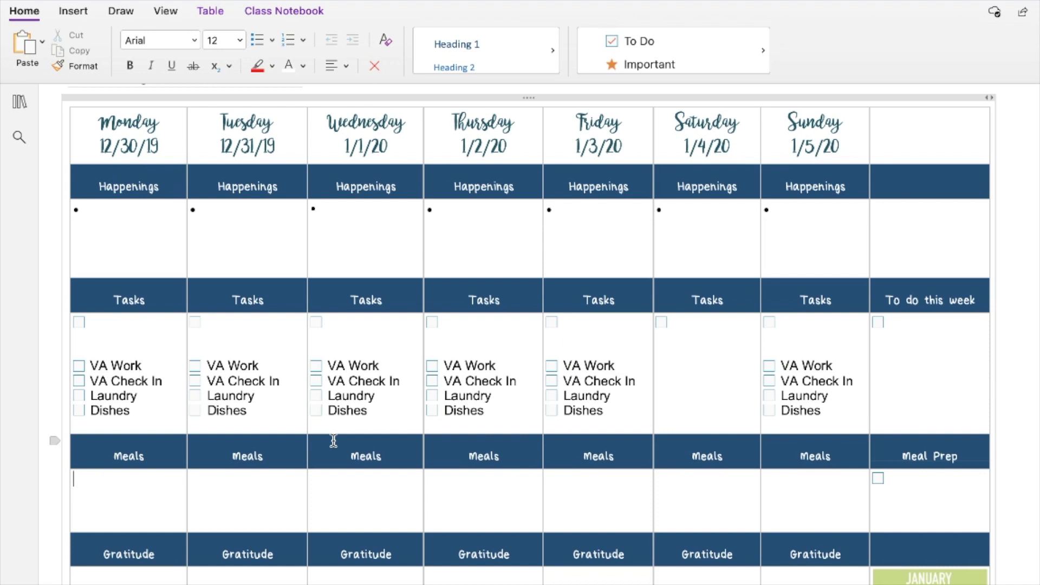
type("B:")
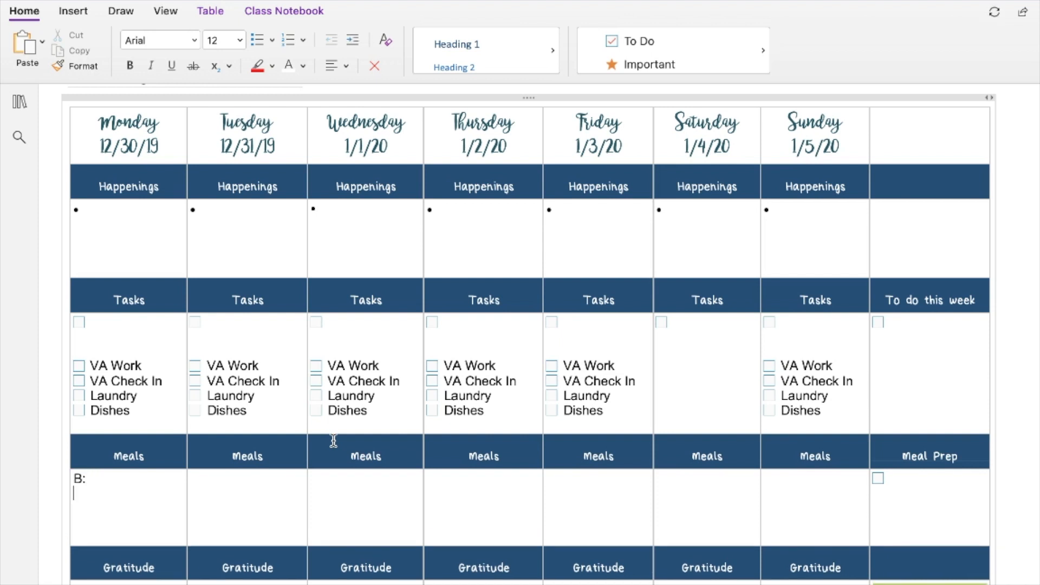
type("L:")
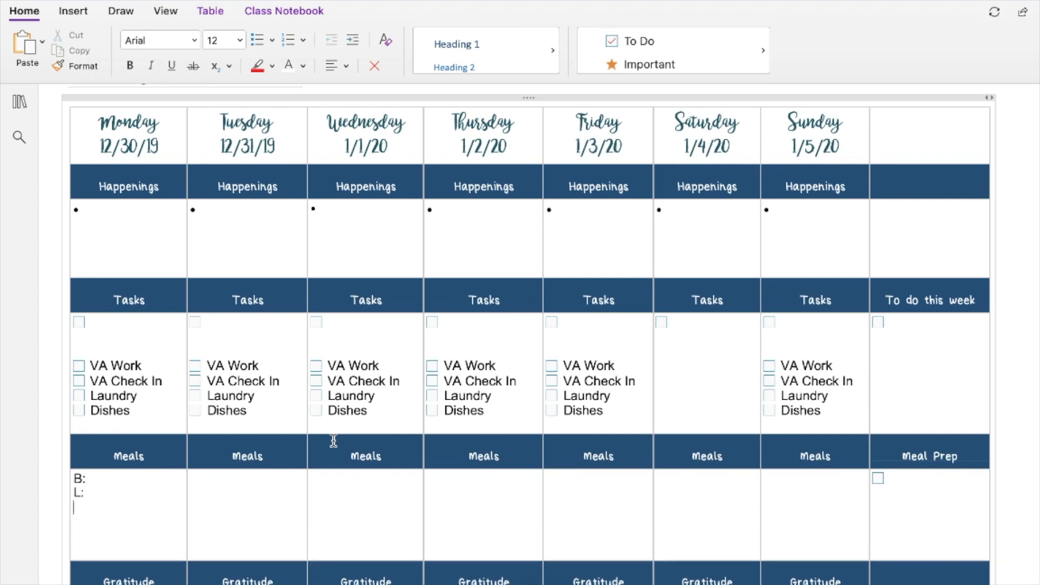
type("D:")
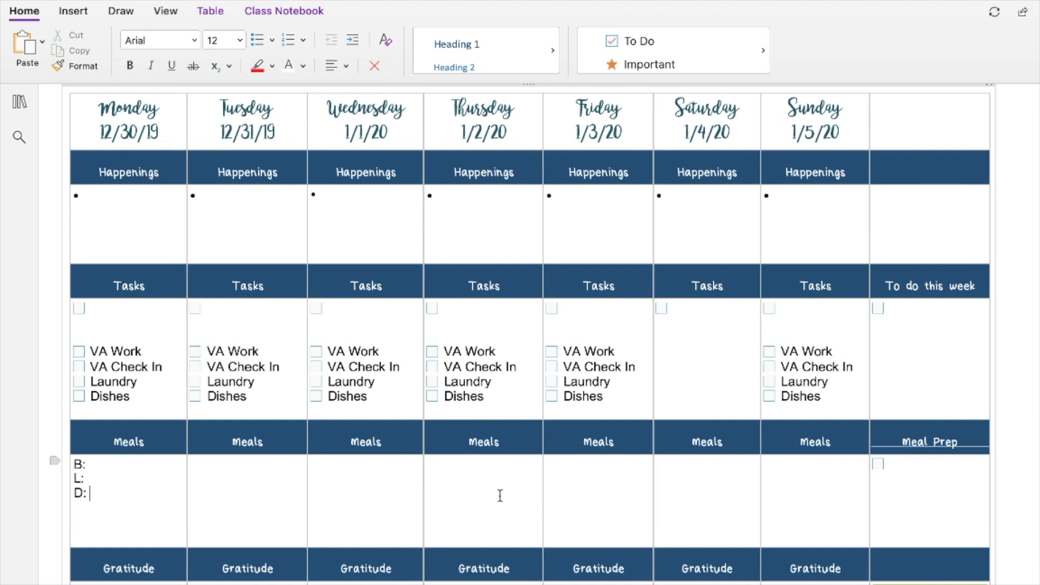
mouse_move(114, 486)
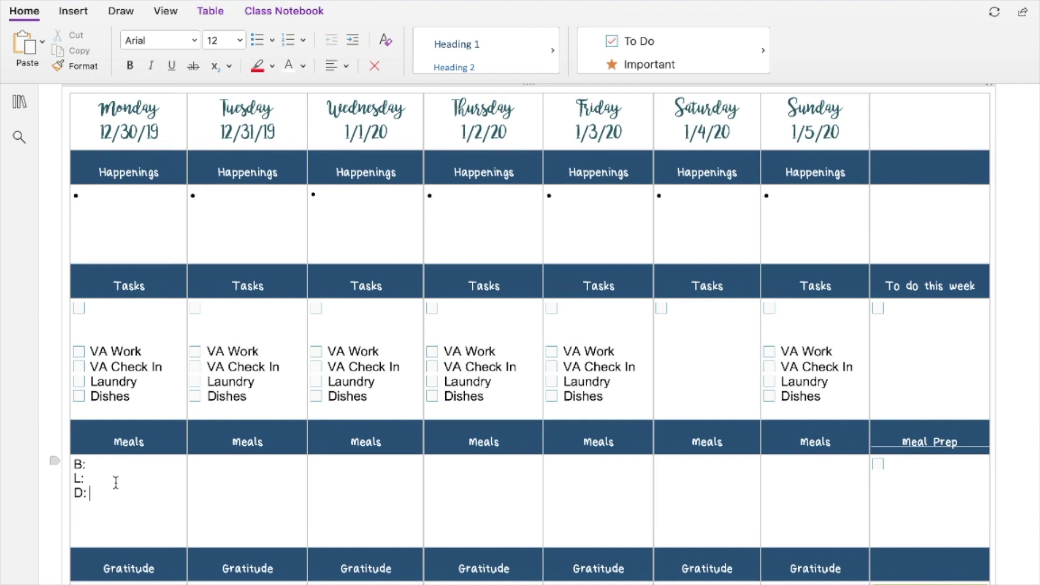
scroll("down", 3)
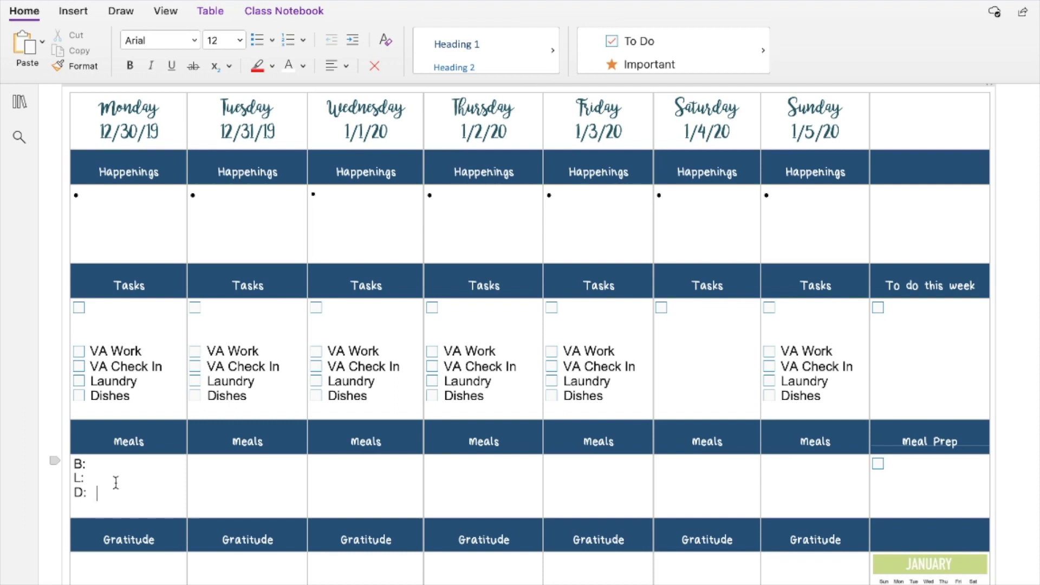
mouse_move(161, 497)
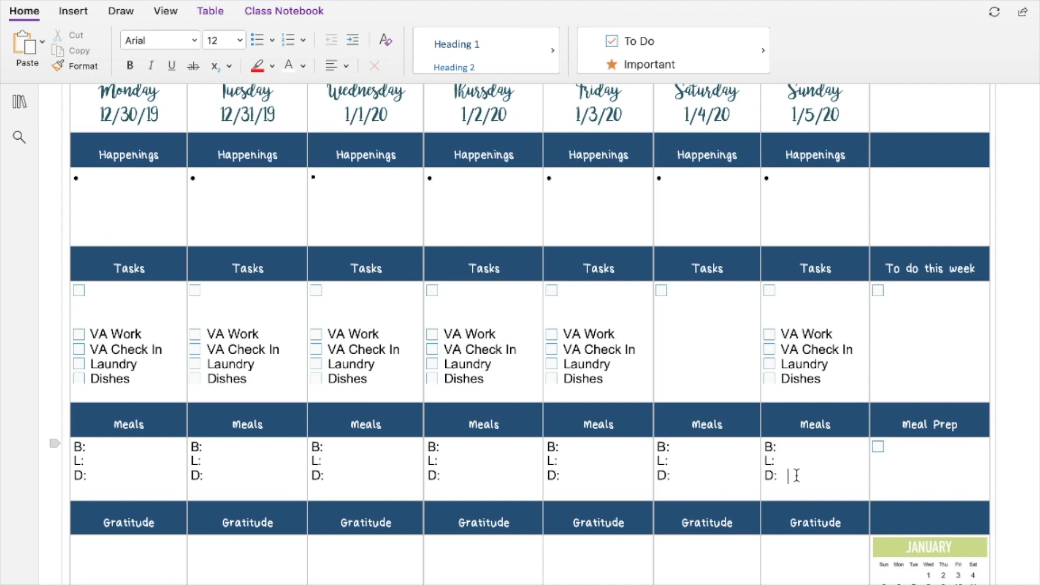
Scroll down to the remaining days' Meals cells for the B:, L:, D: lines.
scroll("down", 3)
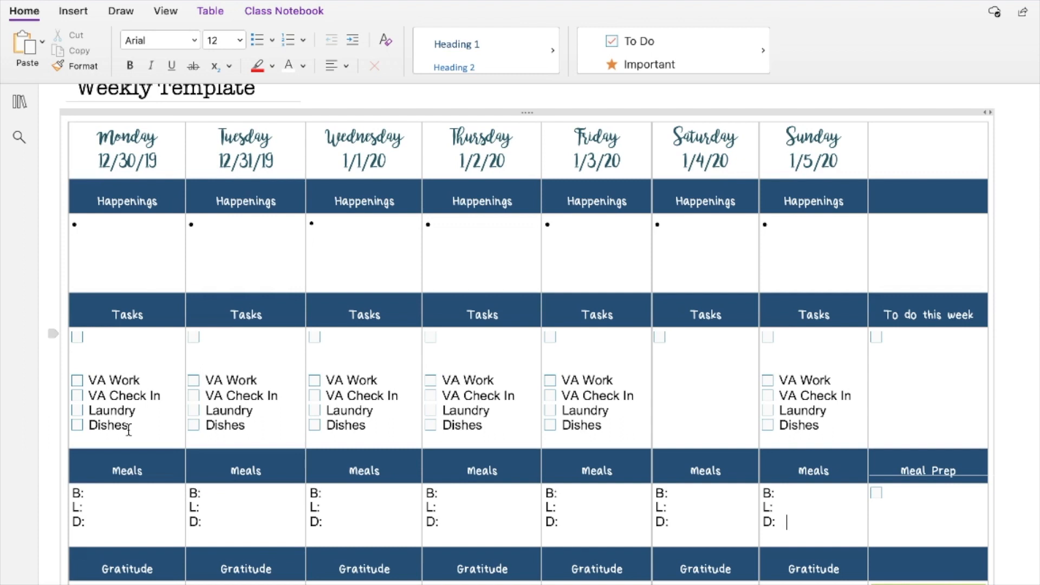
mouse_move(92, 411)
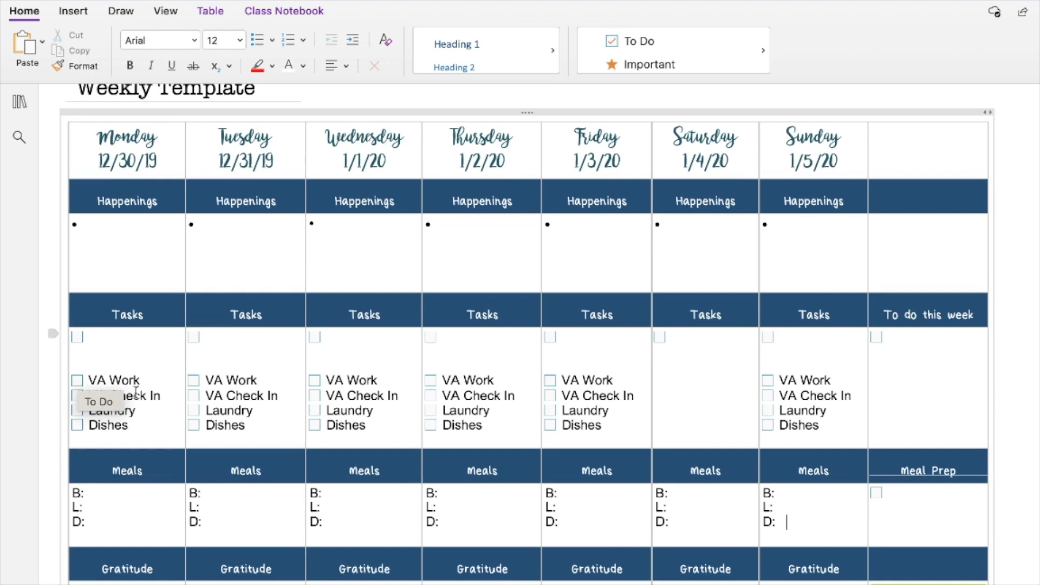
mouse_move(166, 408)
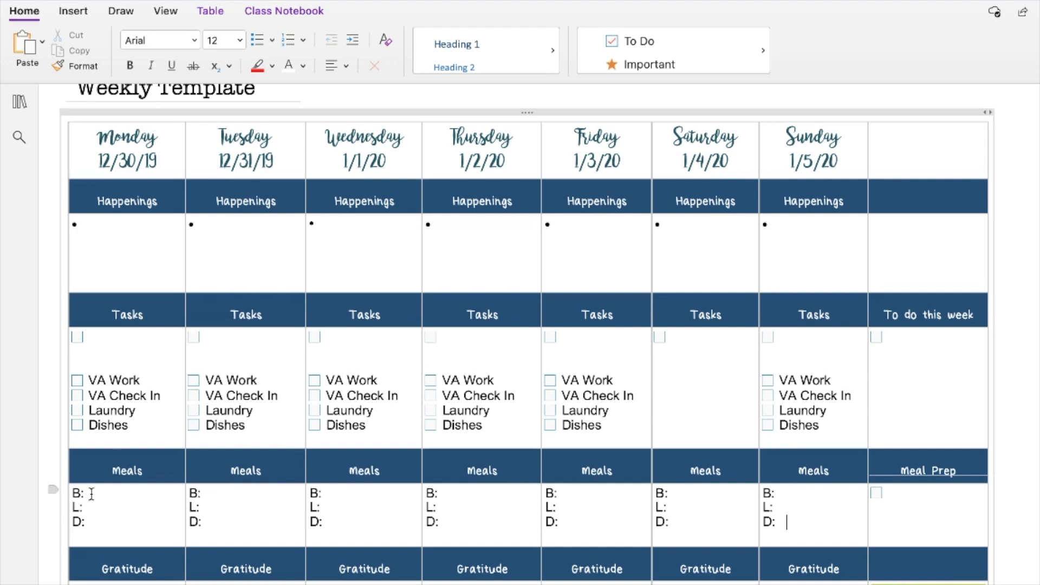
mouse_move(102, 523)
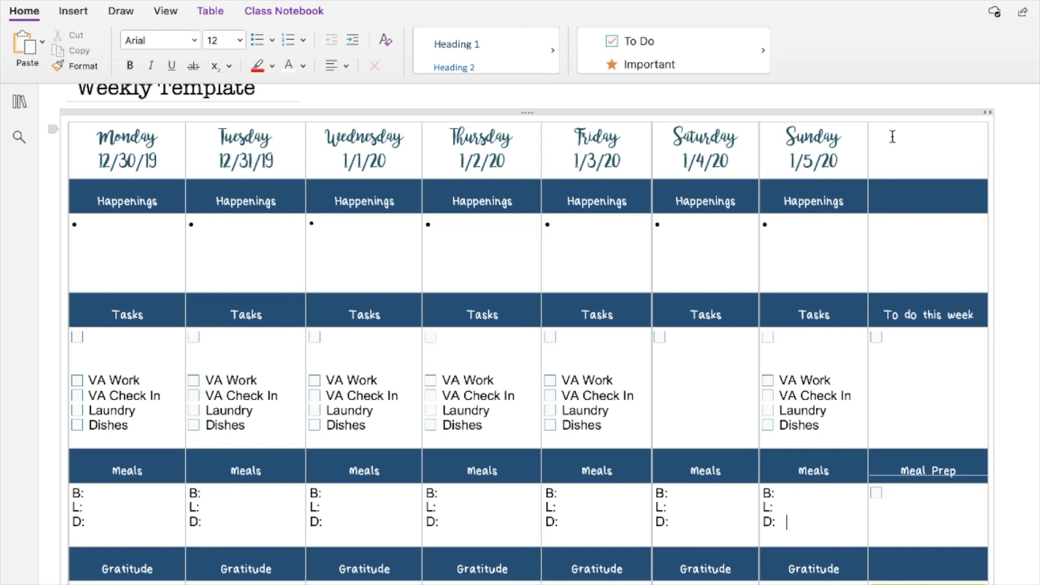
mouse_move(883, 206)
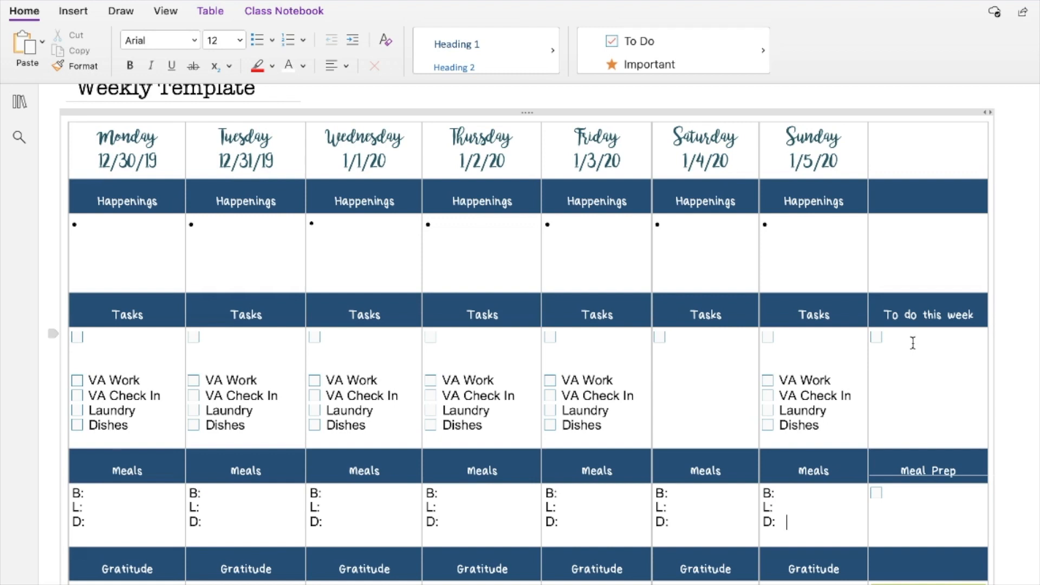
mouse_move(786, 392)
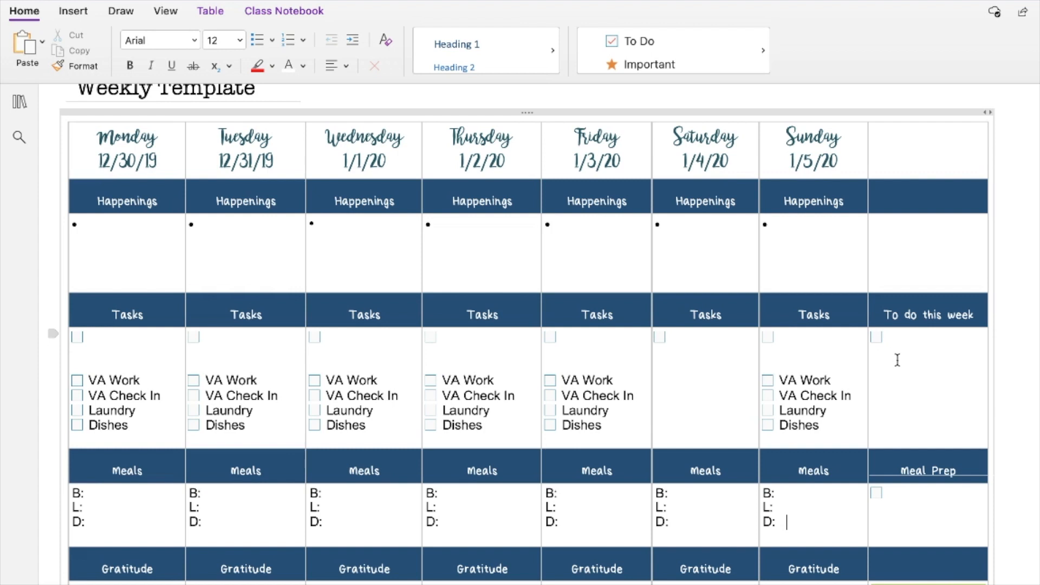
mouse_move(901, 494)
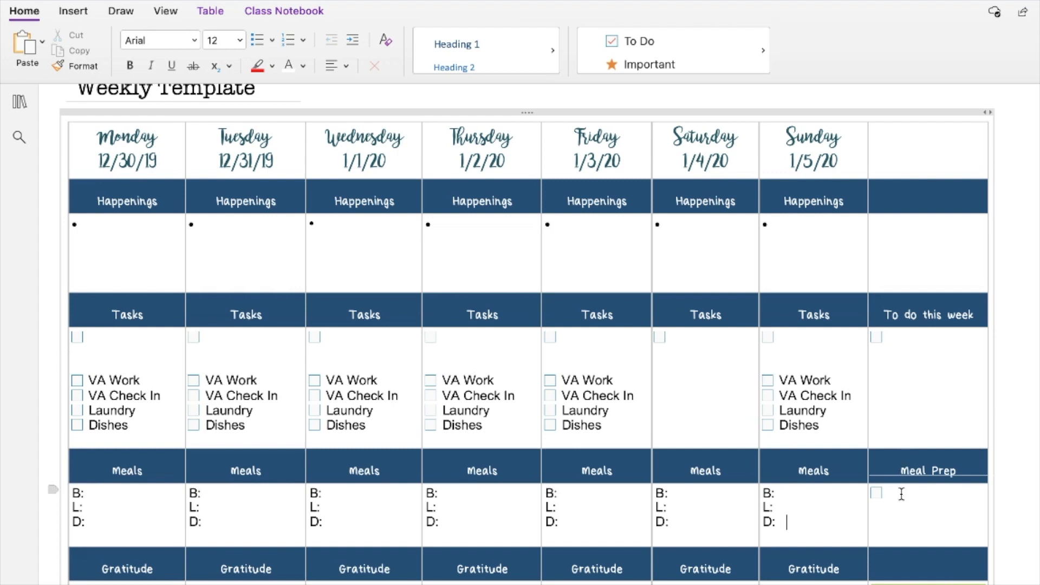
scroll("down", 3)
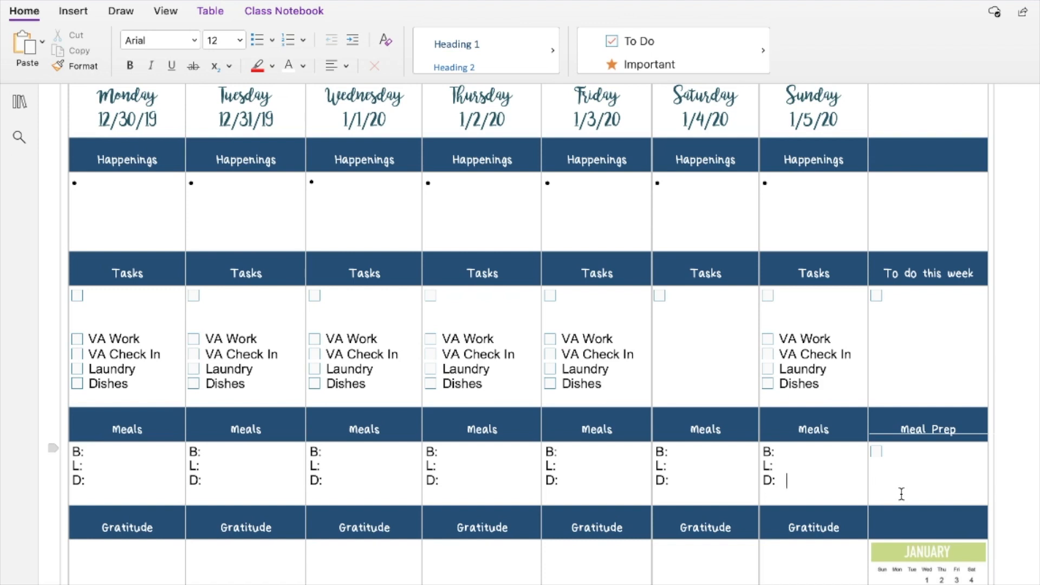
mouse_move(900, 463)
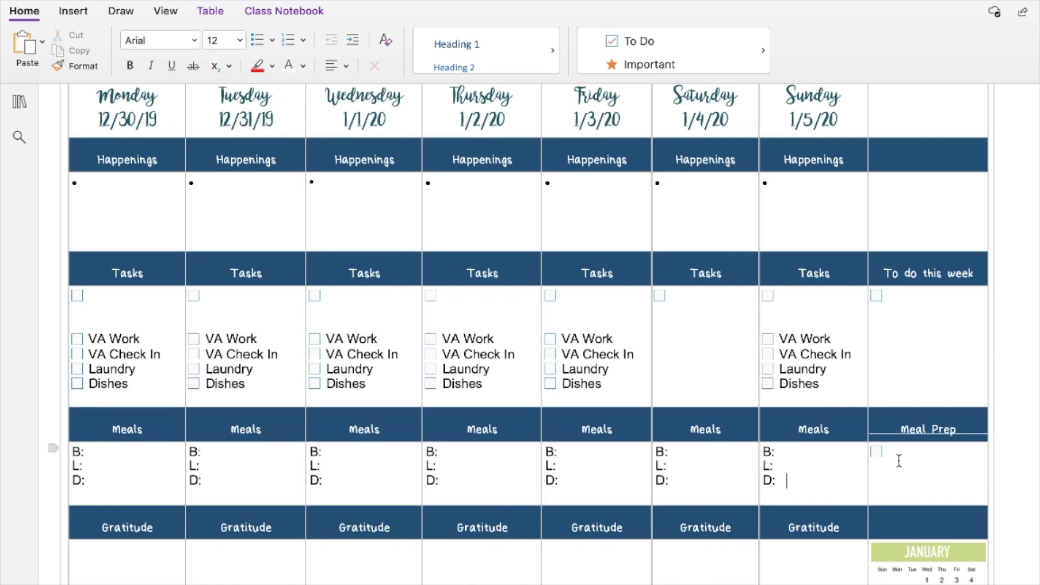
mouse_move(890, 455)
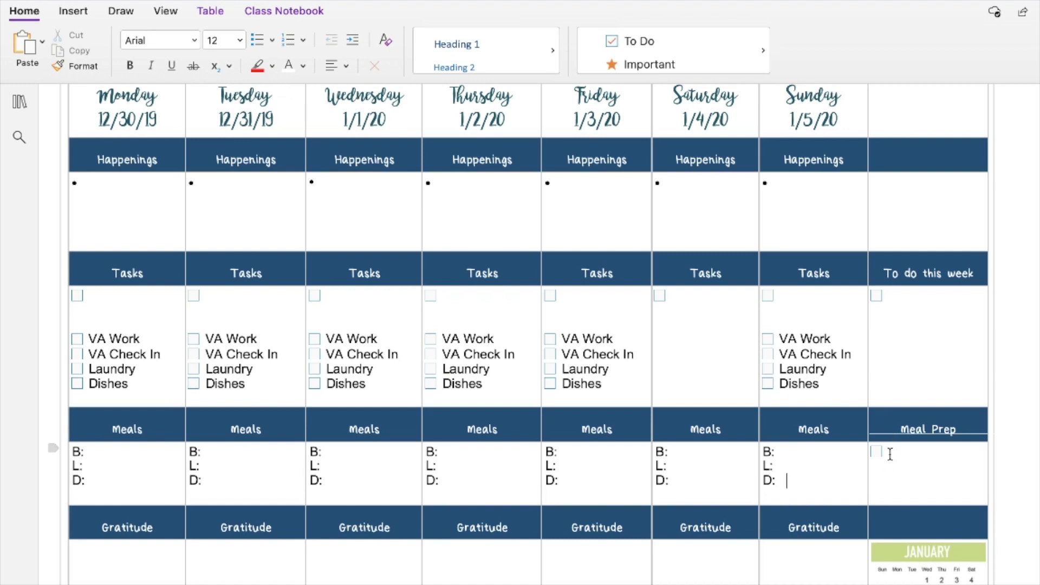
scroll("down", 3)
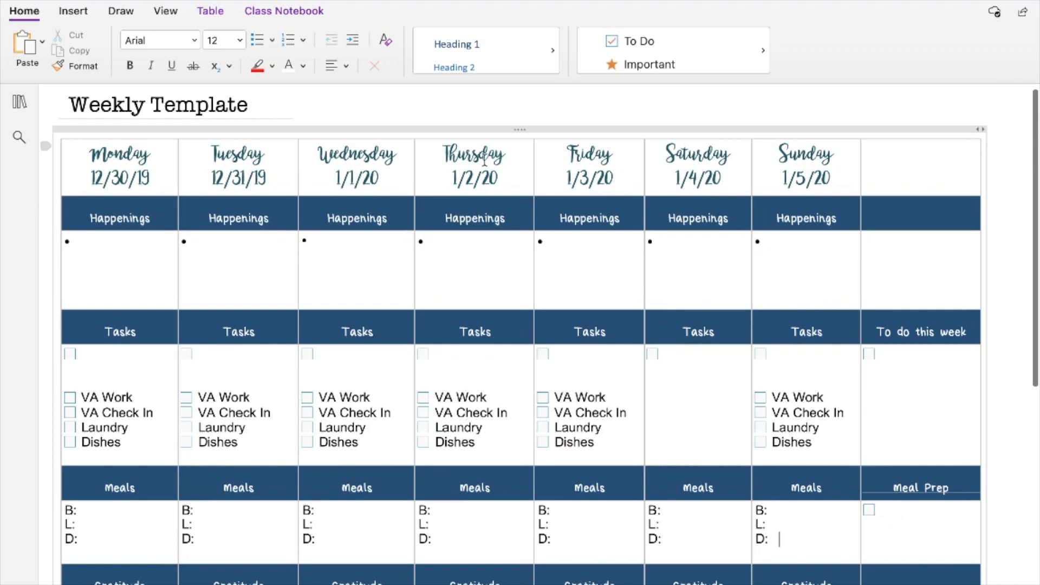
mouse_move(855, 184)
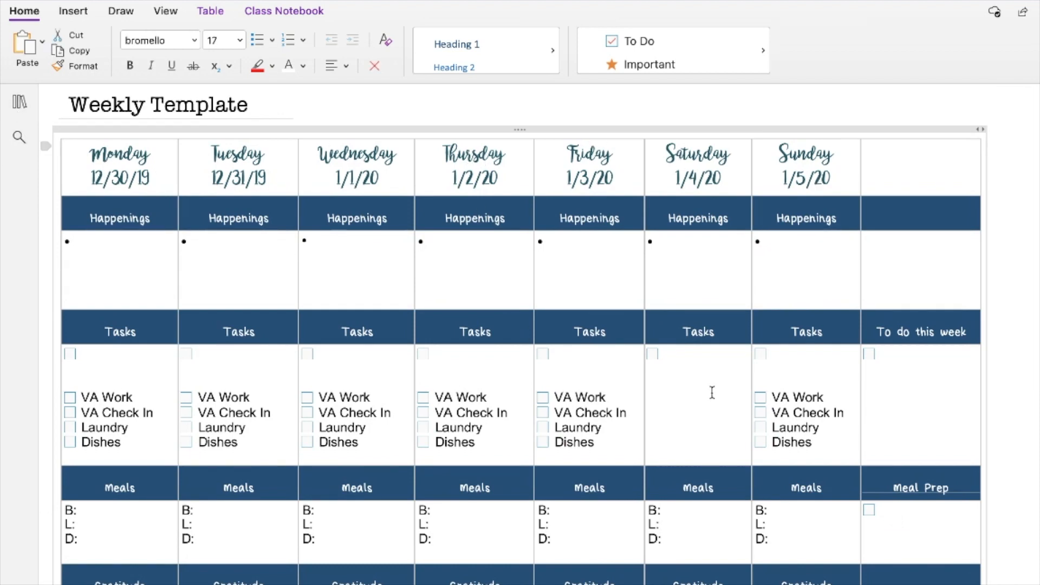
Copy the Weekly Template page into the Templates section.
left_click(17, 102)
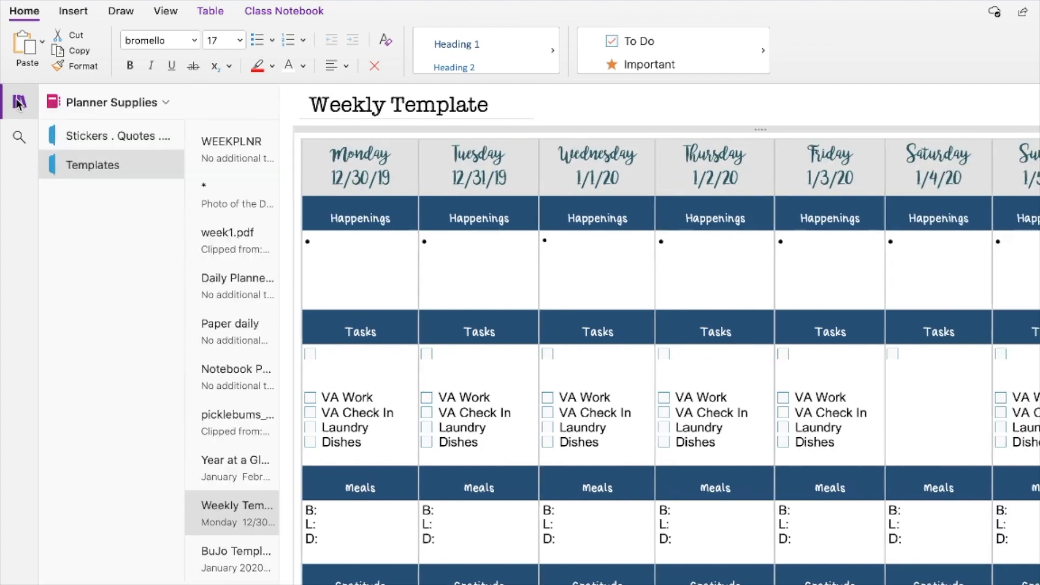
right_click(225, 508)
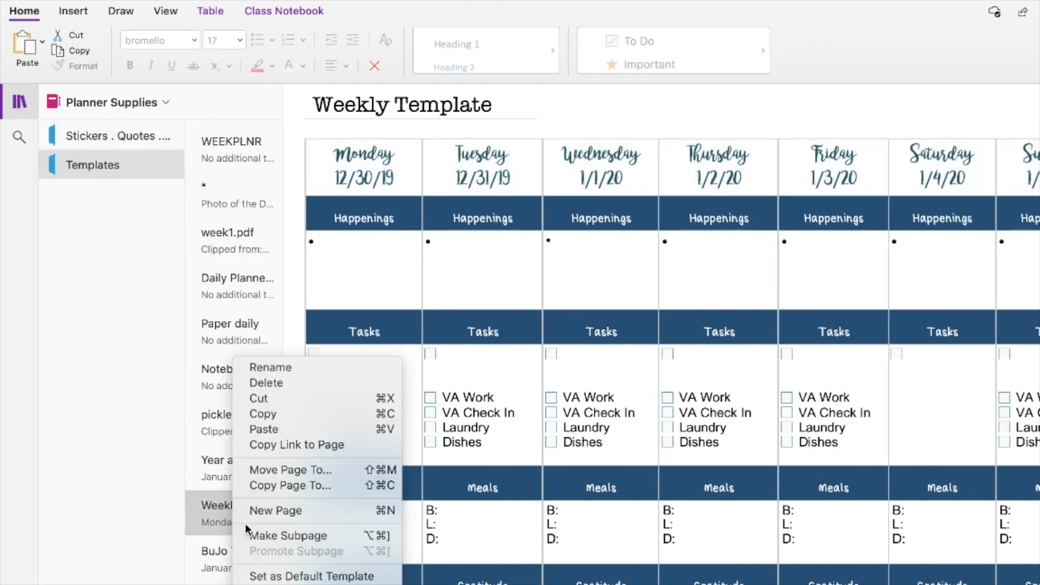
mouse_move(276, 511)
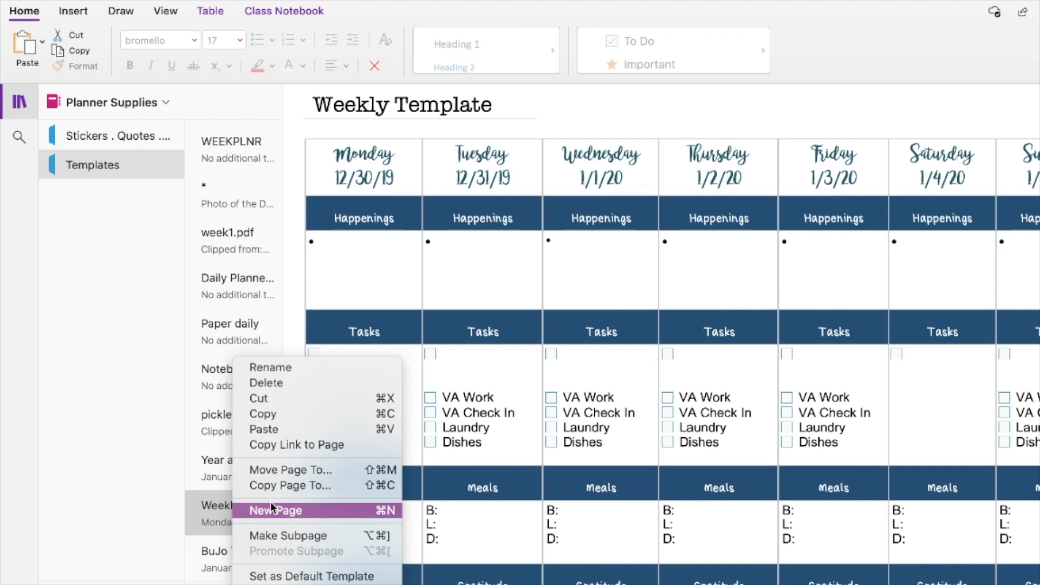
mouse_move(273, 487)
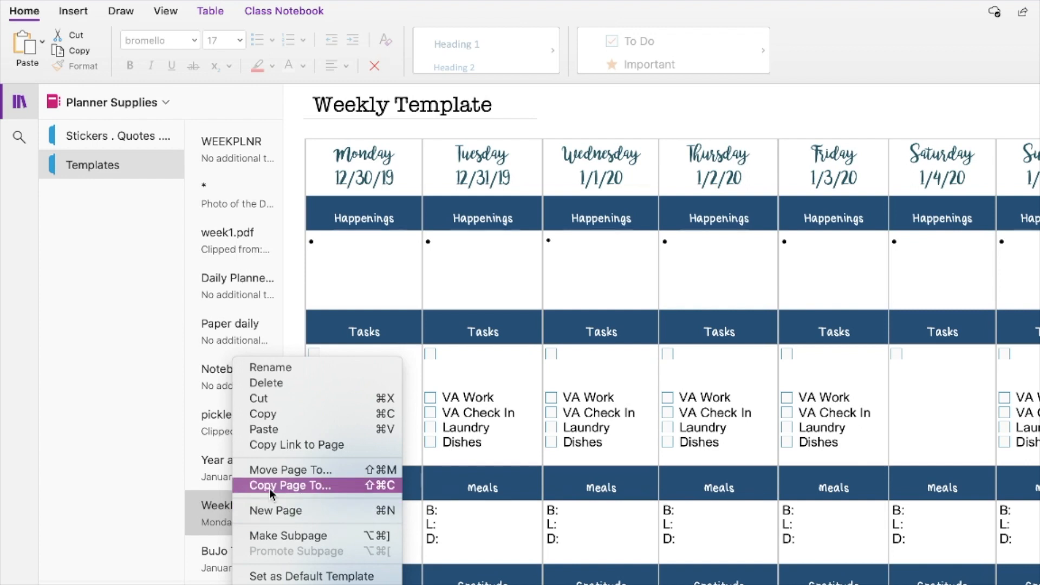
left_click(290, 484)
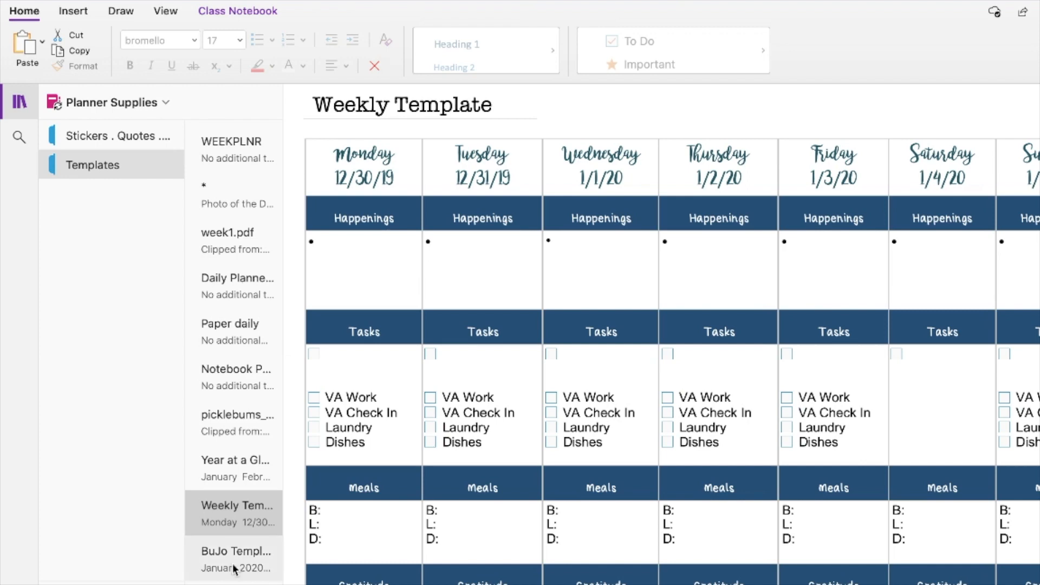
Make another Weekly Template copy, then open the first copy.
scroll("down", 3)
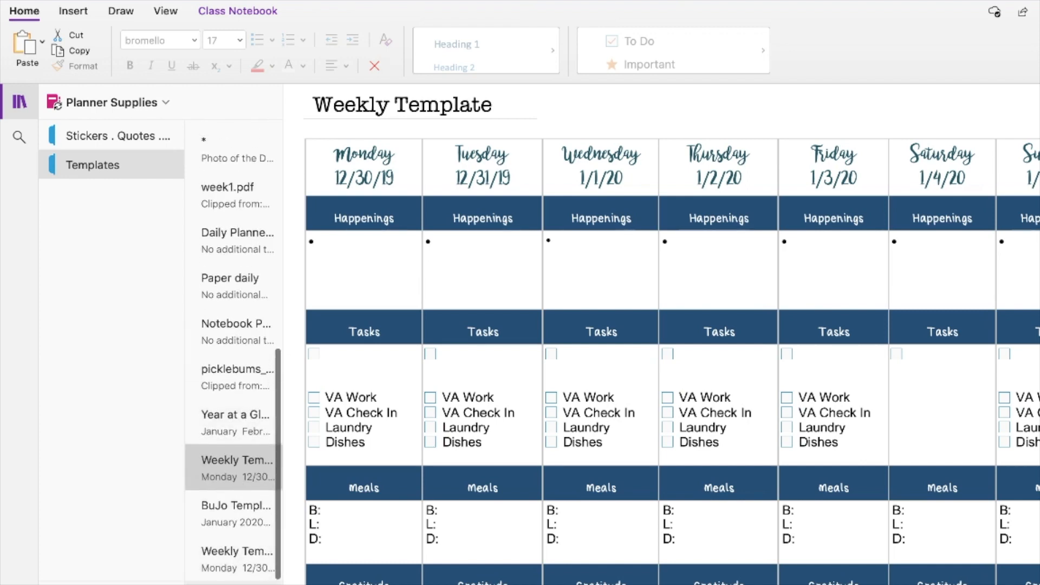
scroll("down", 3)
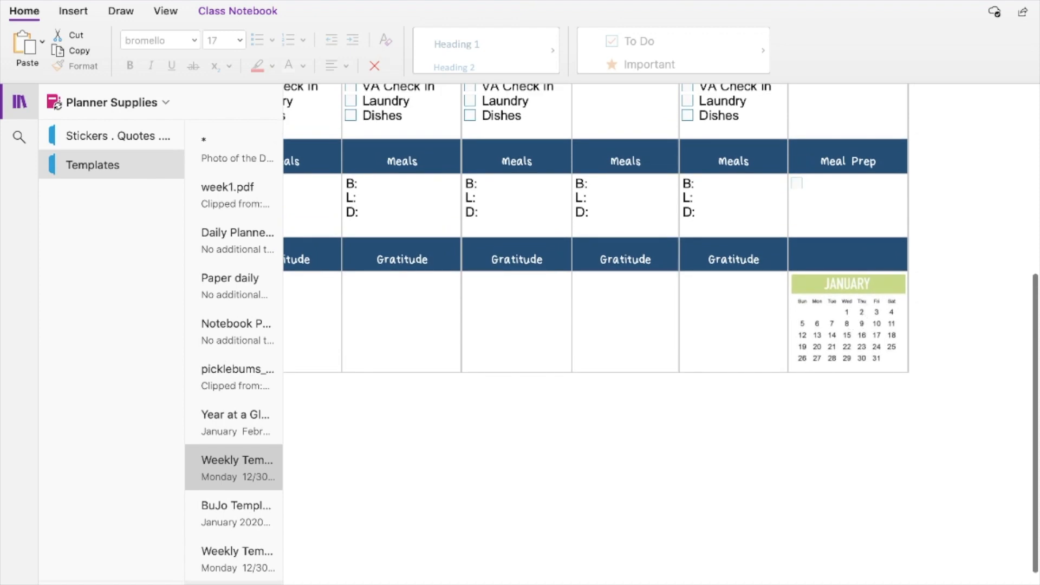
right_click(235, 467)
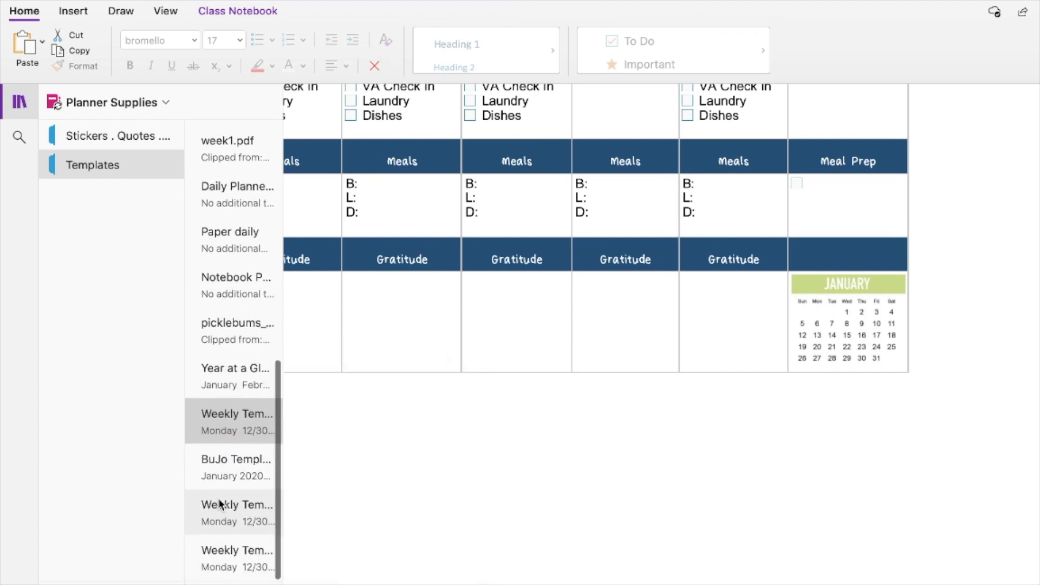
right_click(232, 423)
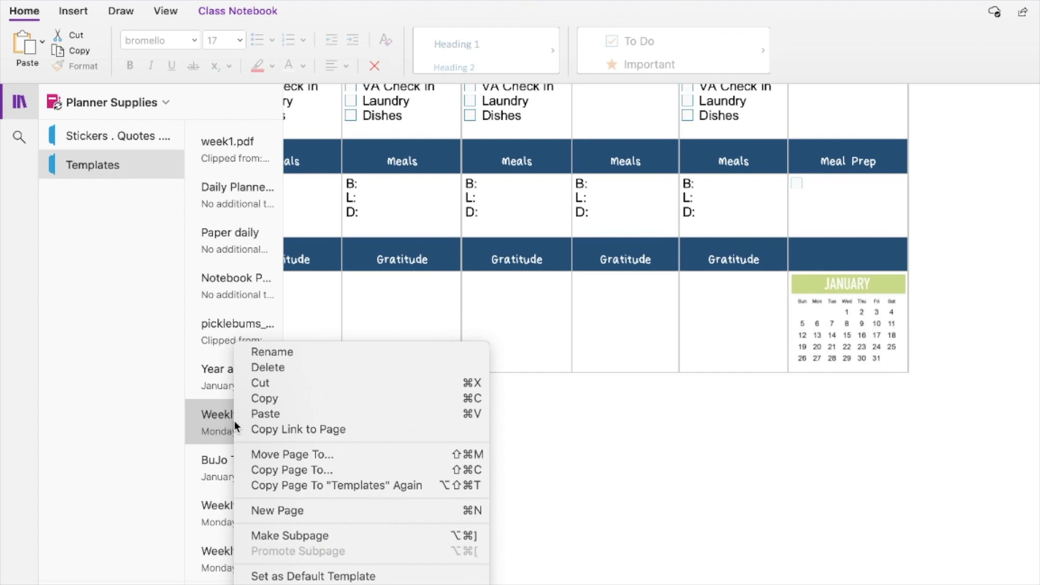
left_click(228, 423)
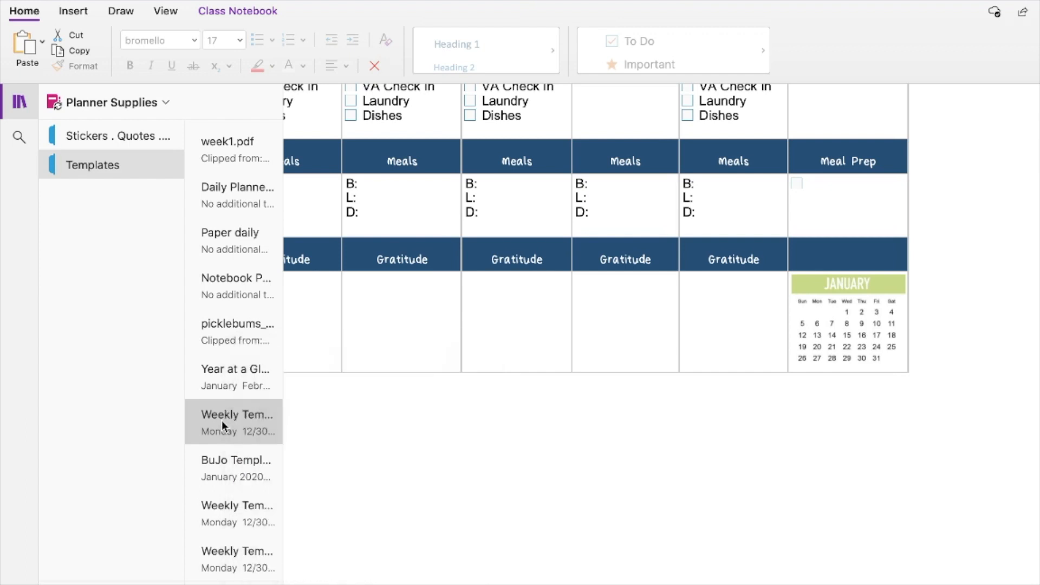
right_click(224, 425)
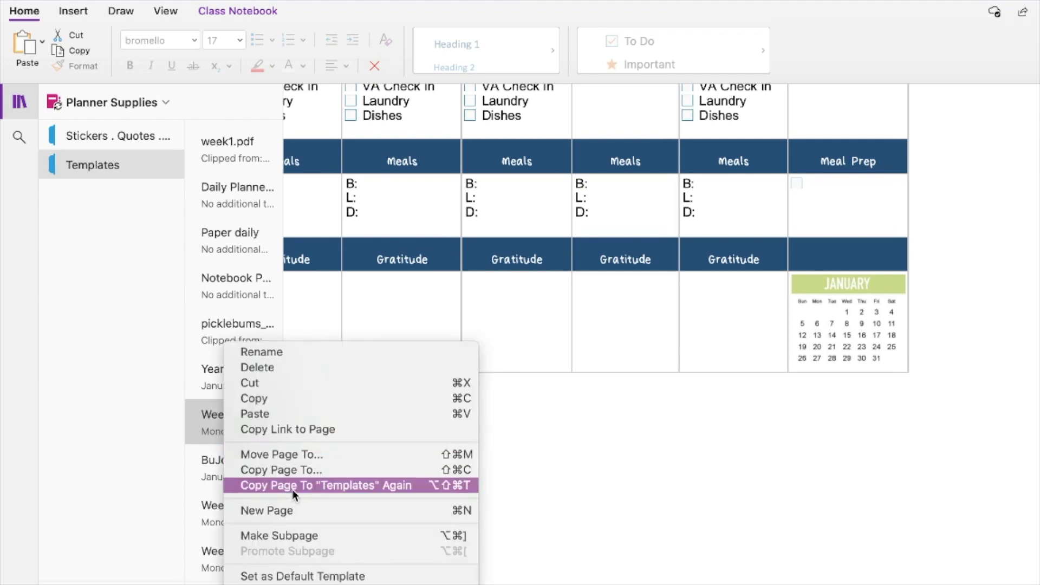
left_click(325, 486)
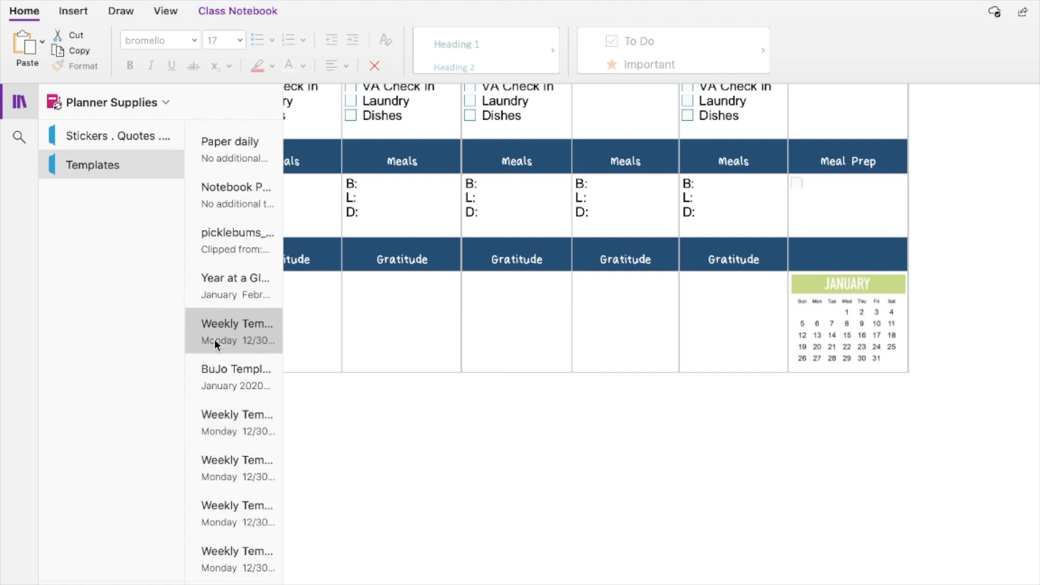
mouse_move(222, 436)
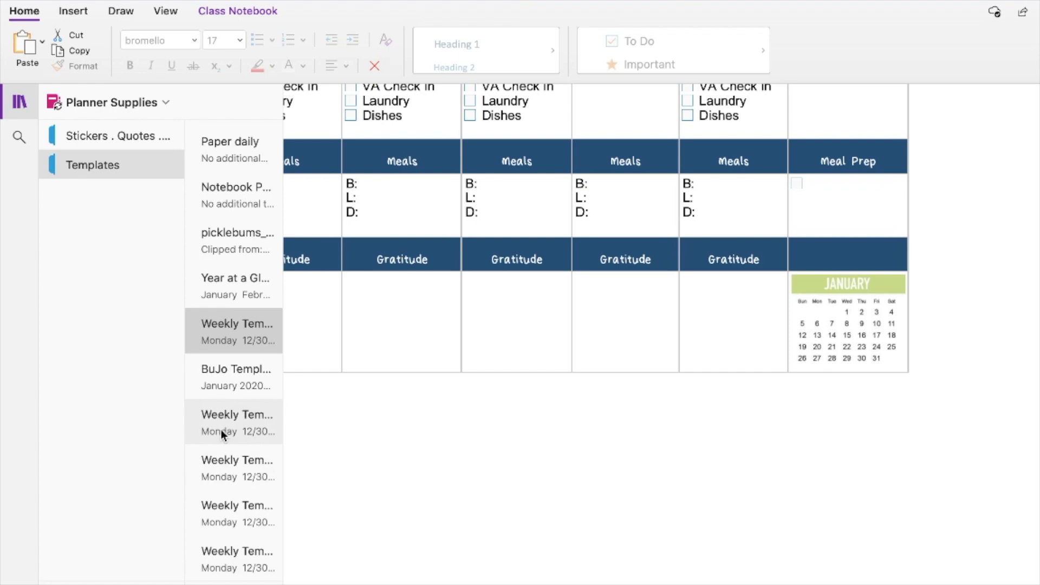
left_click(237, 423)
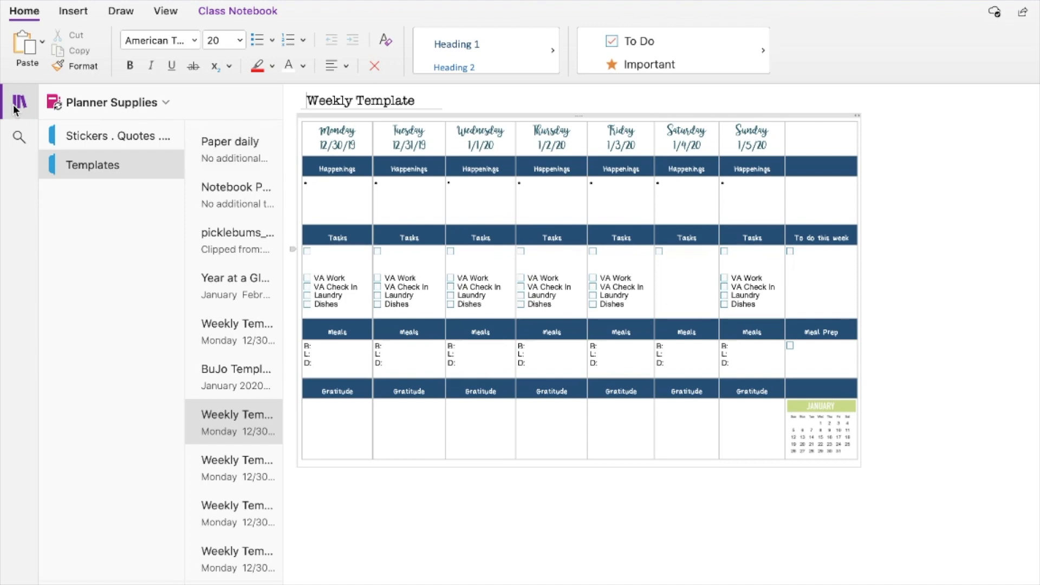
Hide the page list and begin retitling the copy '1/6/20 - 1/12/'.
left_click(16, 103)
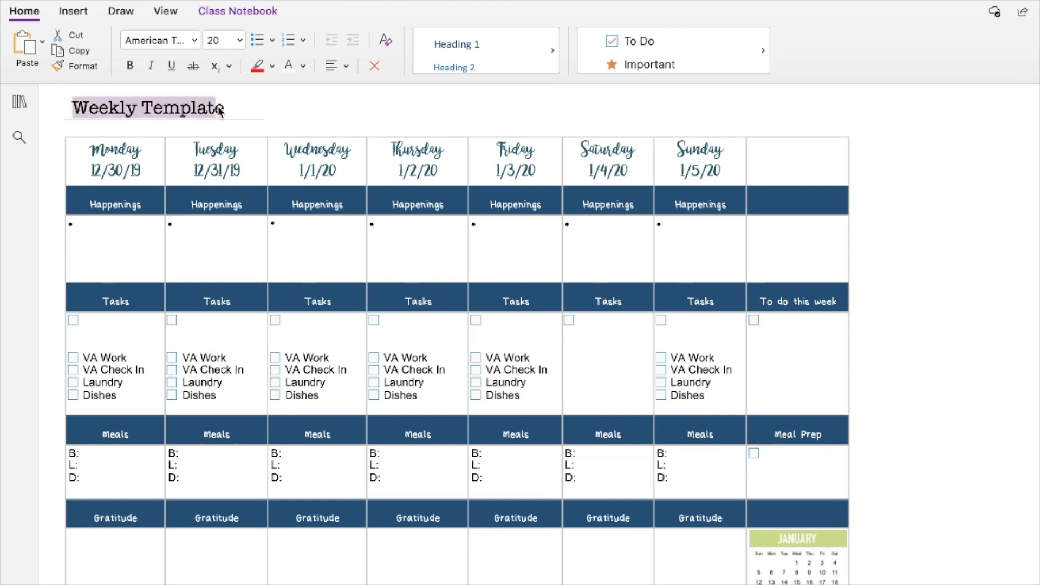
type("1/6/")
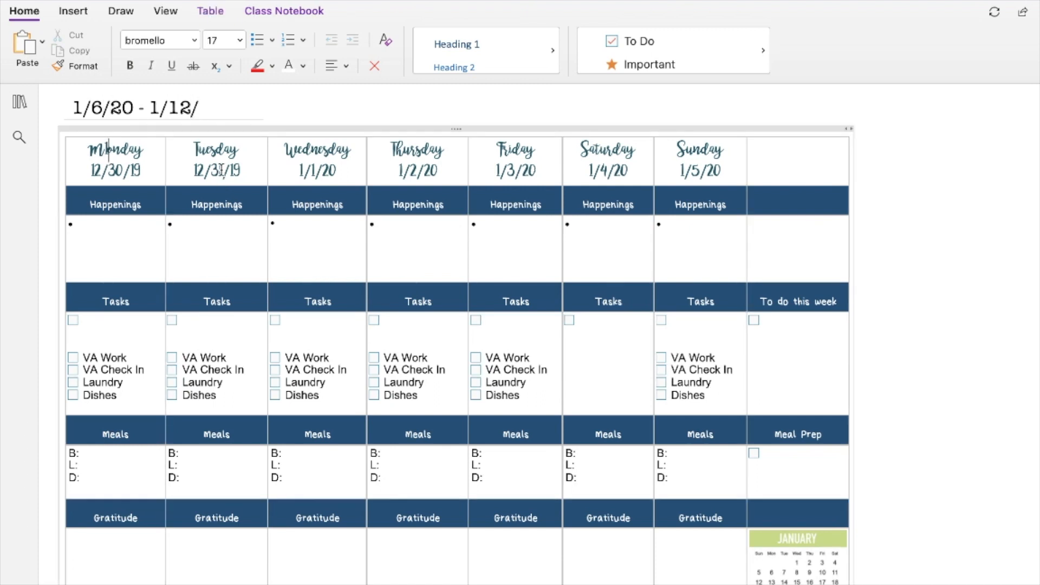
Finish the '1/6/20 - 1/12/20' title and redate headers: Monday 1/6/20, Wednesday 1/8/20.
type("20")
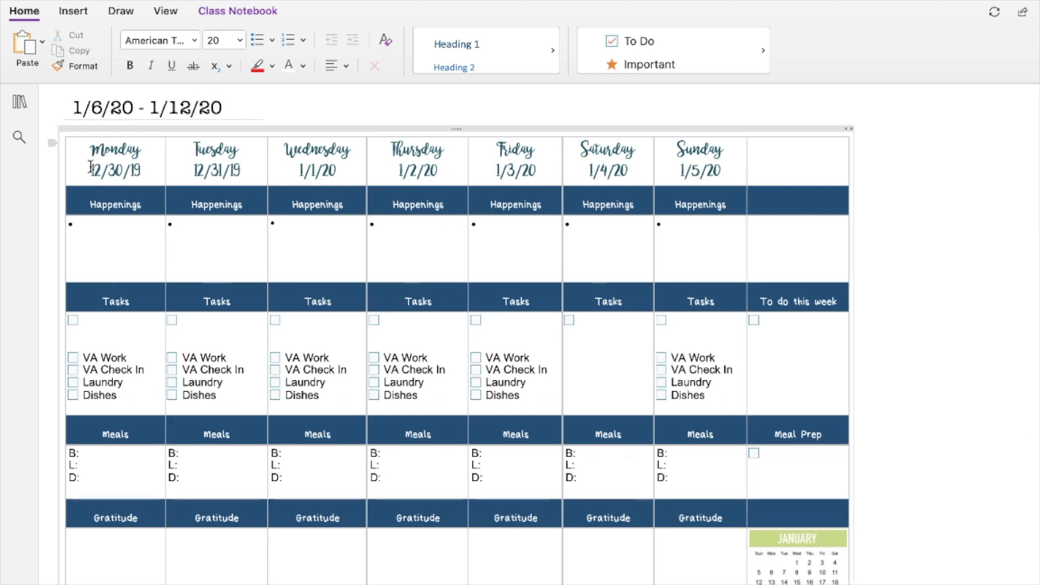
double_click(114, 170)
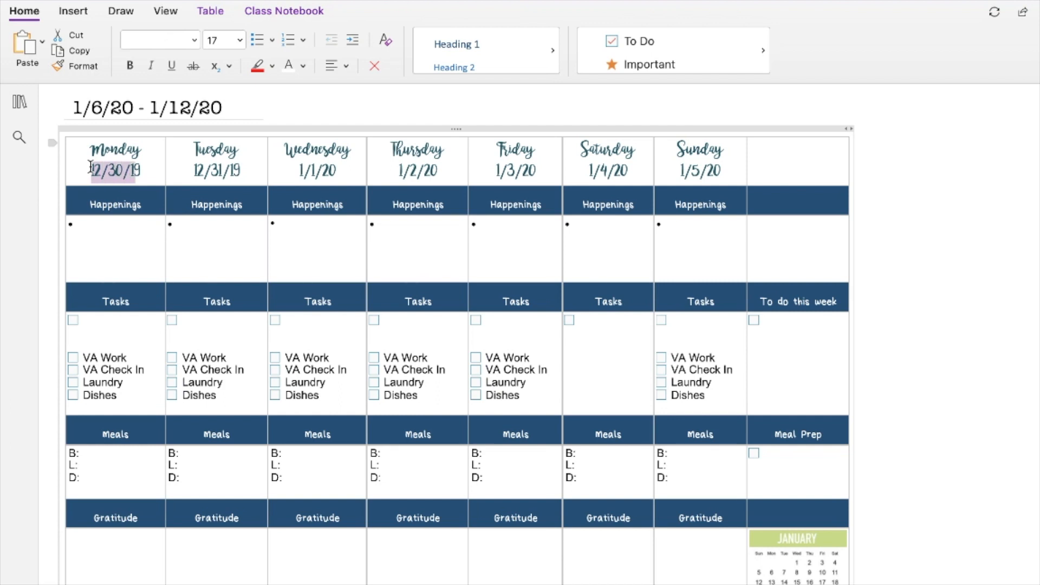
type("1/6/20")
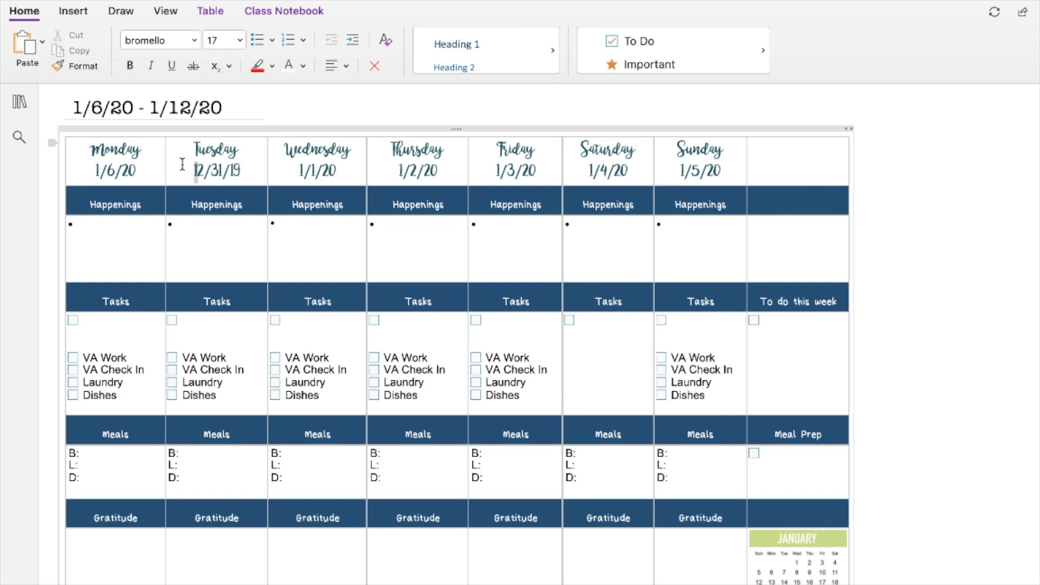
double_click(216, 171)
type("1/7/20")
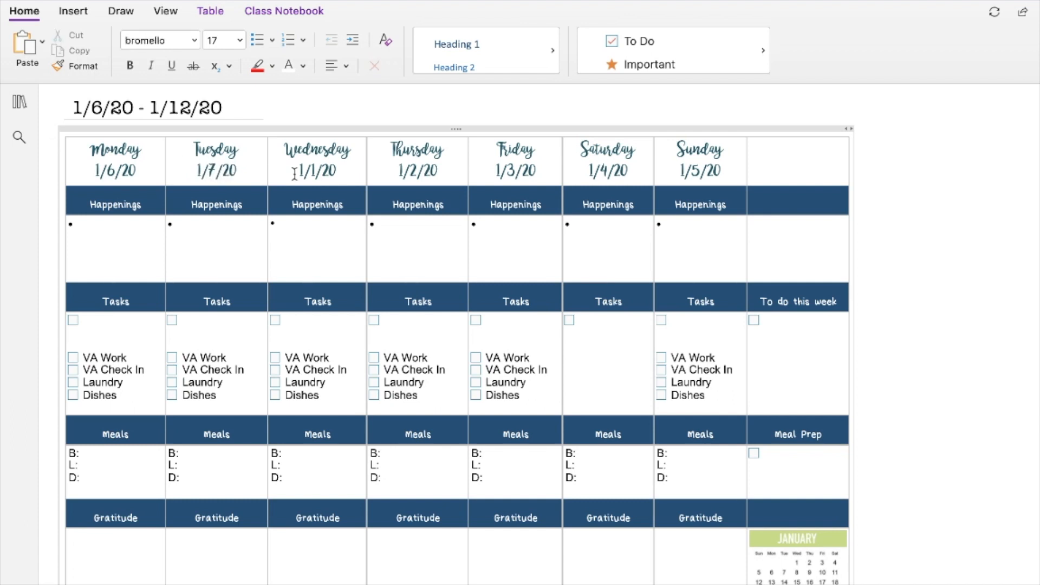
double_click(318, 171)
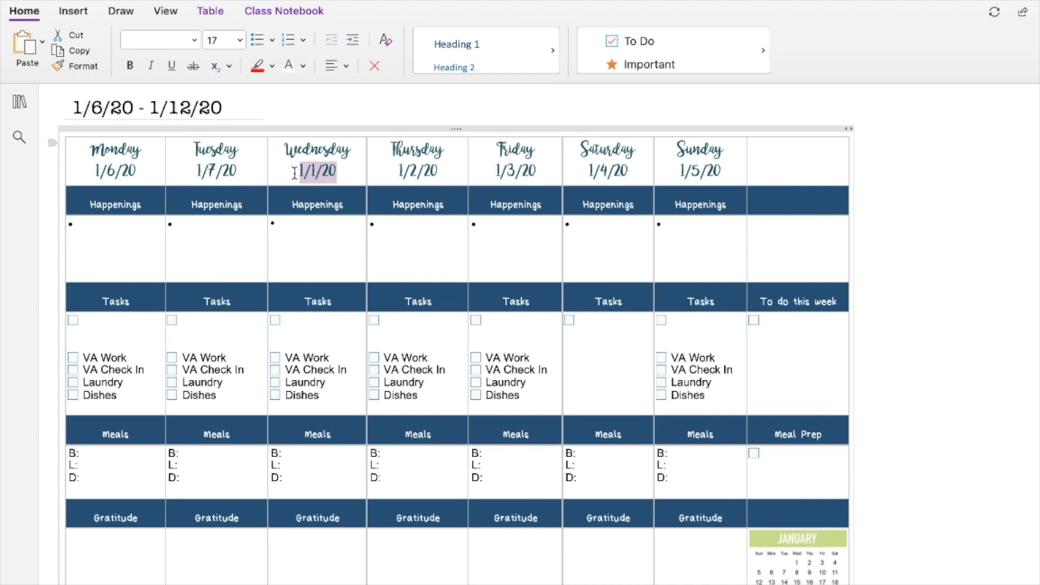
type("1/8/20")
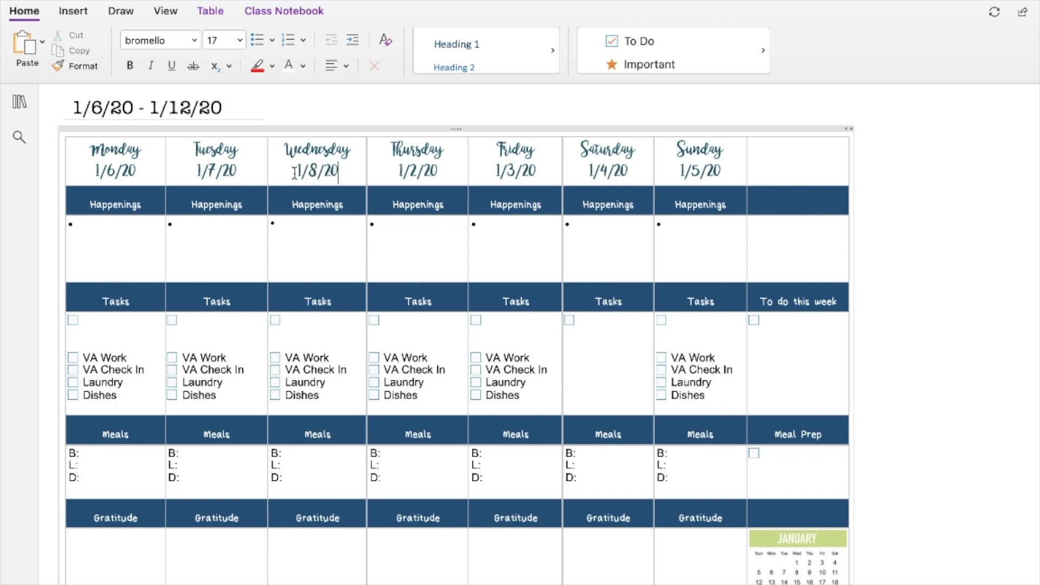
double_click(417, 171)
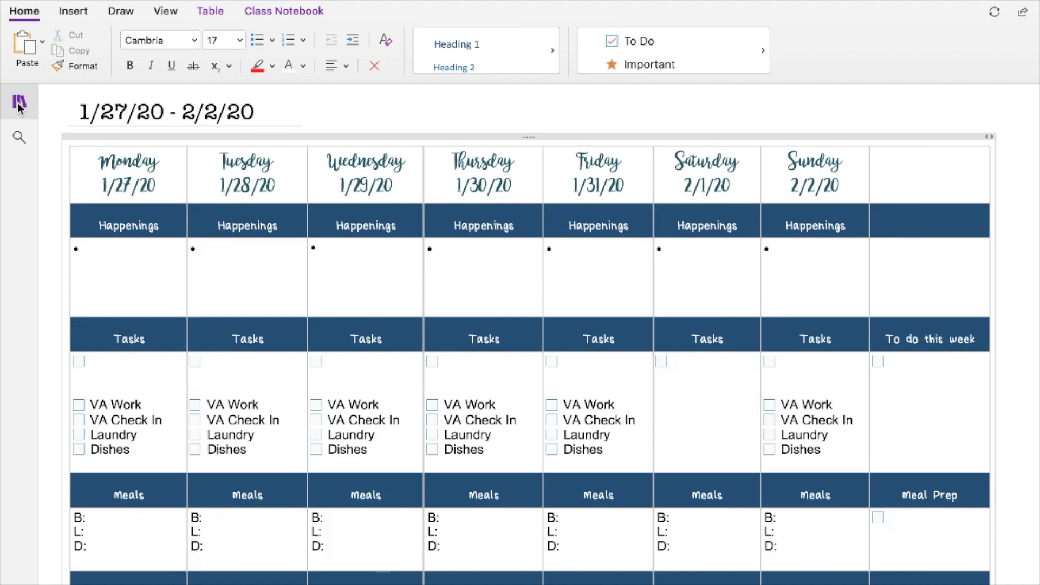
View the 1/13/20 week page, return to 1/6/20, and hide the page list.
left_click(19, 105)
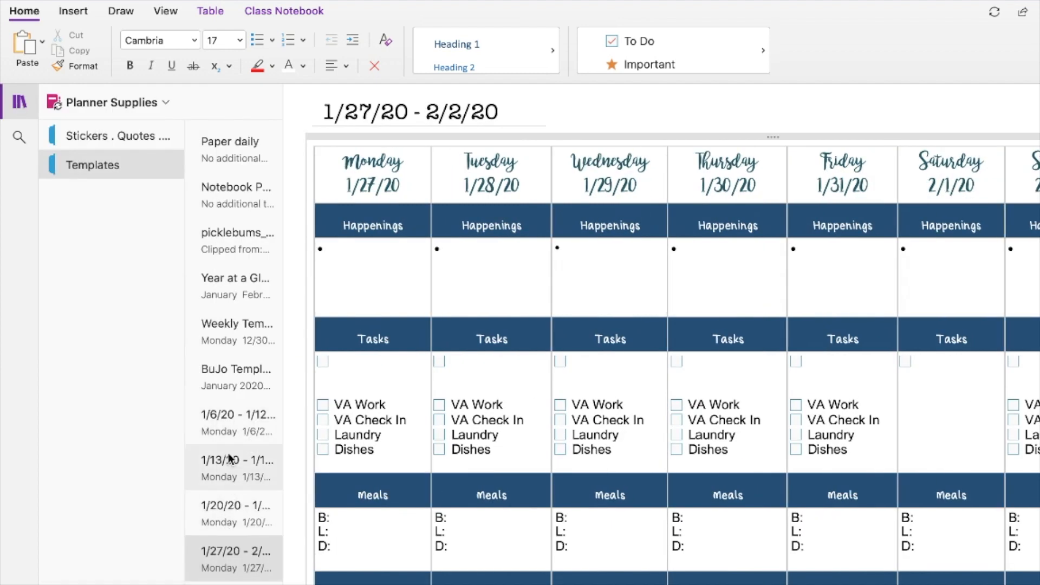
left_click(236, 466)
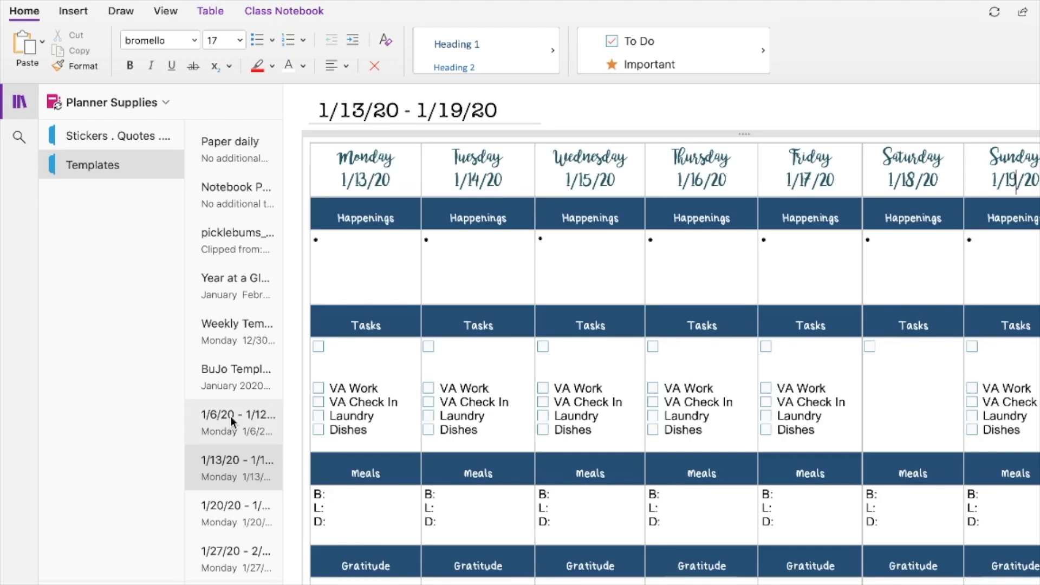
left_click(235, 416)
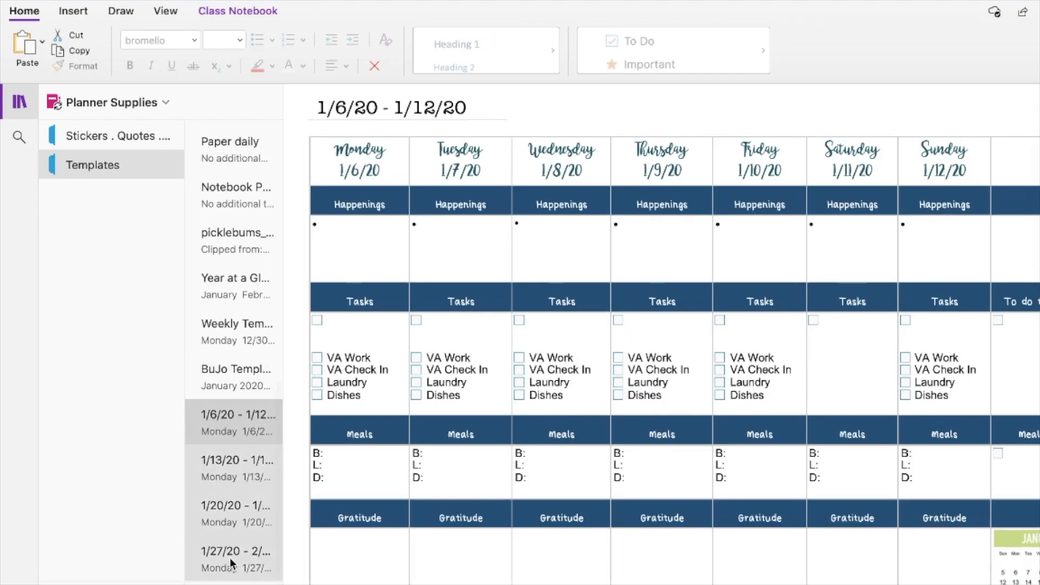
right_click(235, 422)
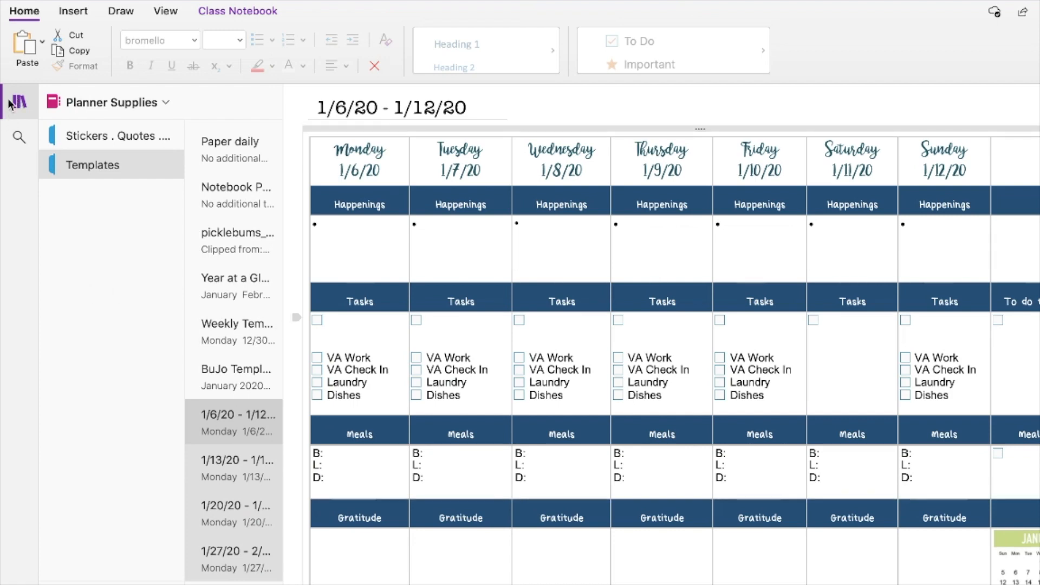
left_click(18, 103)
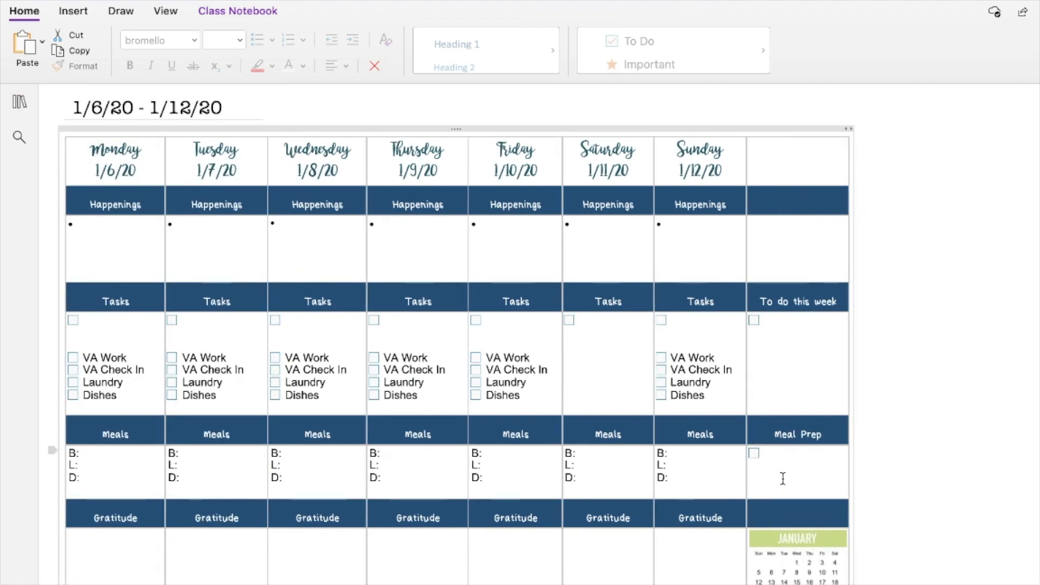
Swap the 1/6/20 page's green calendar for the blue January 2020 calendar.
scroll("down", 3)
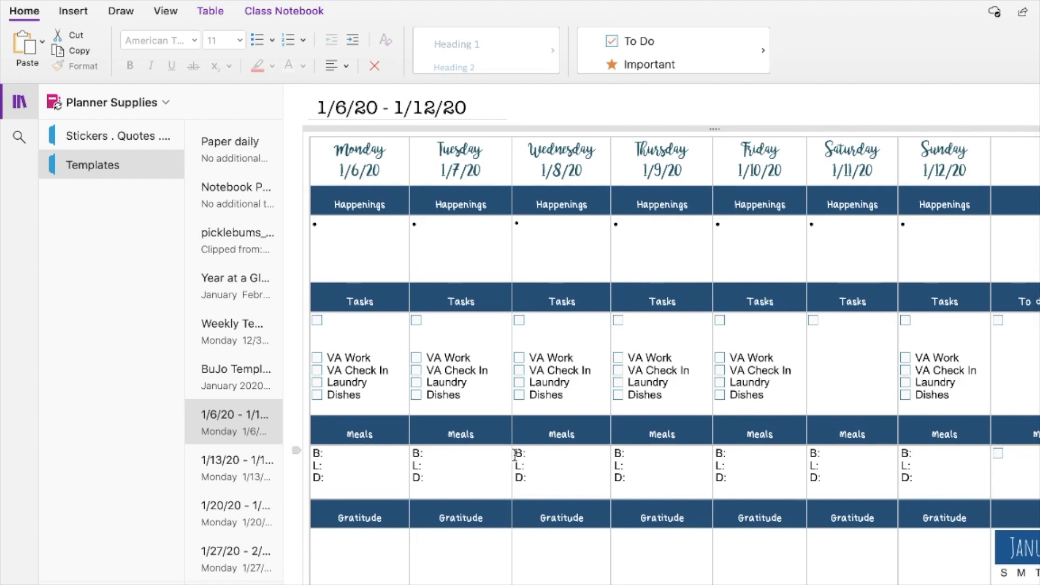
scroll("right", 3)
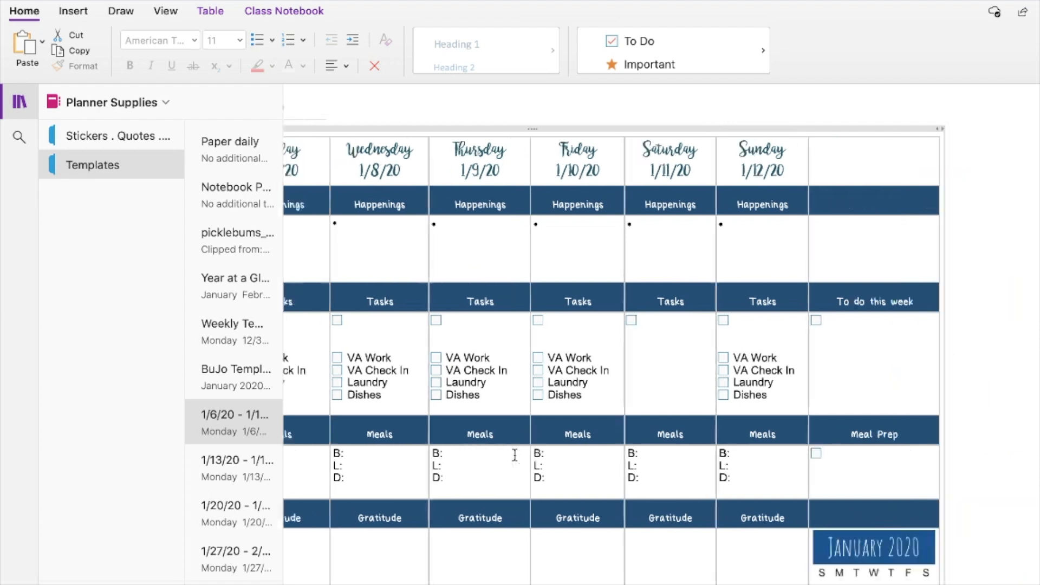
scroll("right", 3)
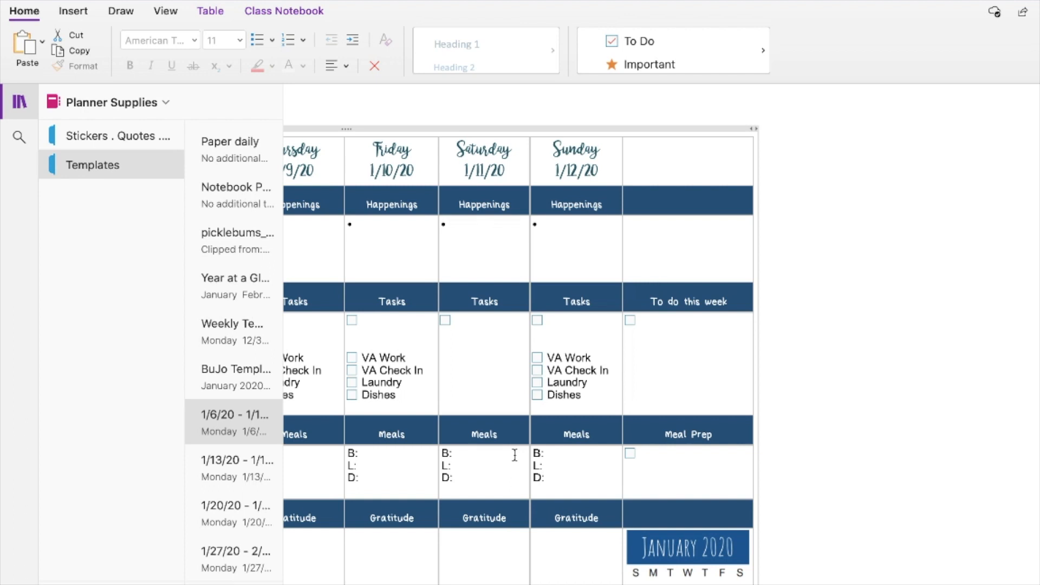
scroll("down", 3)
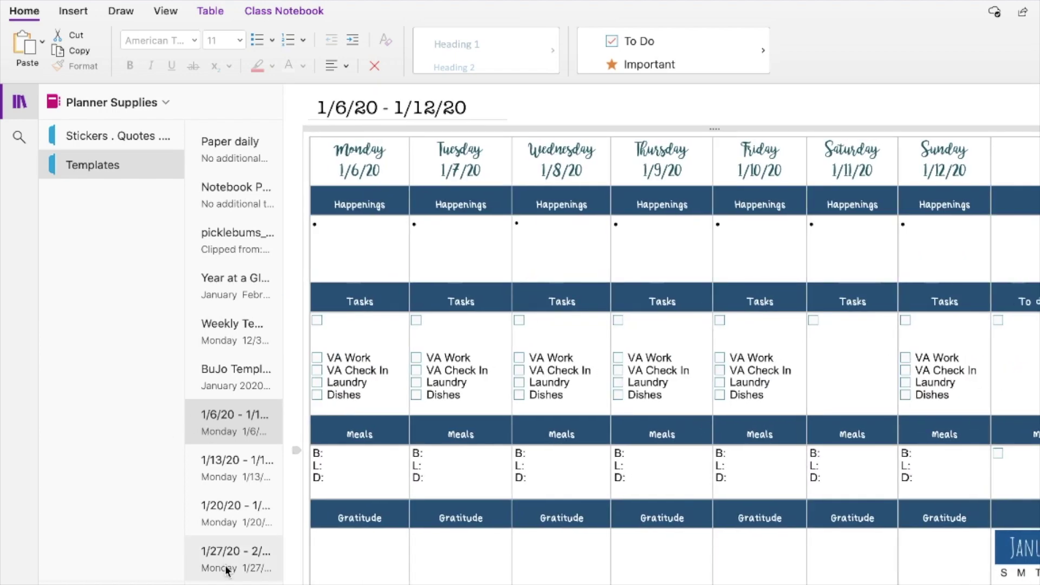
mouse_move(228, 572)
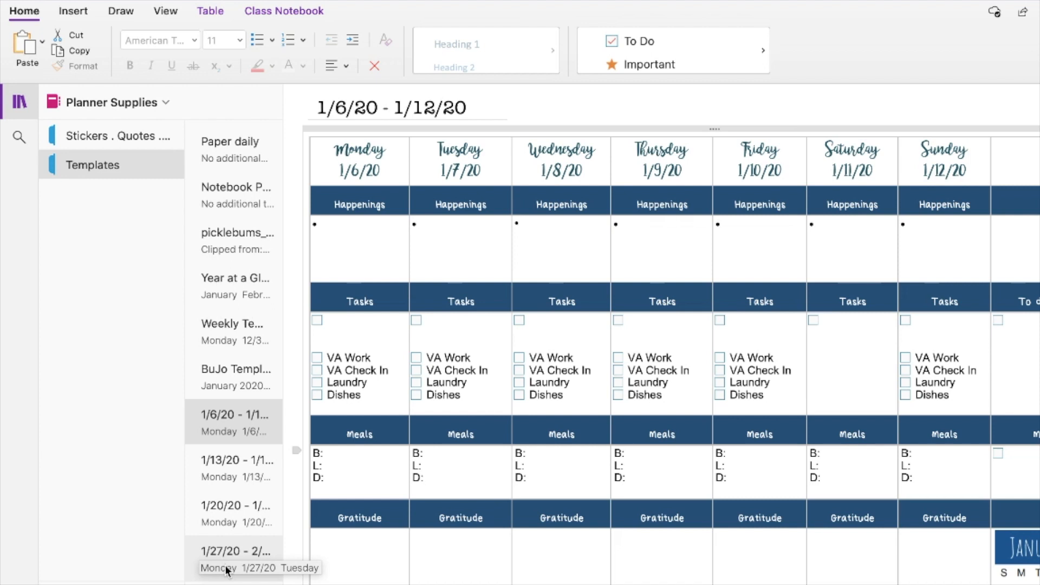
Hide the page list and scroll to the January 2020 calendar's linked 5–11 row.
left_click(19, 104)
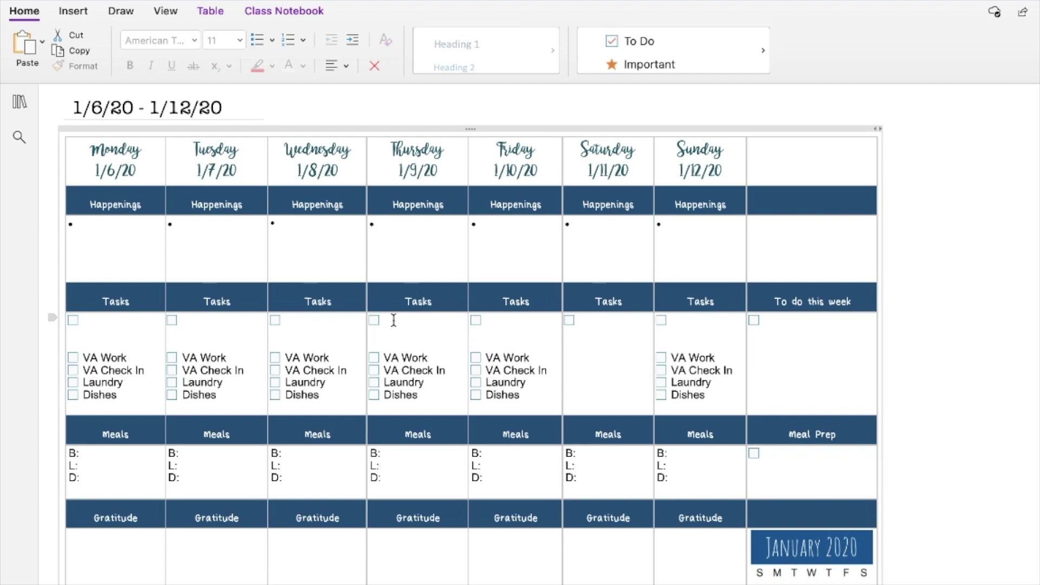
scroll("down", 3)
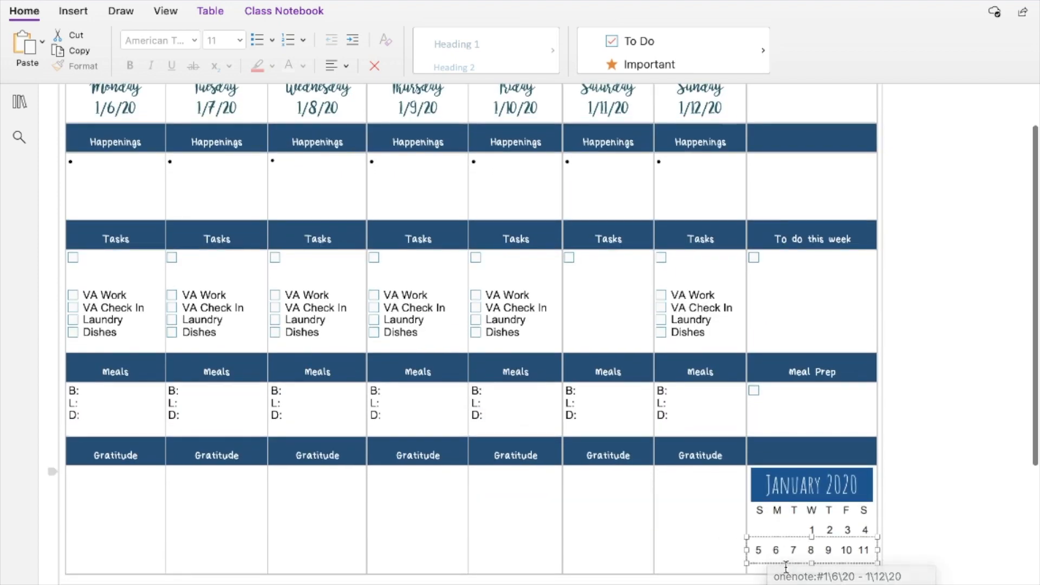